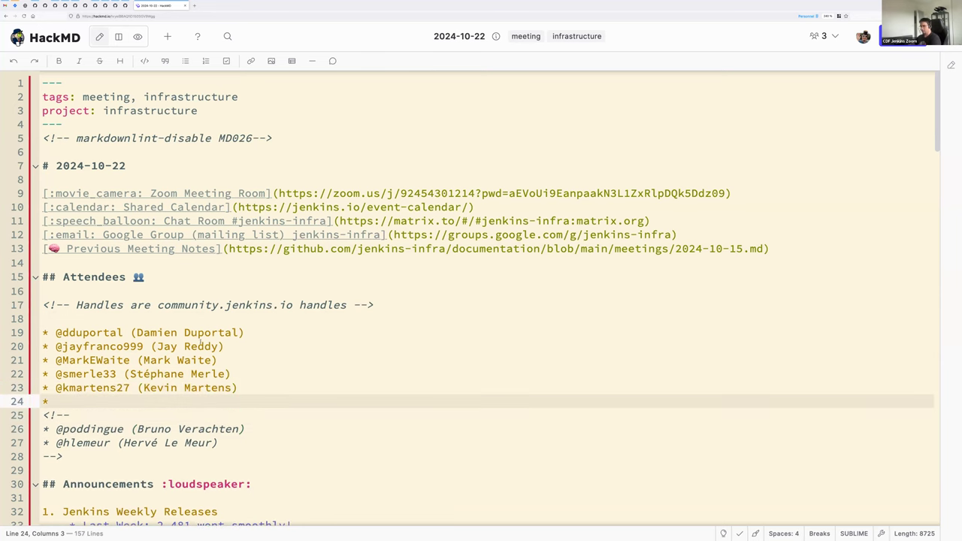
Note that the 2.482 release 'is progressing as expected' after 'started on time'.
scroll("down", 3)
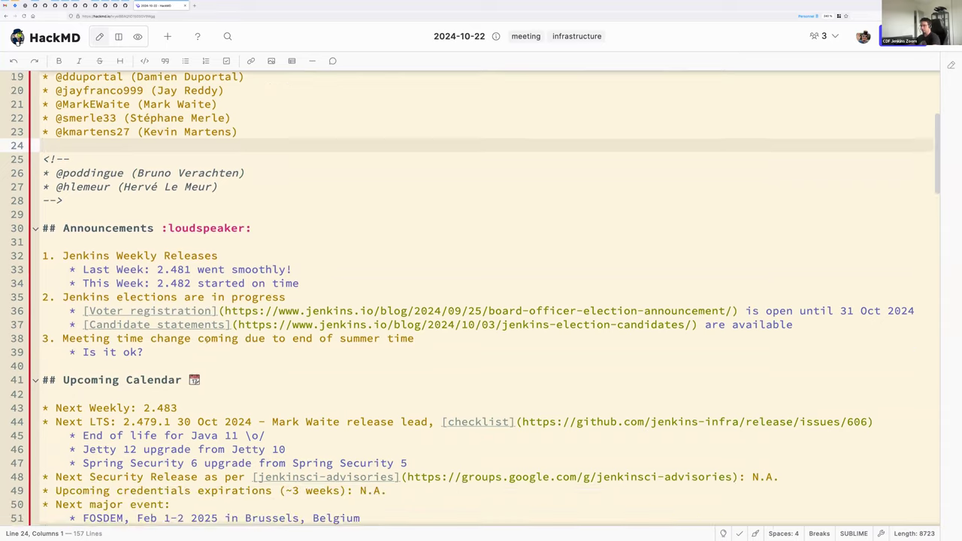
scroll("down", 3)
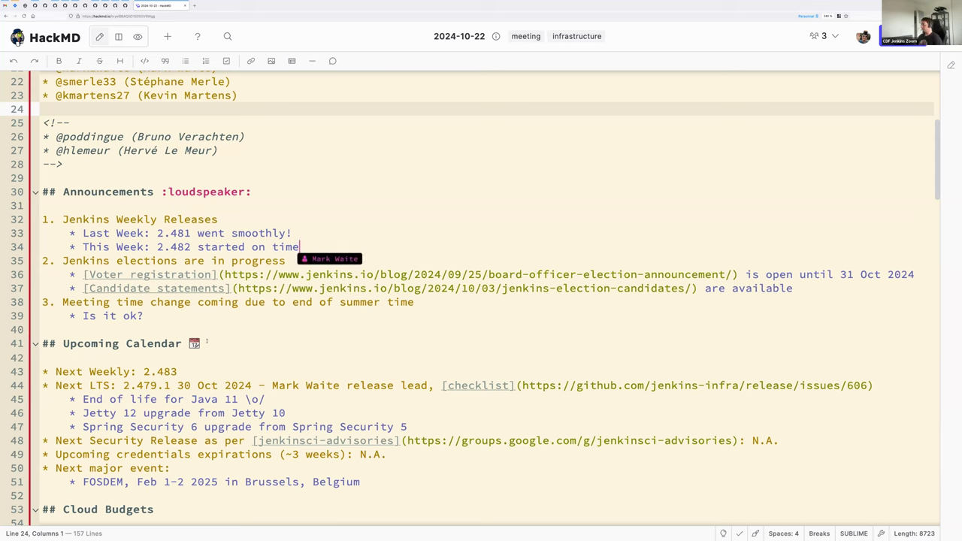
type("and is prog")
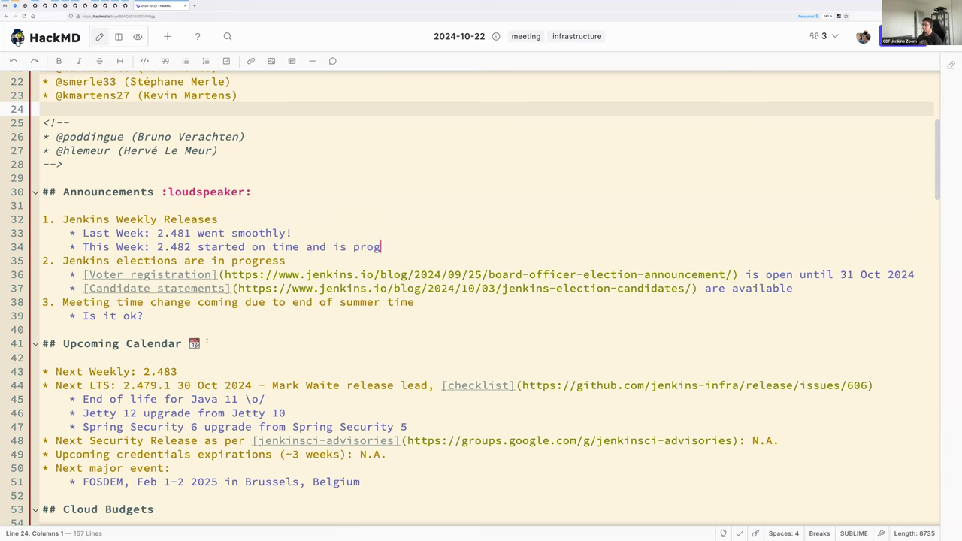
type("ressing as expe")
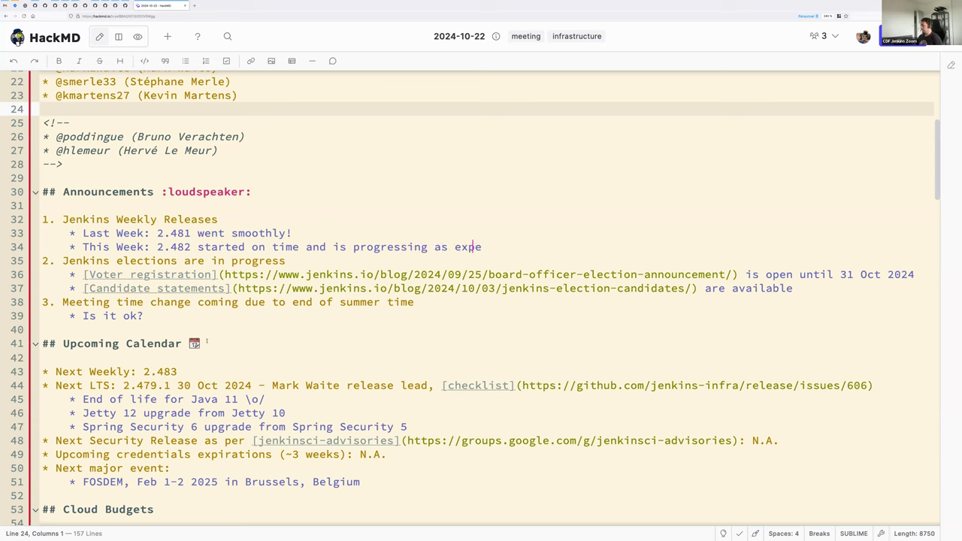
type("cted")
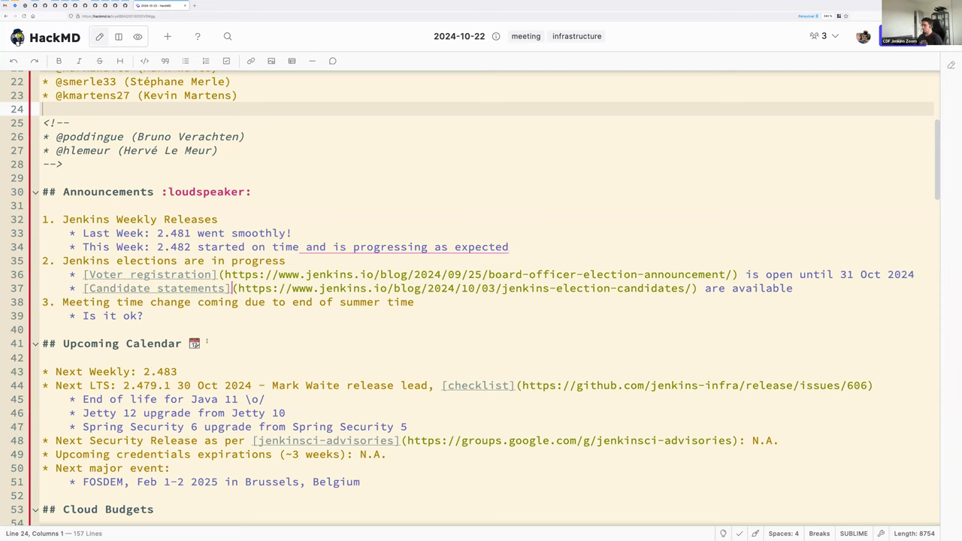
Append ', 71 voters registered' to the election voter registration line.
type(",")
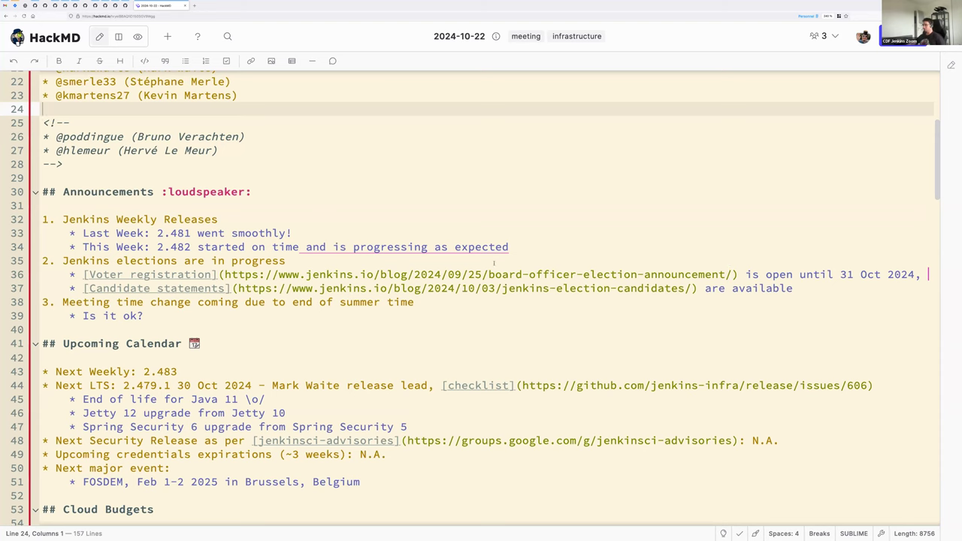
type("71 voters registere")
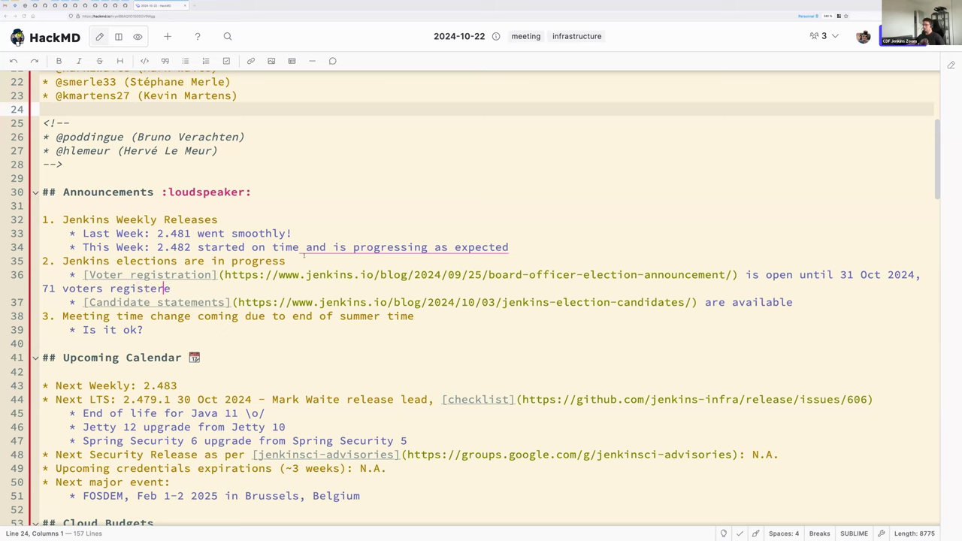
type("d")
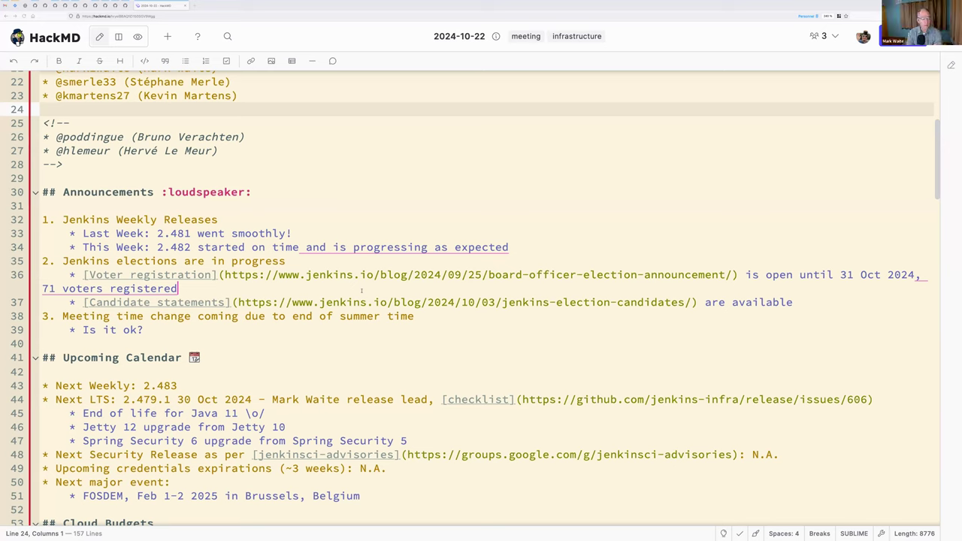
mouse_move(384, 388)
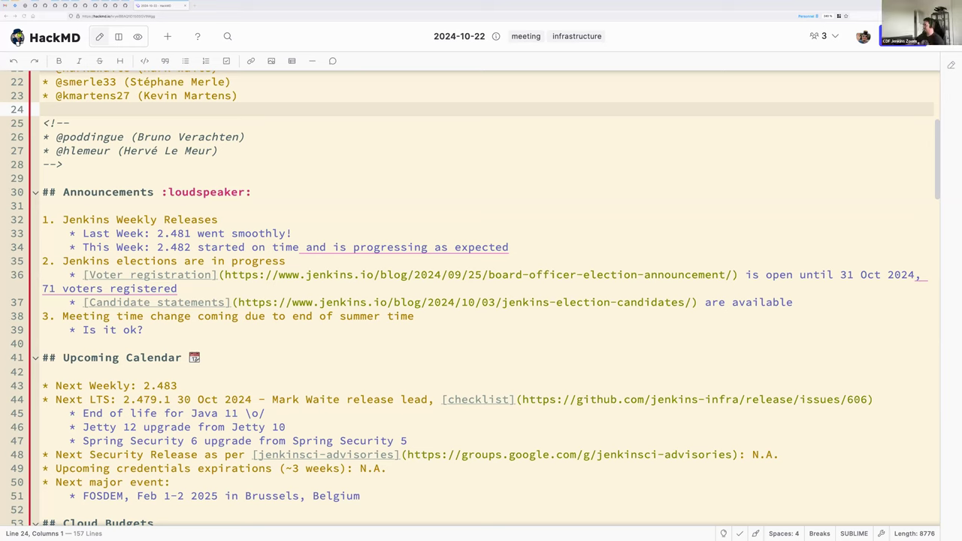
mouse_move(285, 182)
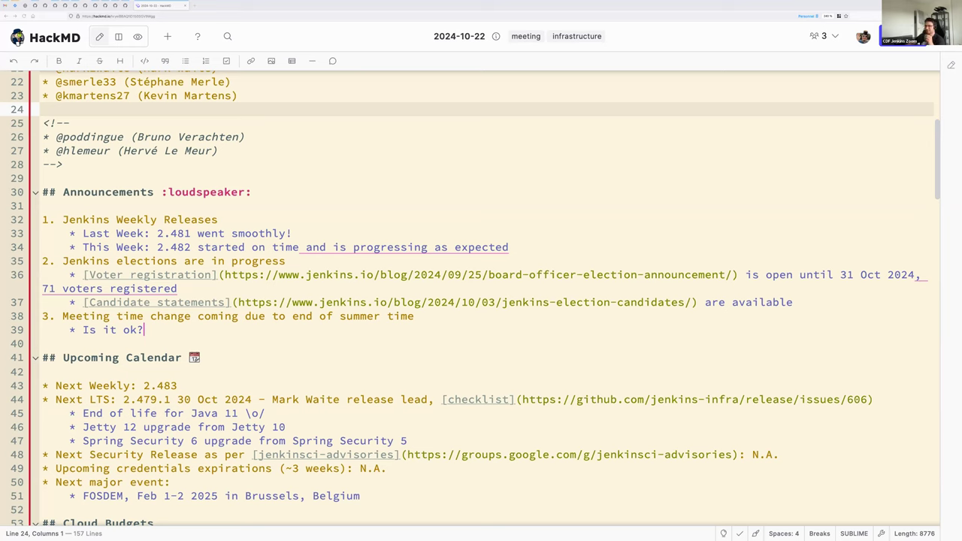
mouse_move(714, 169)
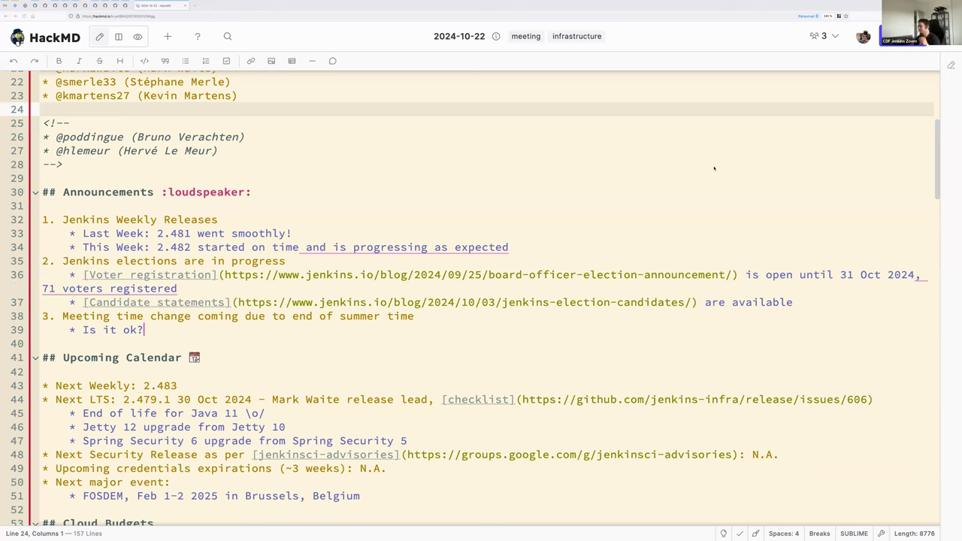
mouse_move(743, 197)
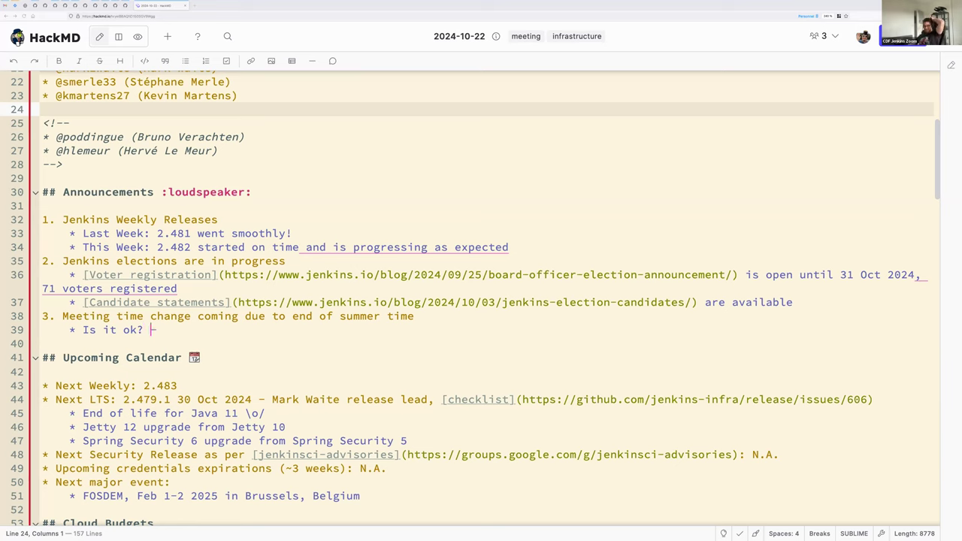
Answer the meeting-time question with '- OK with all attendees'.
type("- OK with")
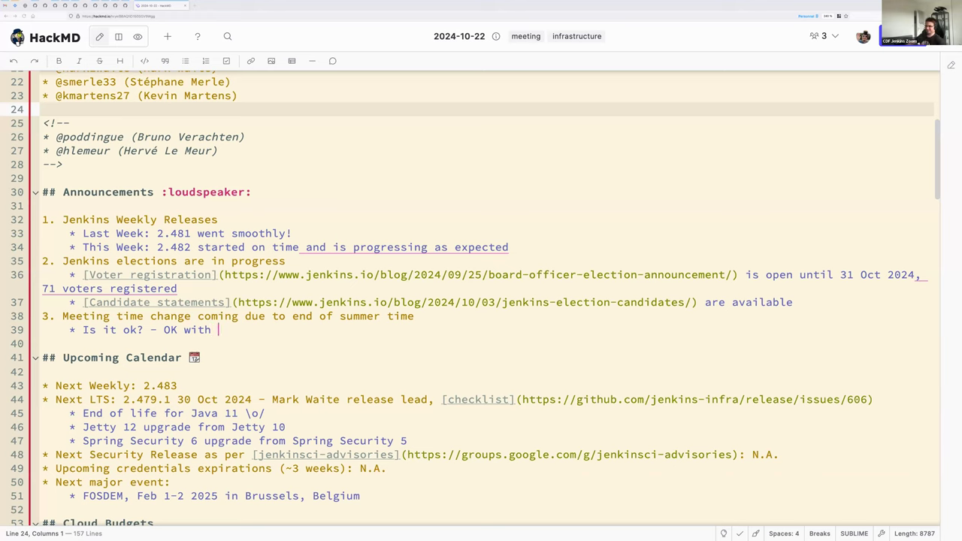
type("Mark")
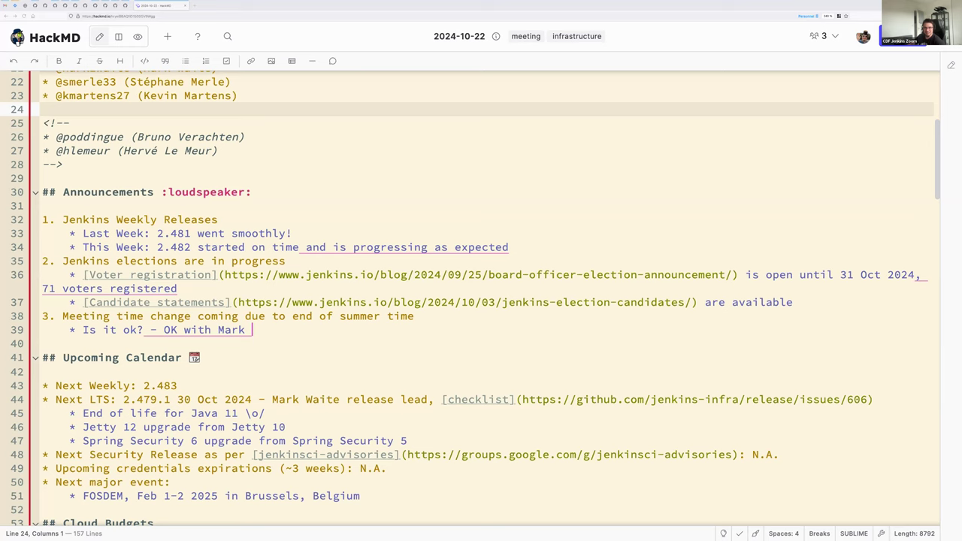
type("all attendees")
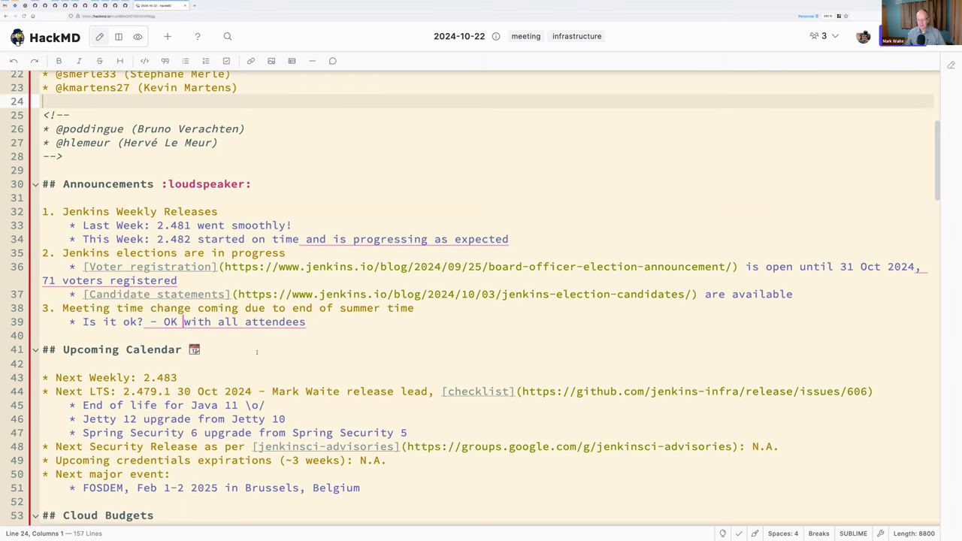
key("BackSpace")
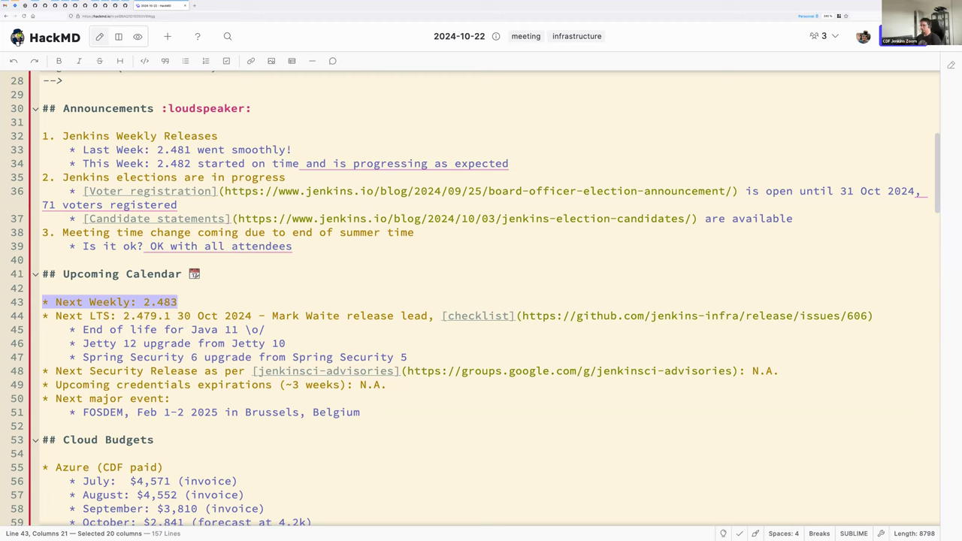
mouse_move(565, 178)
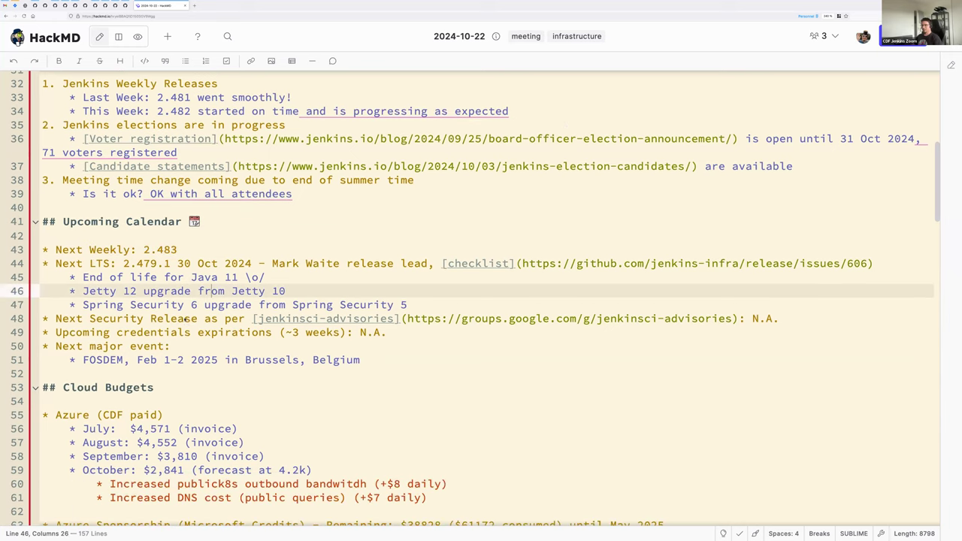
left_click(188, 319)
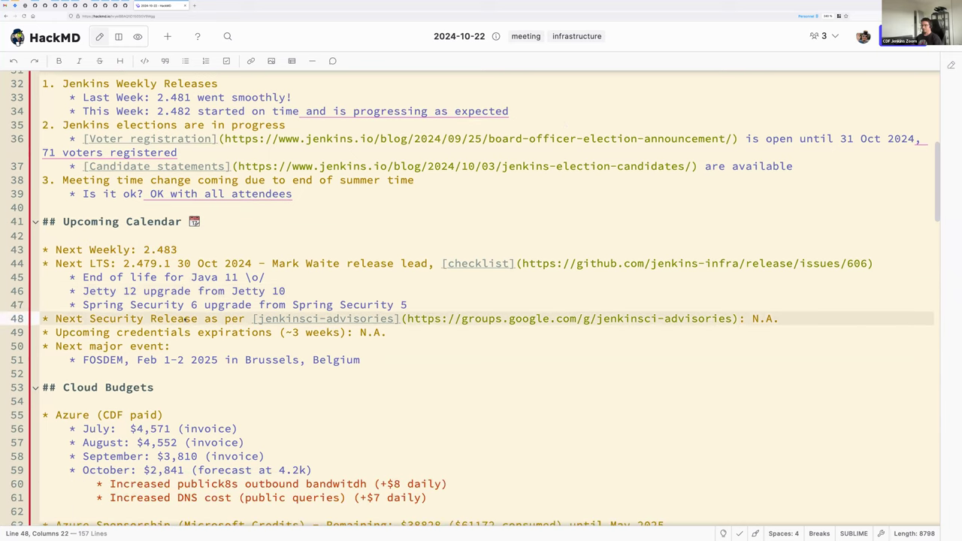
mouse_move(770, 29)
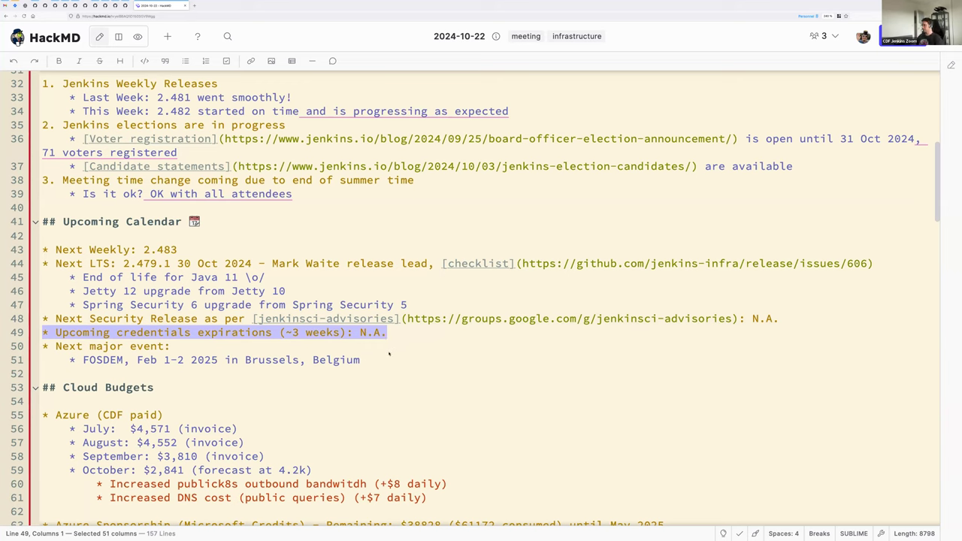
left_click(361, 361)
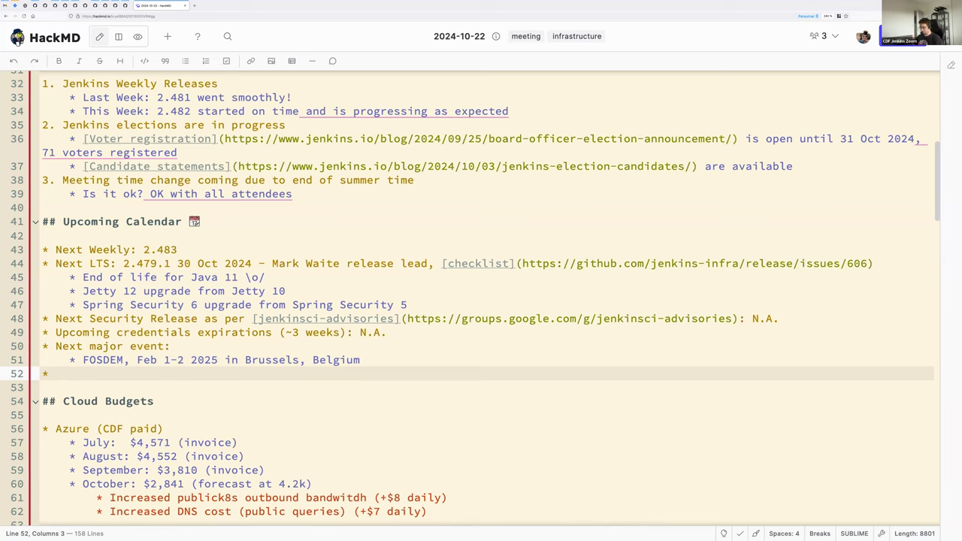
Write 'Upcoming brownout (5th) for the new Update Center from Wednesday 23, 14:00 UTC, for 24 hours'.
type("Upcoming brown")
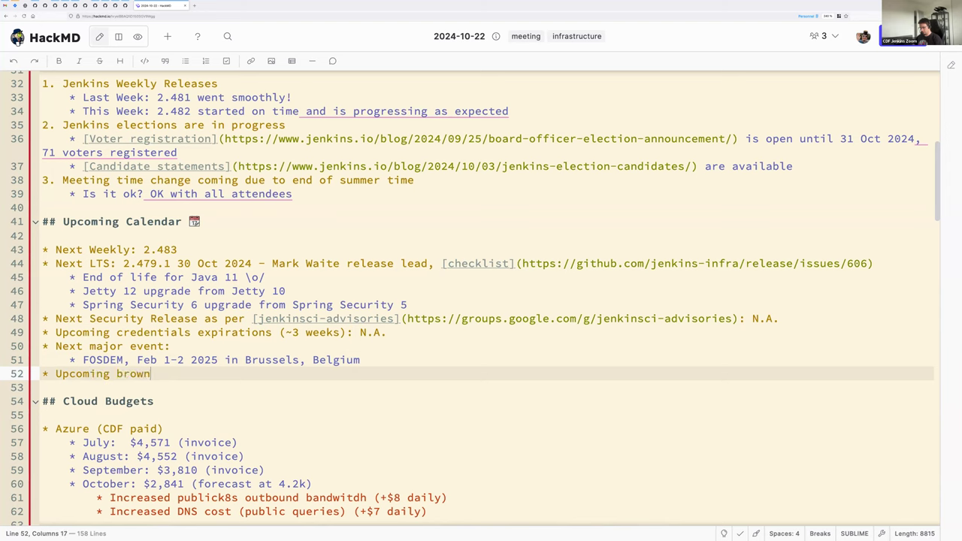
type("out (5th)")
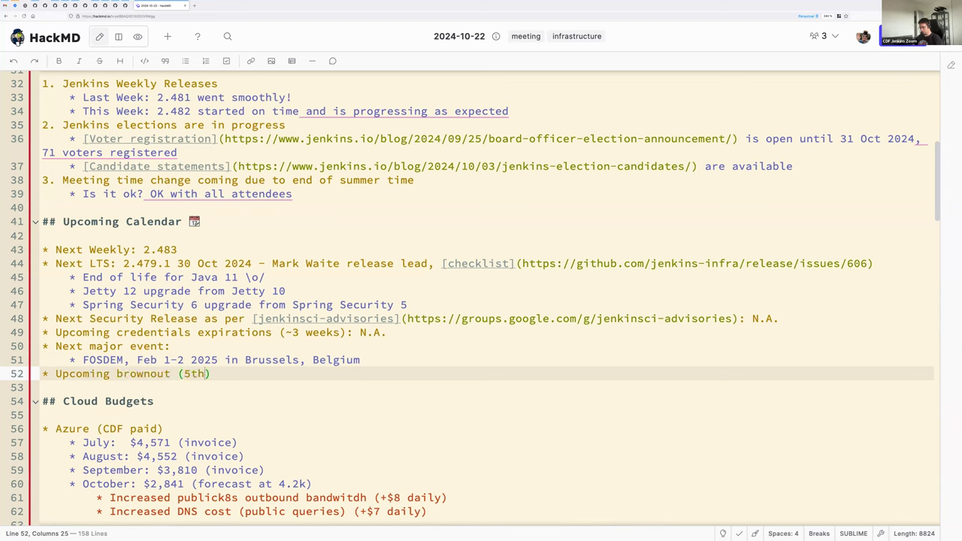
type("for the n")
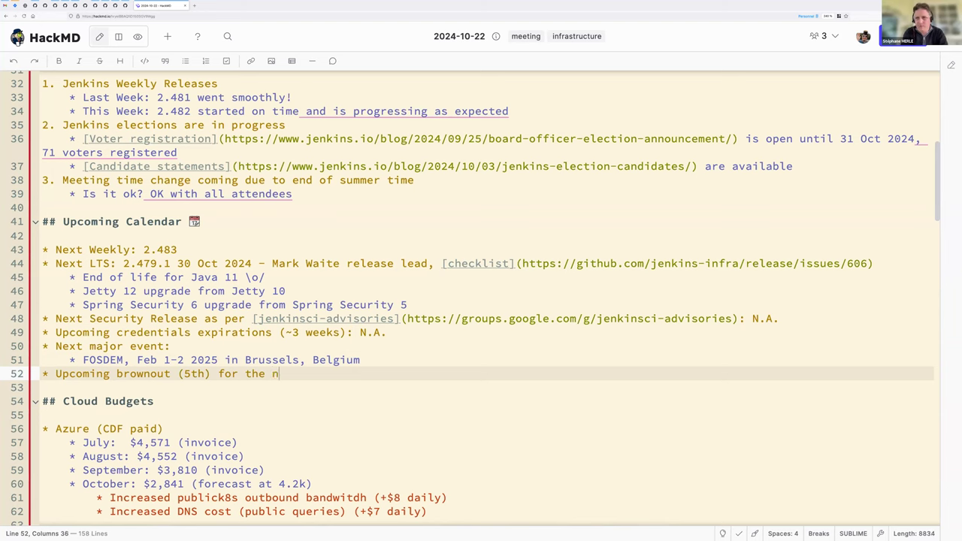
type("ew Update Cen")
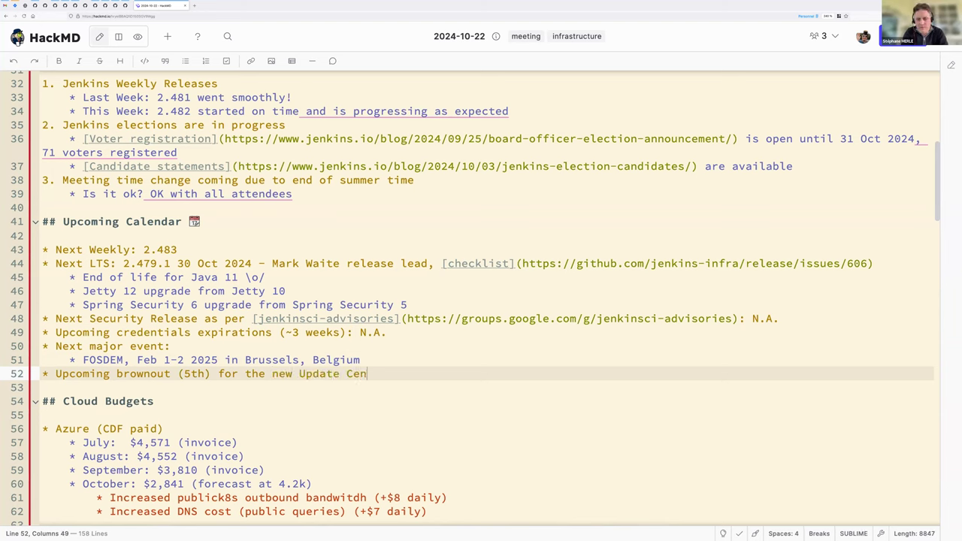
type("ter from")
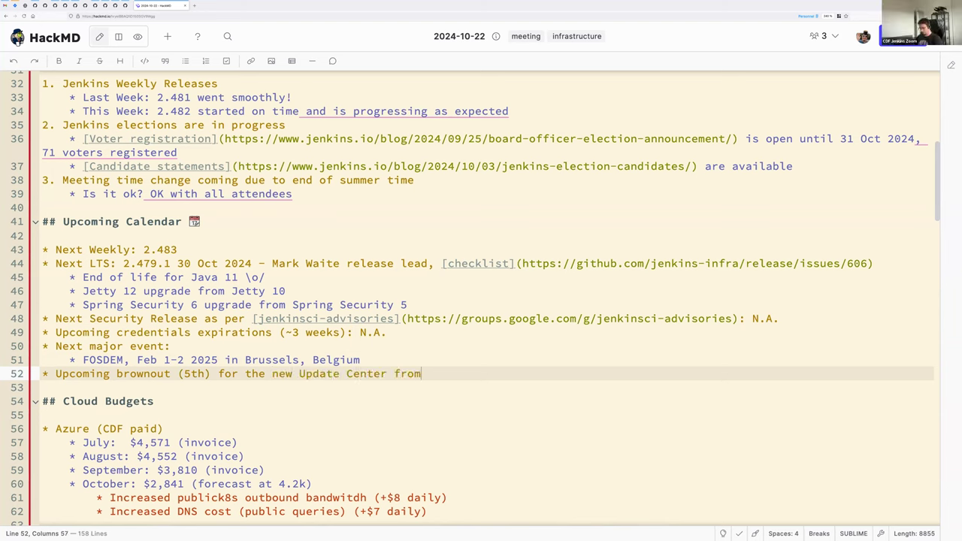
type("Wednas")
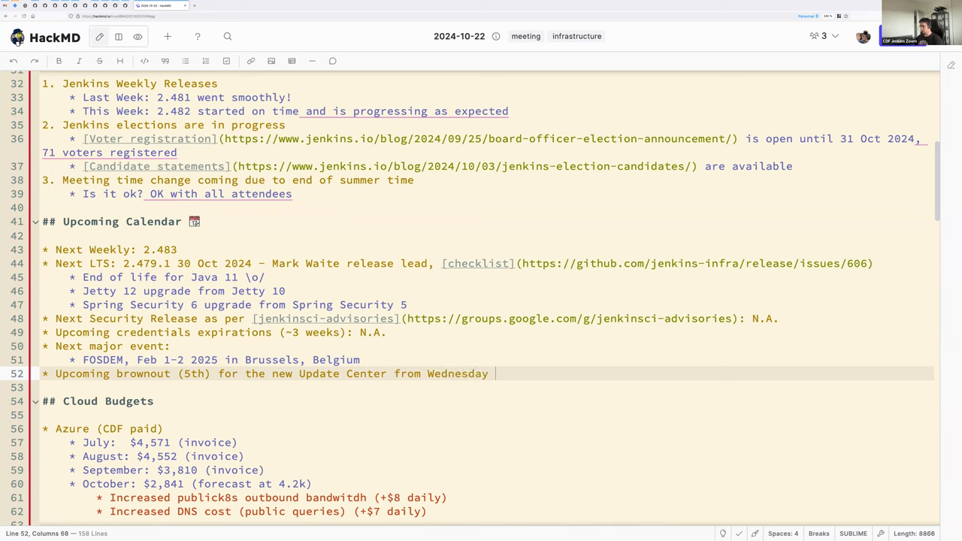
type("23,")
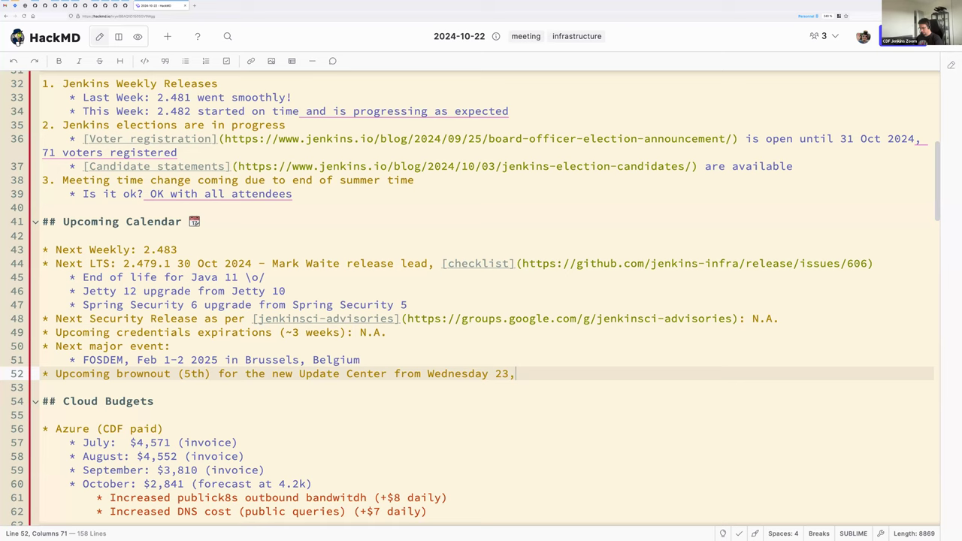
type("14:00 U")
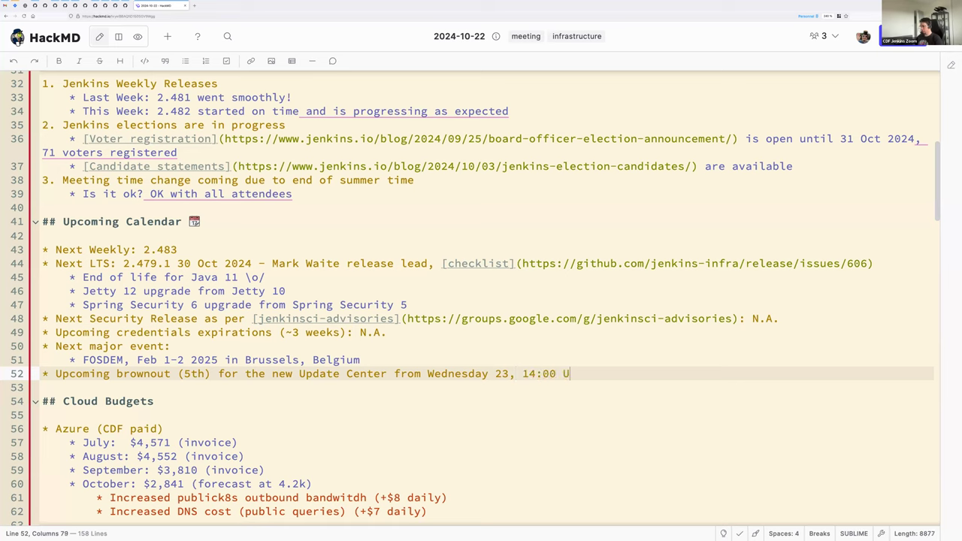
type("TC, for")
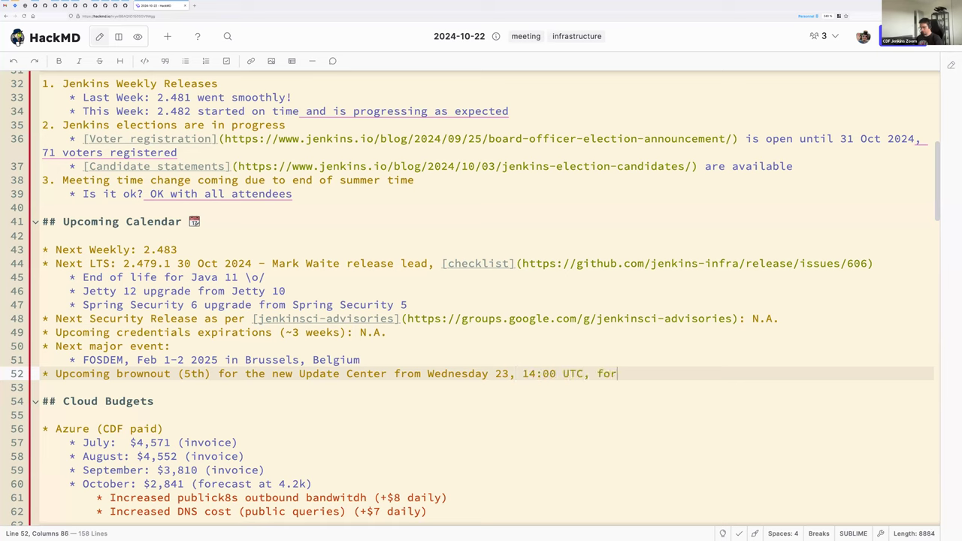
type("24 hours")
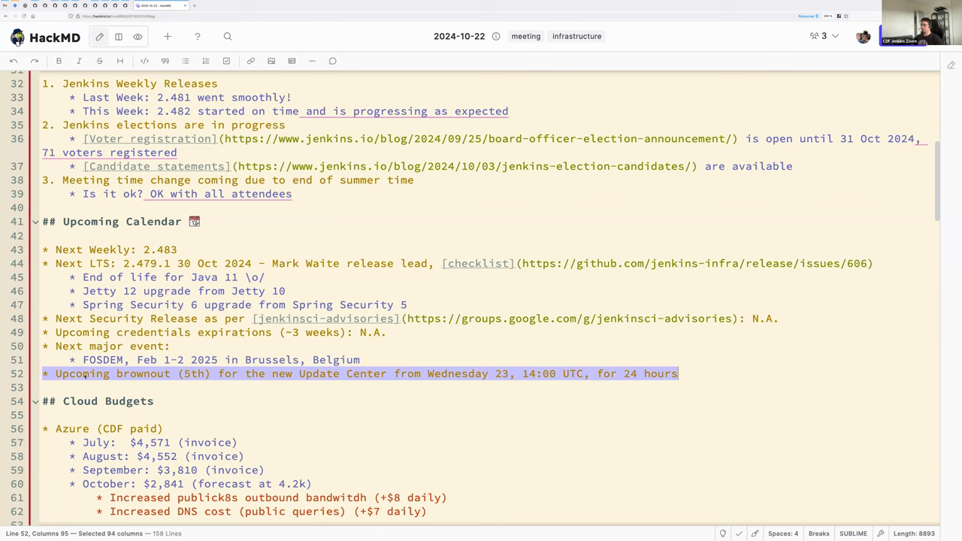
scroll("down", 3)
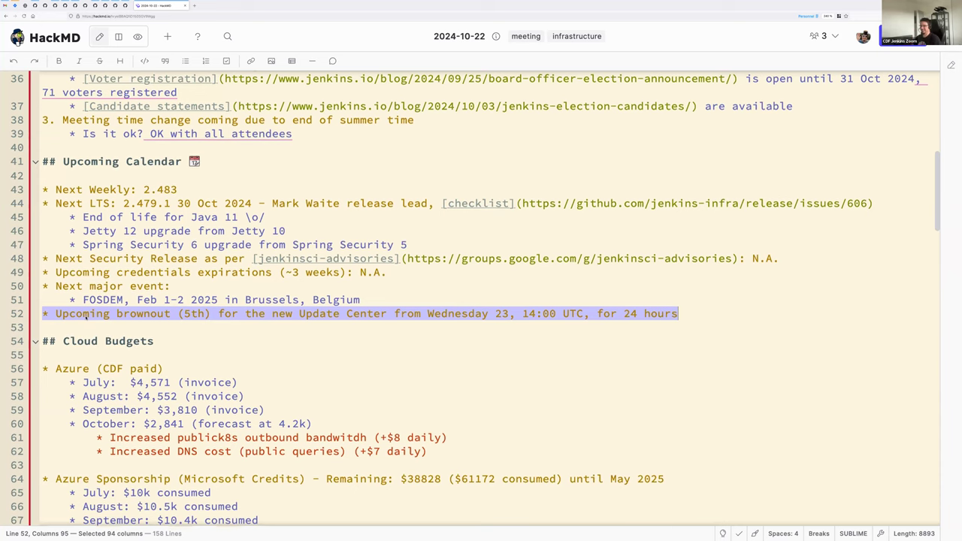
scroll("down", 3)
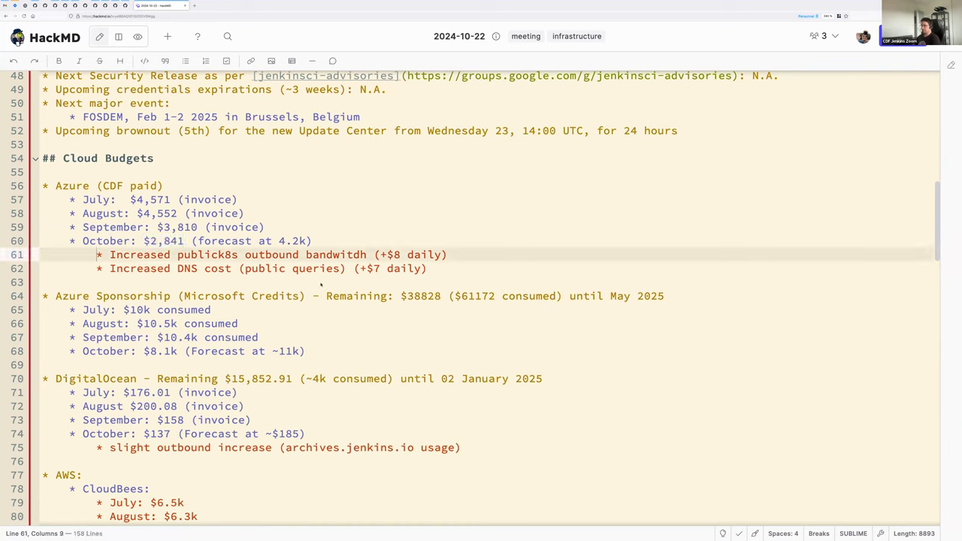
Retype the misspelled 'bandwitdh' so the publick8s outbound item reads 'bandwidth'.
left_click_drag(97, 255, 431, 268)
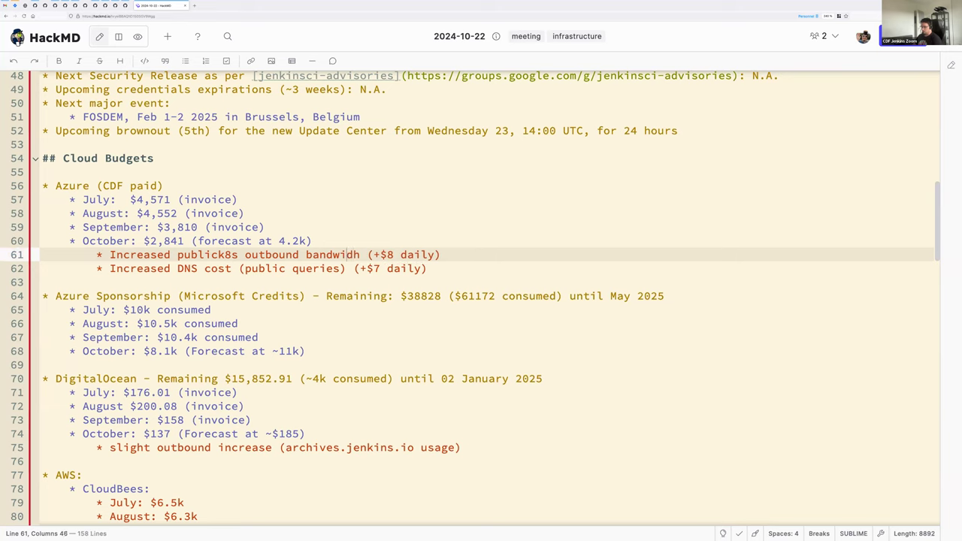
type("d")
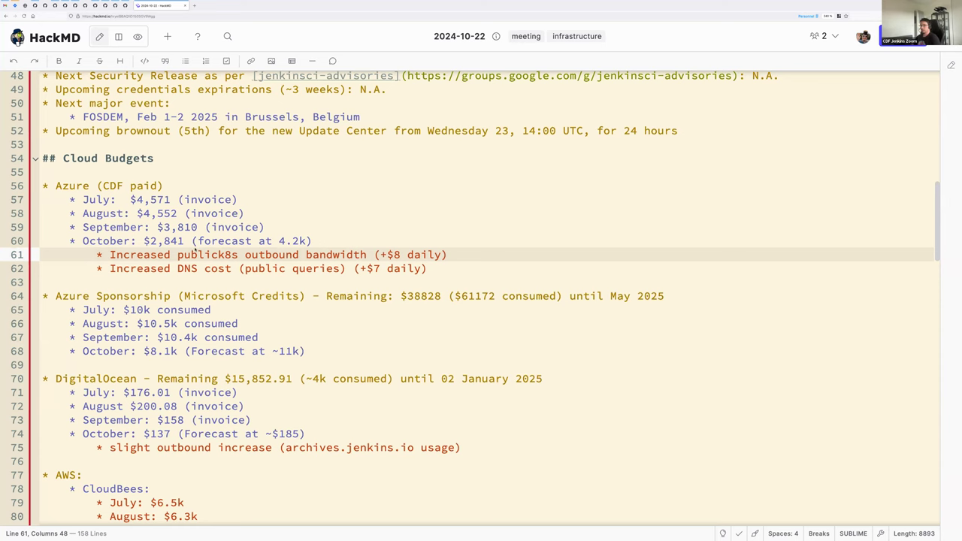
scroll("down", 3)
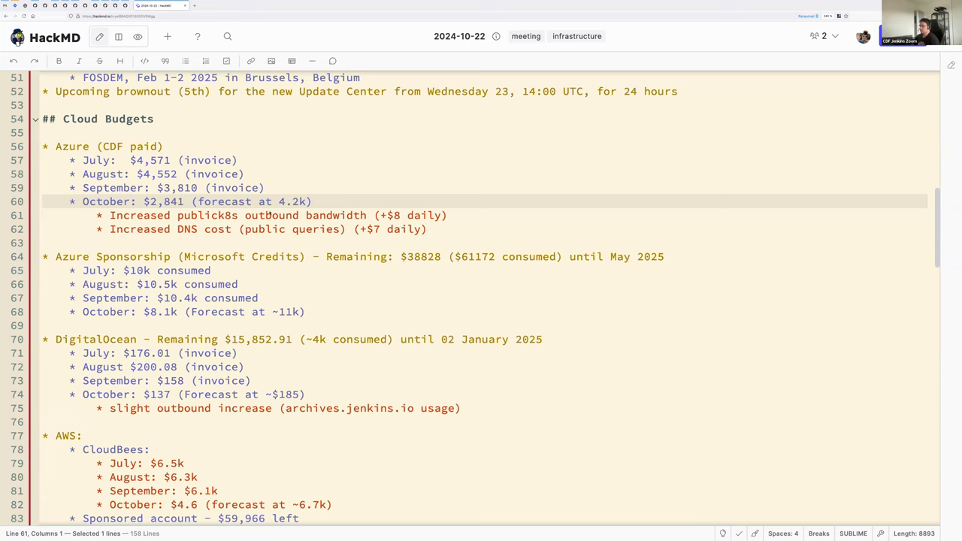
double_click(288, 202)
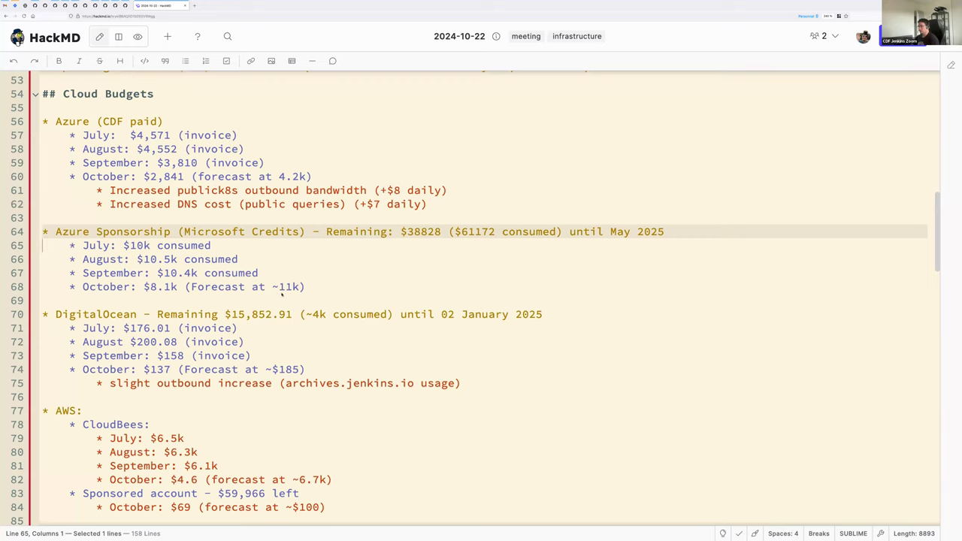
double_click(286, 286)
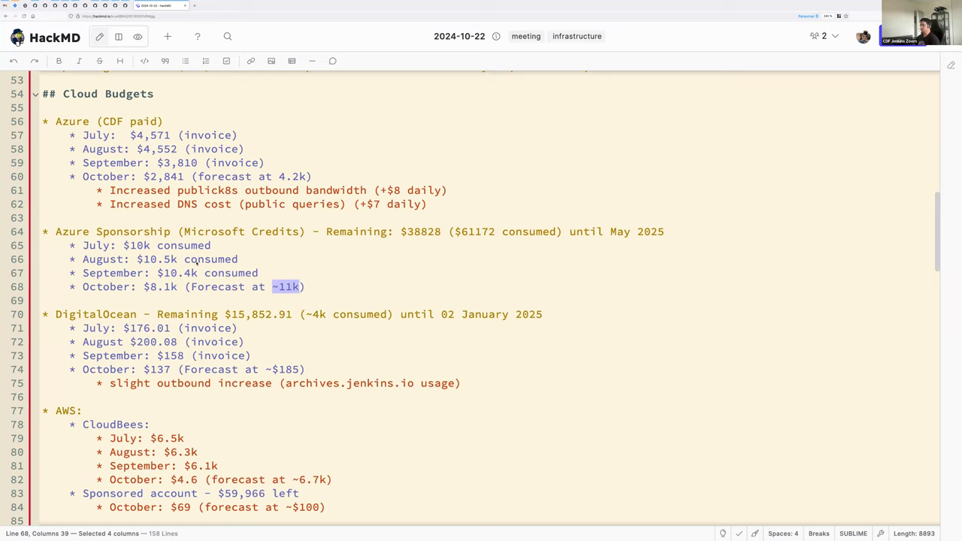
left_click(161, 274)
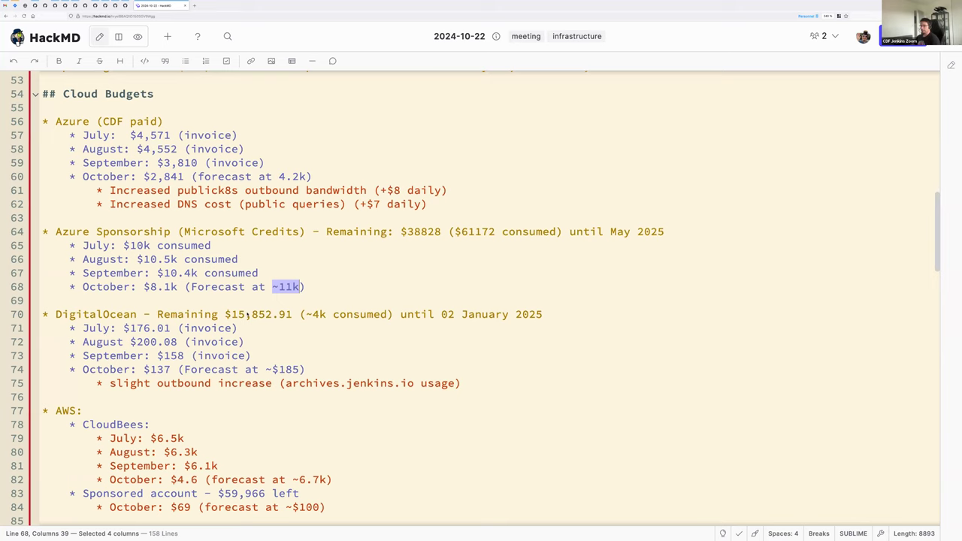
scroll("down", 3)
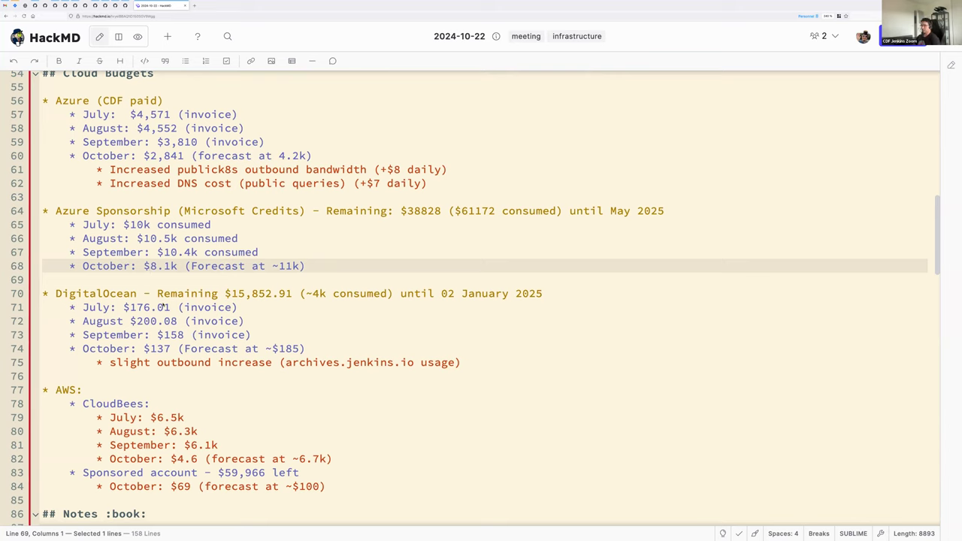
mouse_move(203, 352)
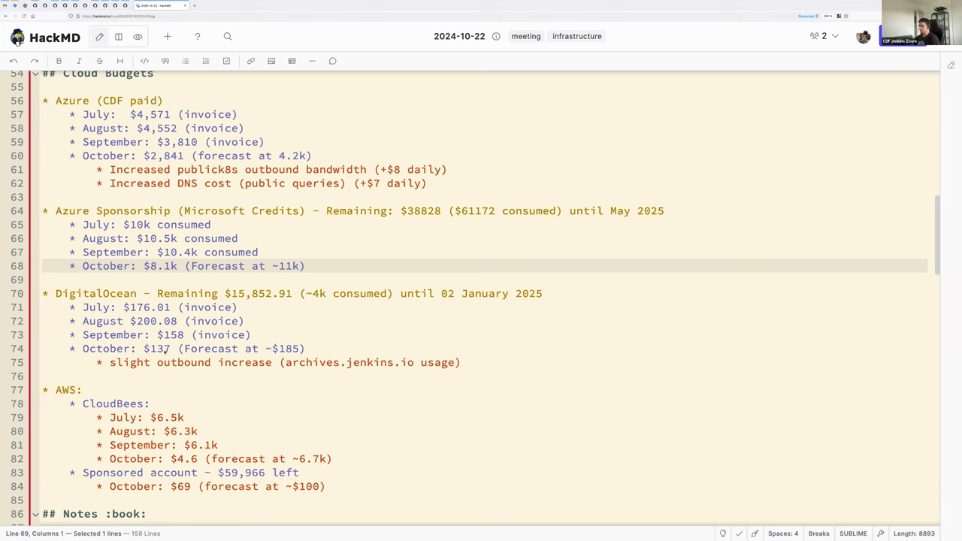
scroll("down", 3)
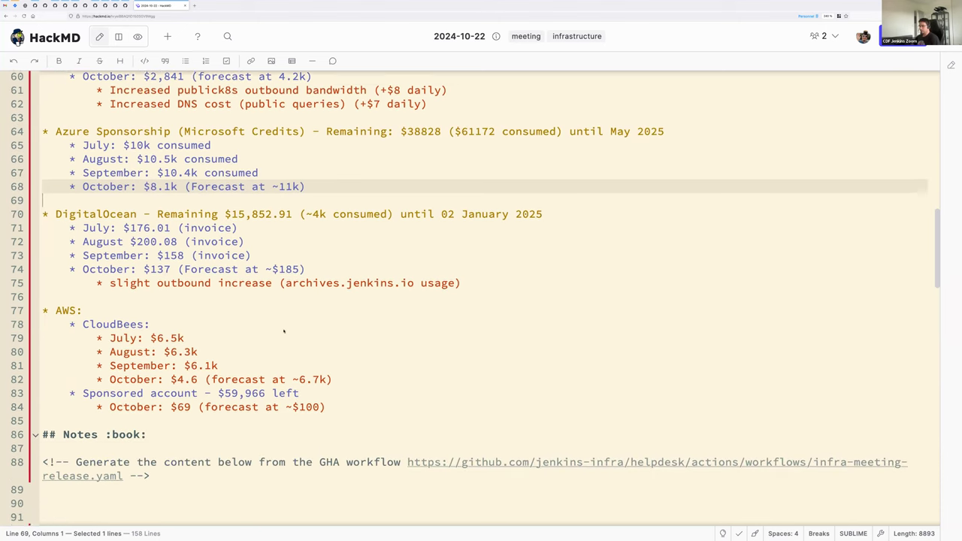
scroll("down", 3)
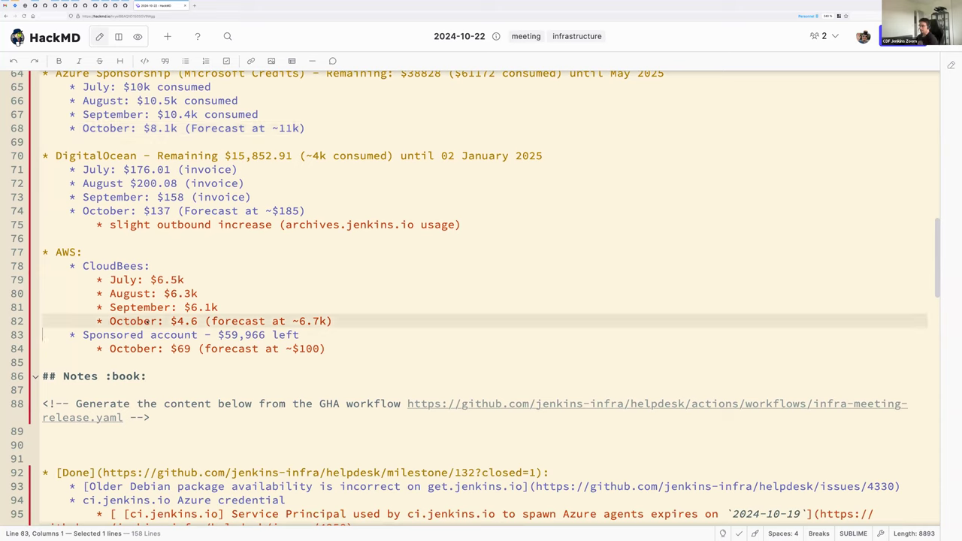
left_click(269, 334)
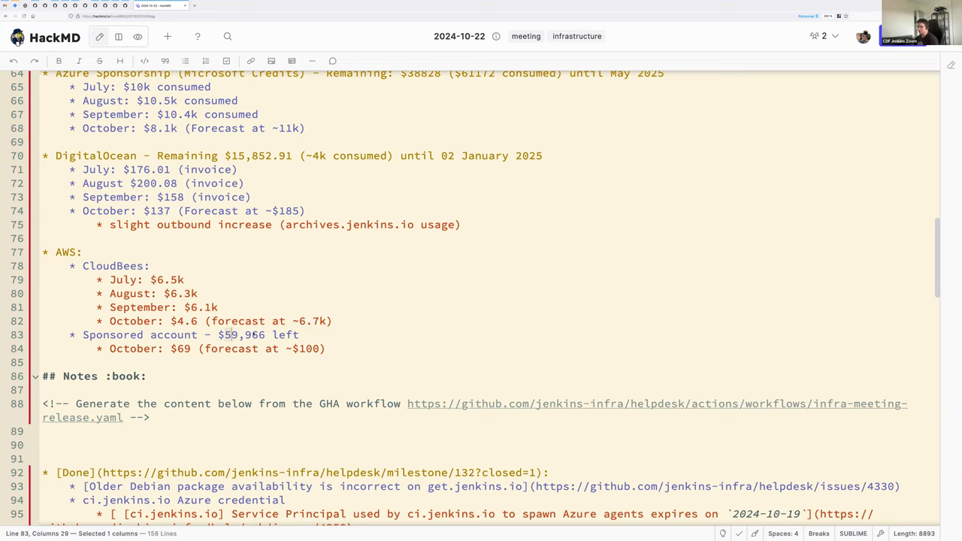
Replace the sponsored account balance with the placeholder '$xxxx'.
type("$xxxx")
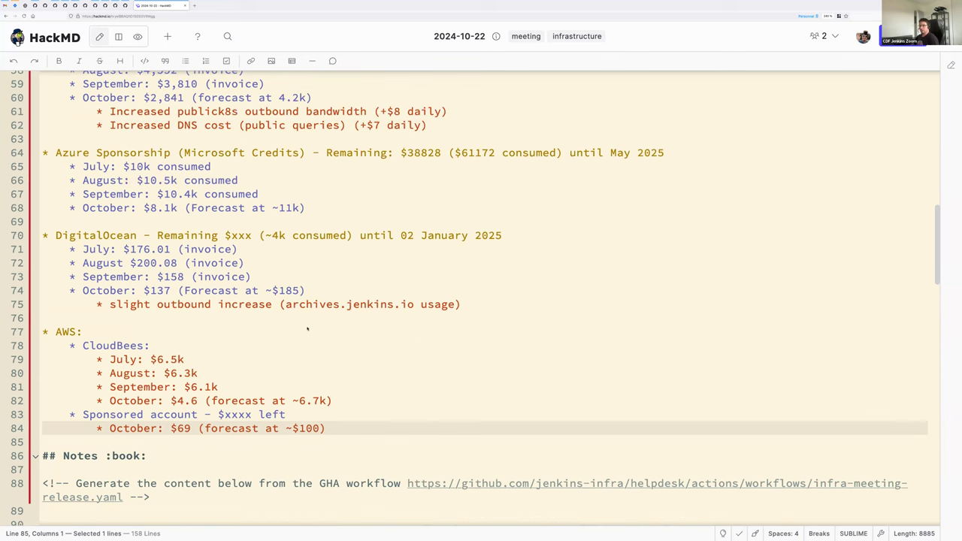
scroll("up", 3)
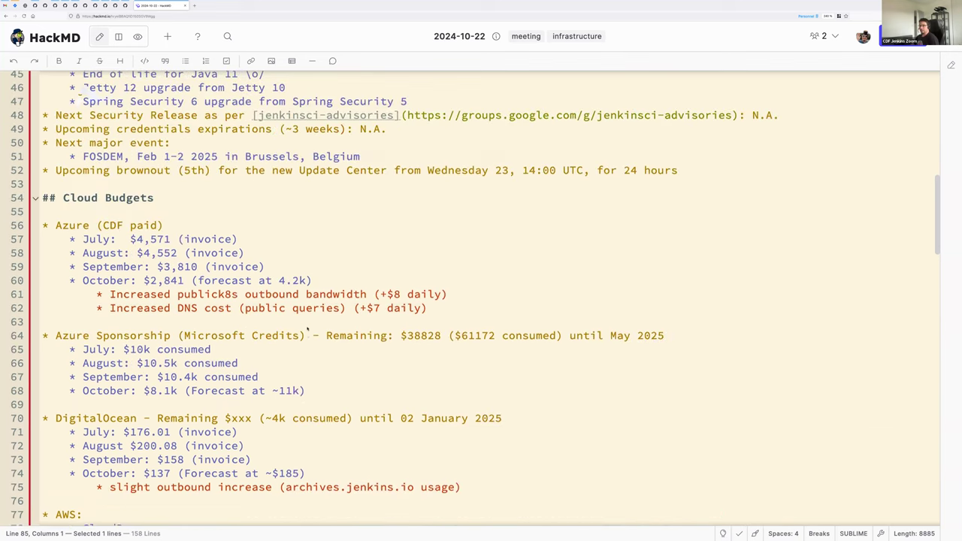
scroll("down", 3)
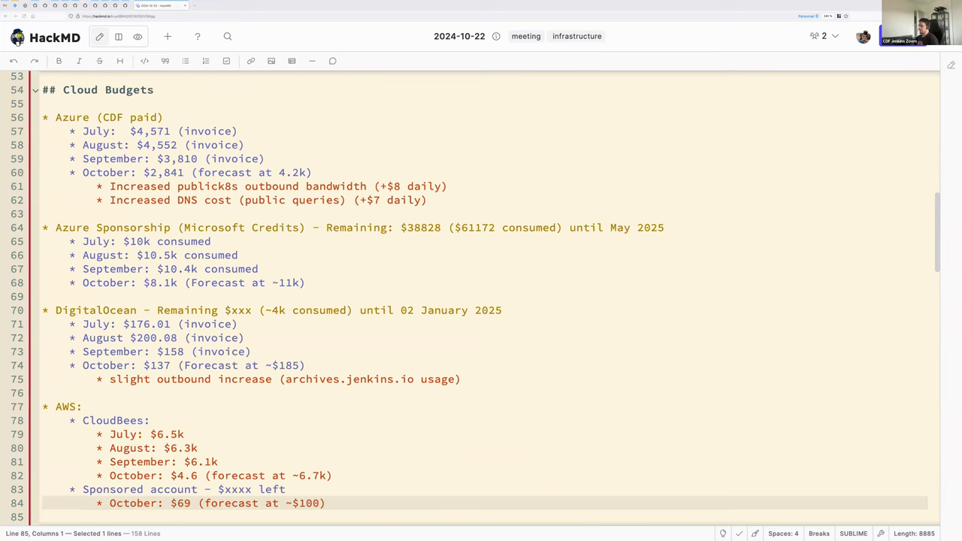
scroll("down", 3)
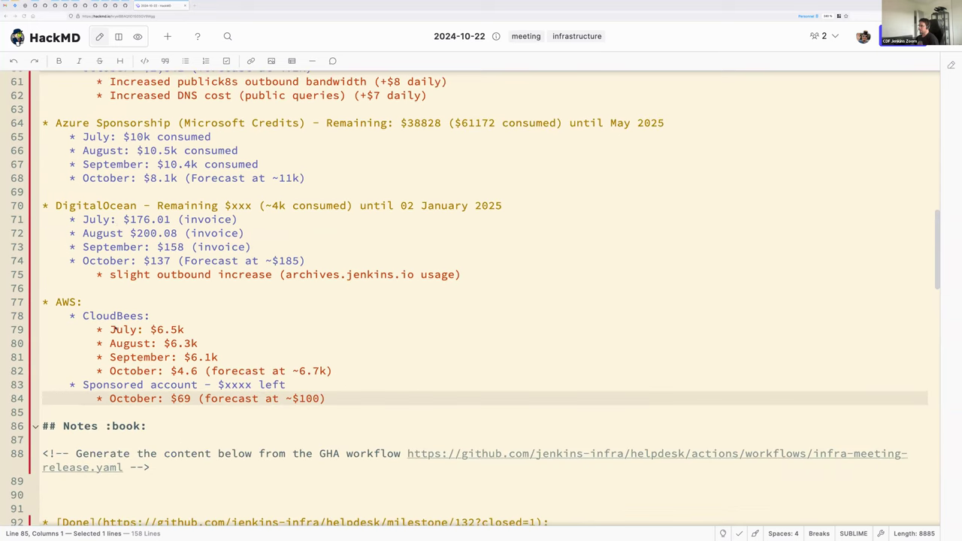
scroll("down", 3)
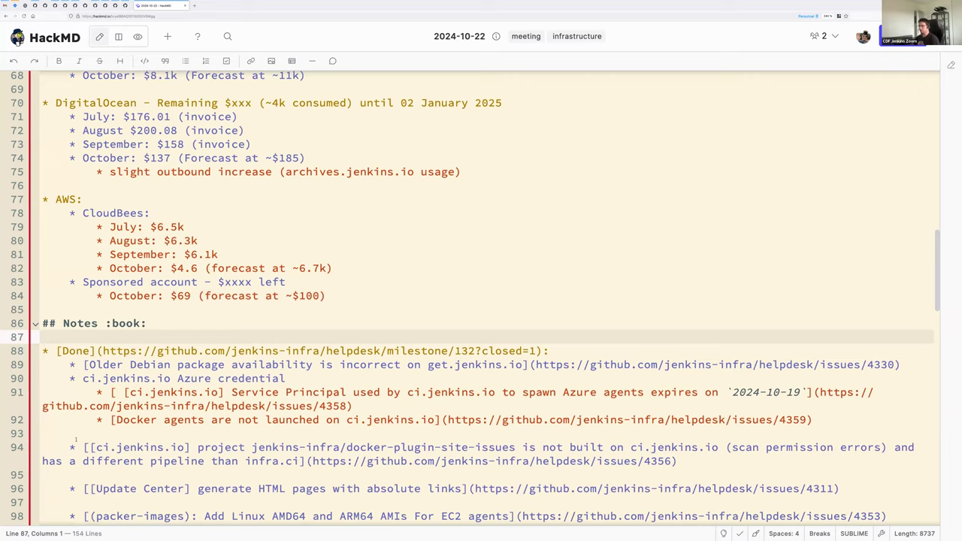
Select the workflow-generation HTML comment under ## Notes for deletion.
scroll("down", 3)
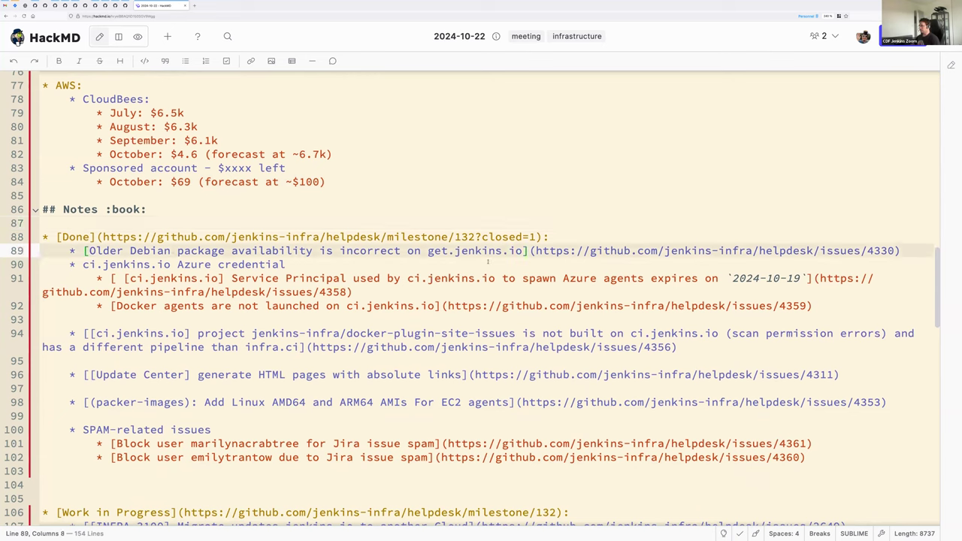
left_click_drag(86, 249, 526, 250)
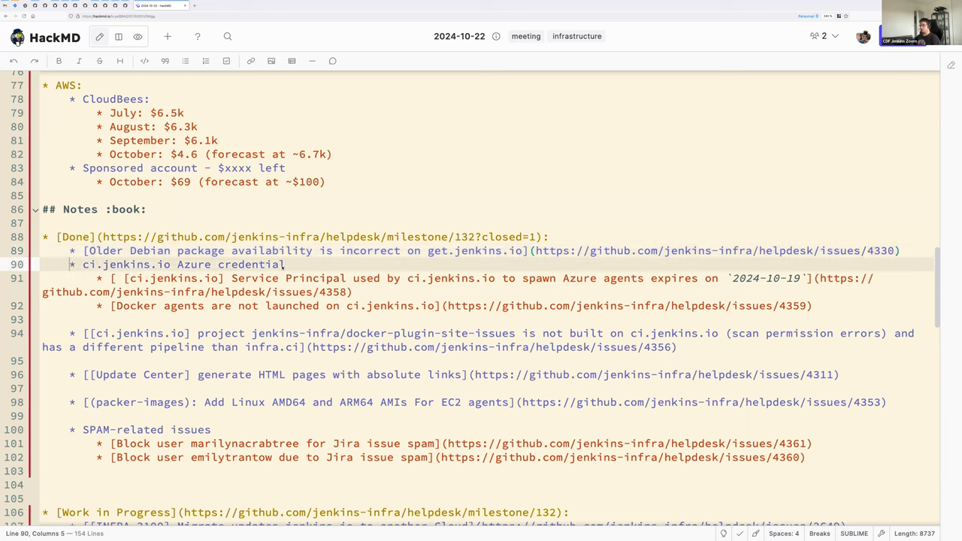
Select the stray space between the brackets of the ci.jenkins.io Service Principal link.
left_click_drag(69, 264, 285, 265)
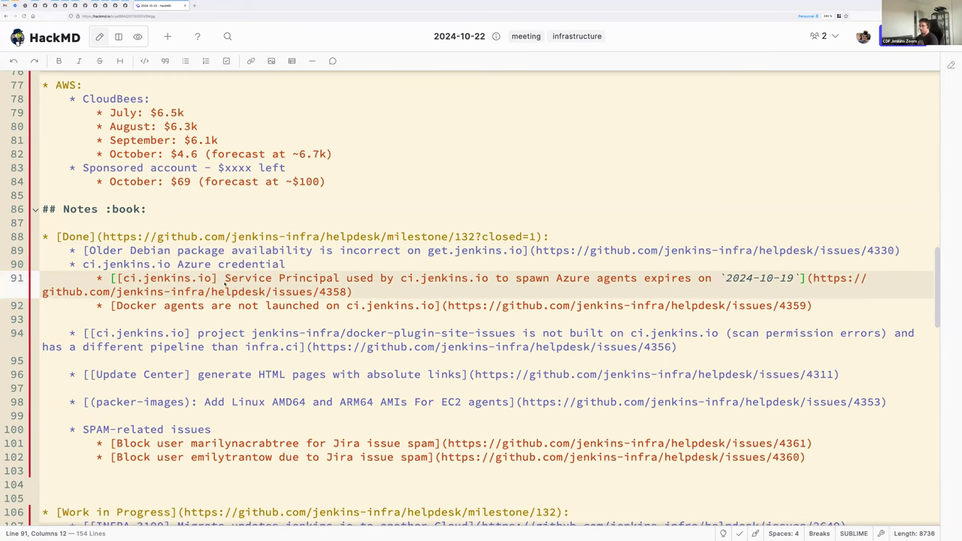
mouse_move(232, 304)
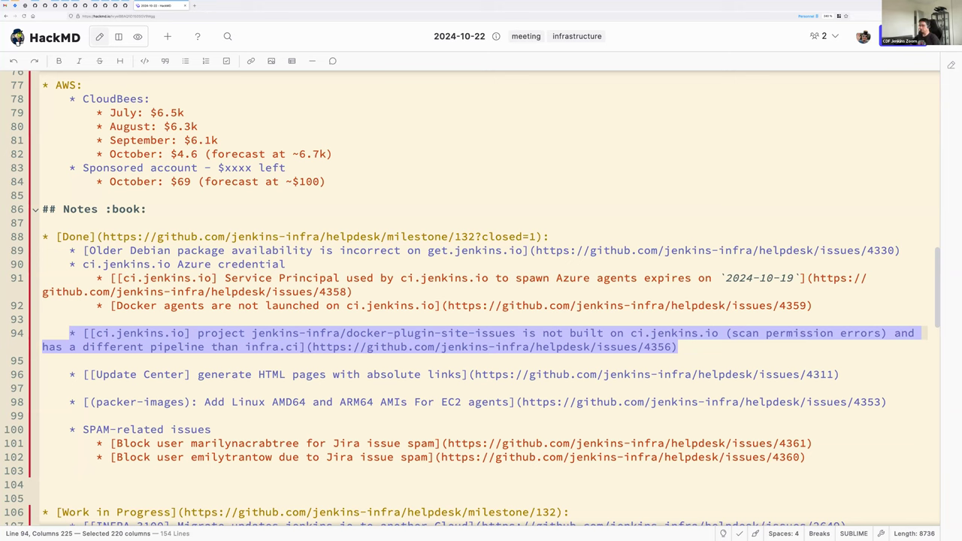
Highlight the Update Center item in the Done list for discussion.
left_click(72, 375)
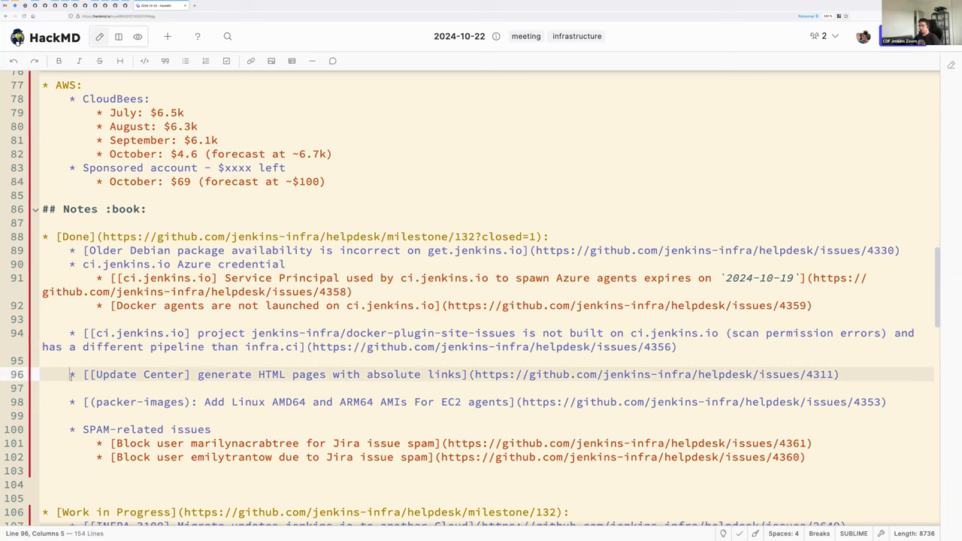
left_click_drag(69, 375, 839, 375)
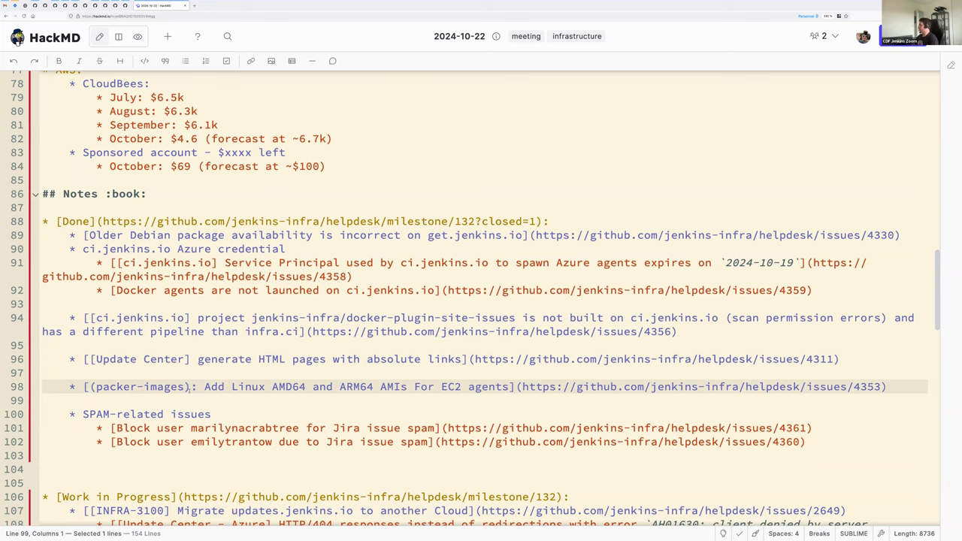
Place the cursor on the extra blank lines before the Work in Progress heading.
left_click(45, 400)
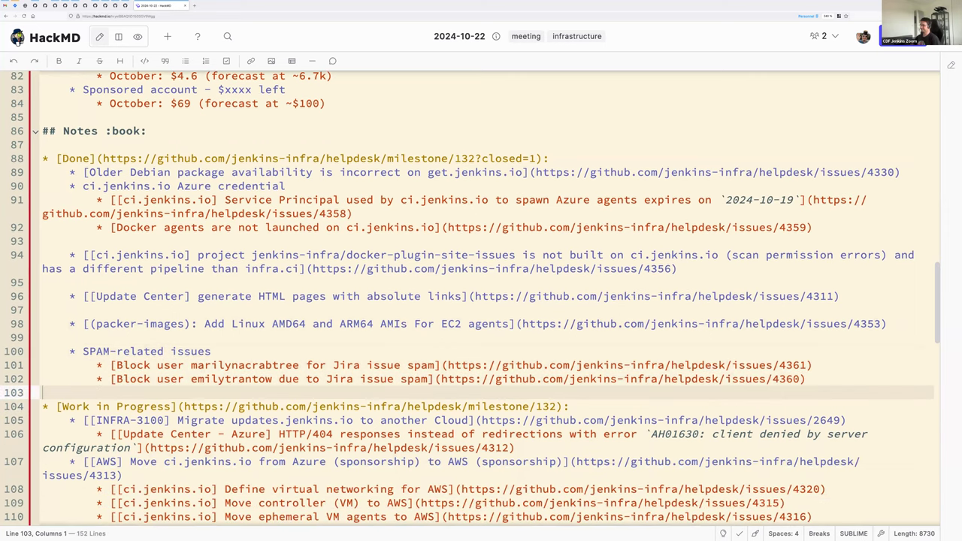
scroll("down", 3)
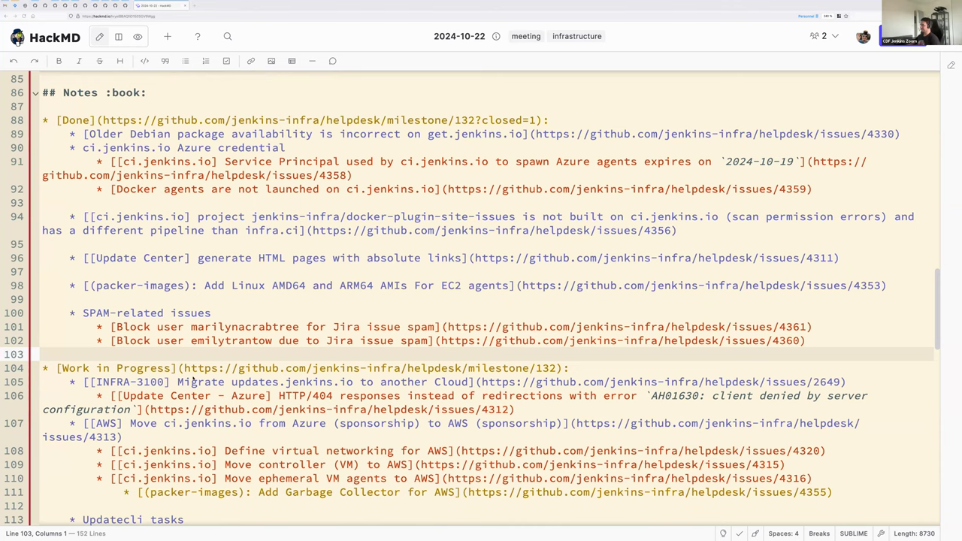
scroll("down", 3)
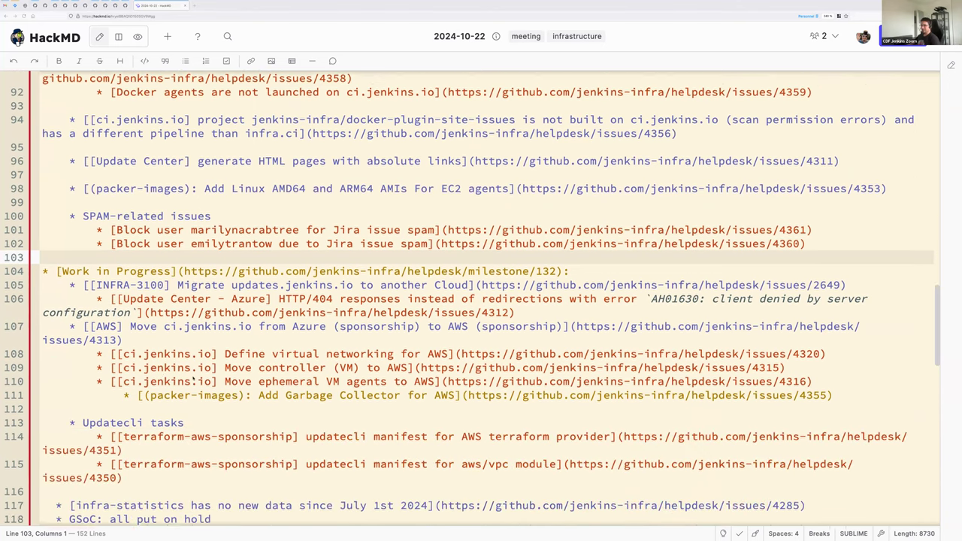
scroll("down", 3)
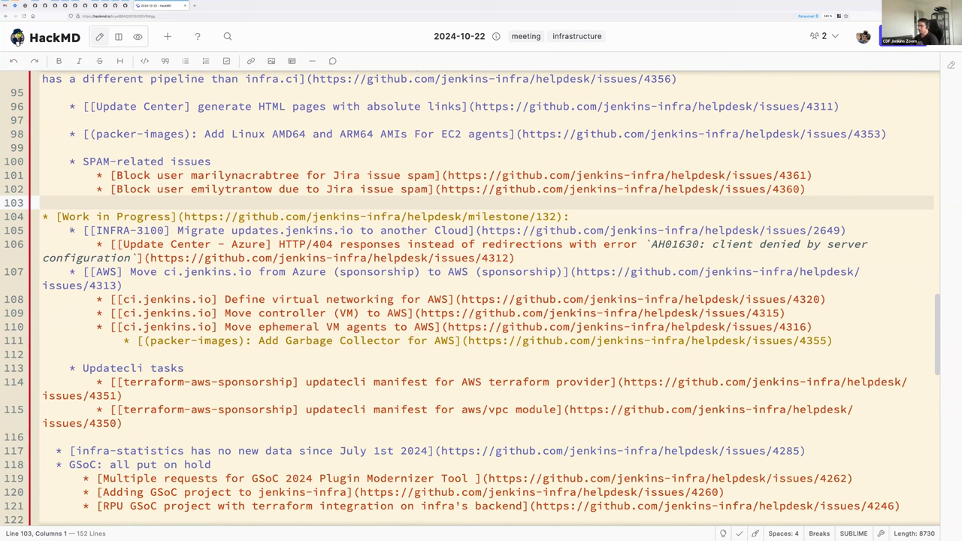
Add the sub-bullet 'Potential UC publication to optimize' under the Update Center Azure 404 item.
right_click(97, 256)
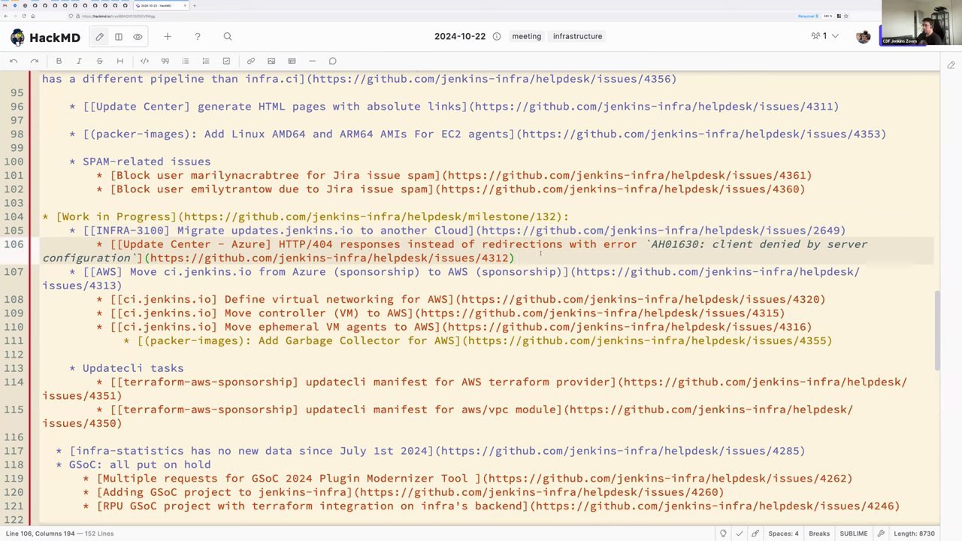
type("Poten,")
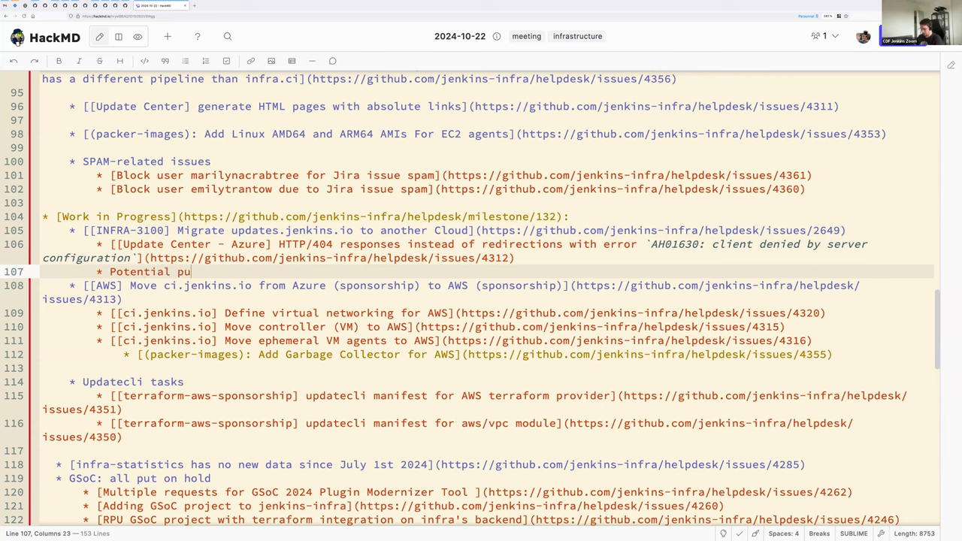
type("blication")
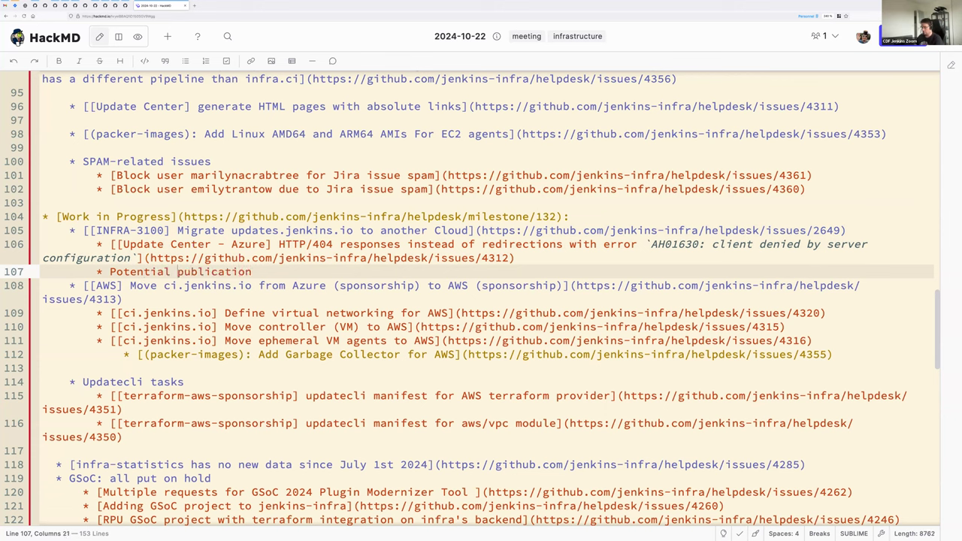
type("UC")
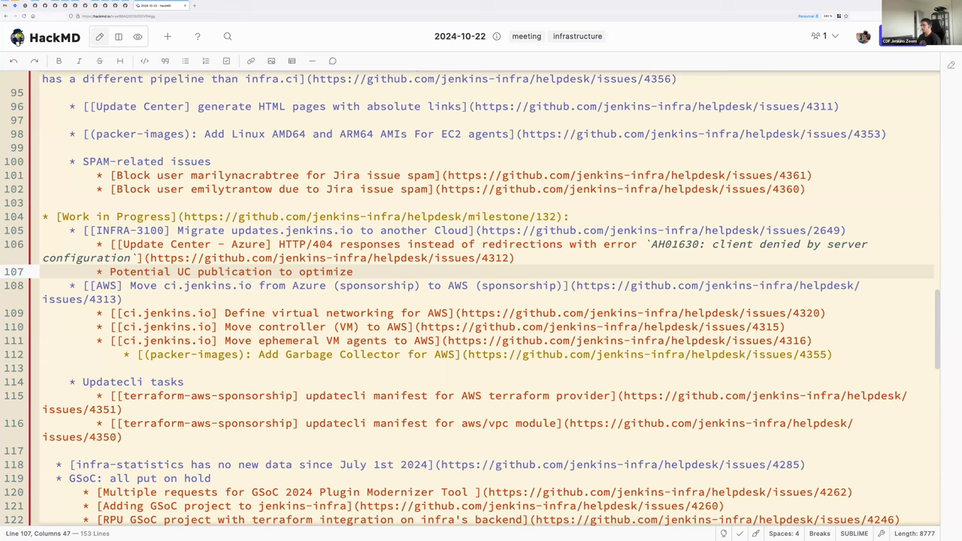
left_click(354, 270)
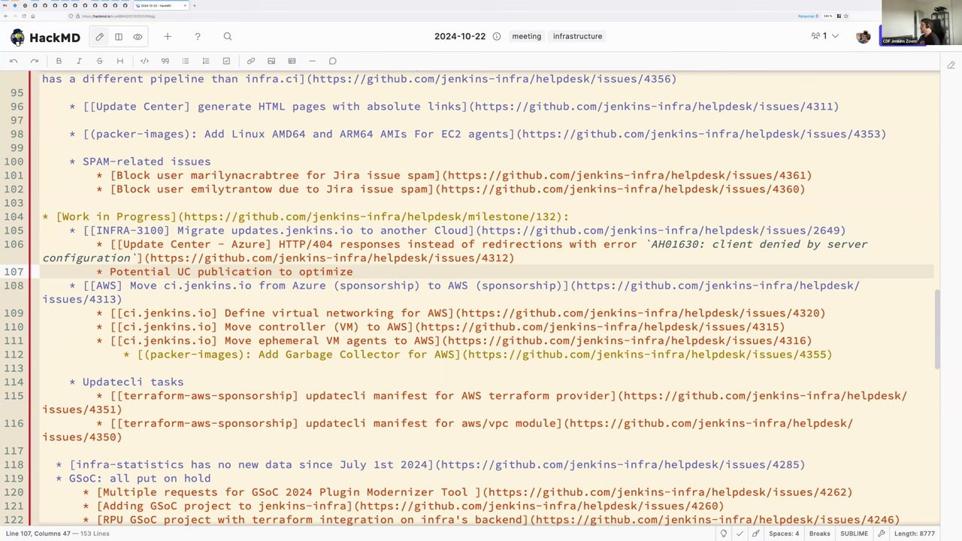
left_click(353, 270)
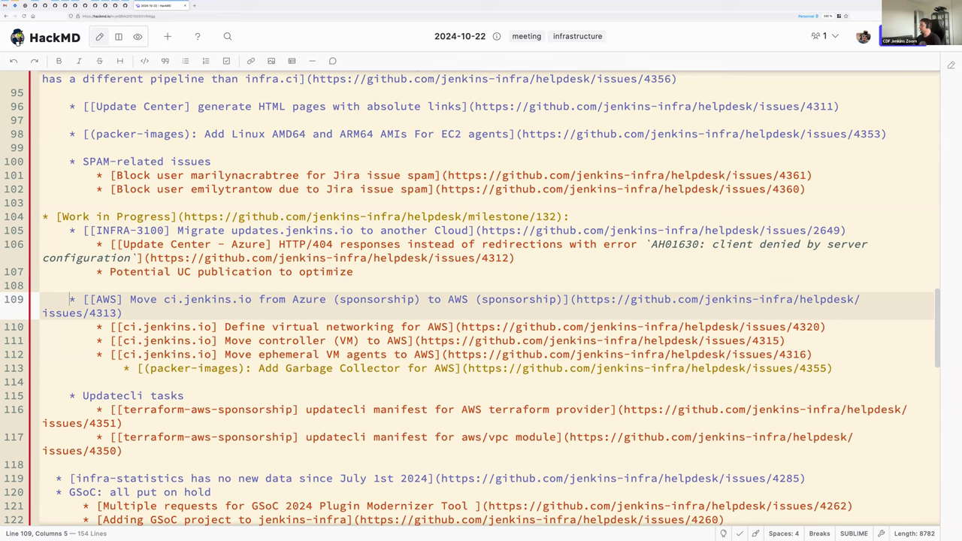
Reorder the ephemeral VM agents lines first, then note the ci.jio IAM user was created with permissions, ready to test EC2.
left_click_drag(71, 300, 122, 313)
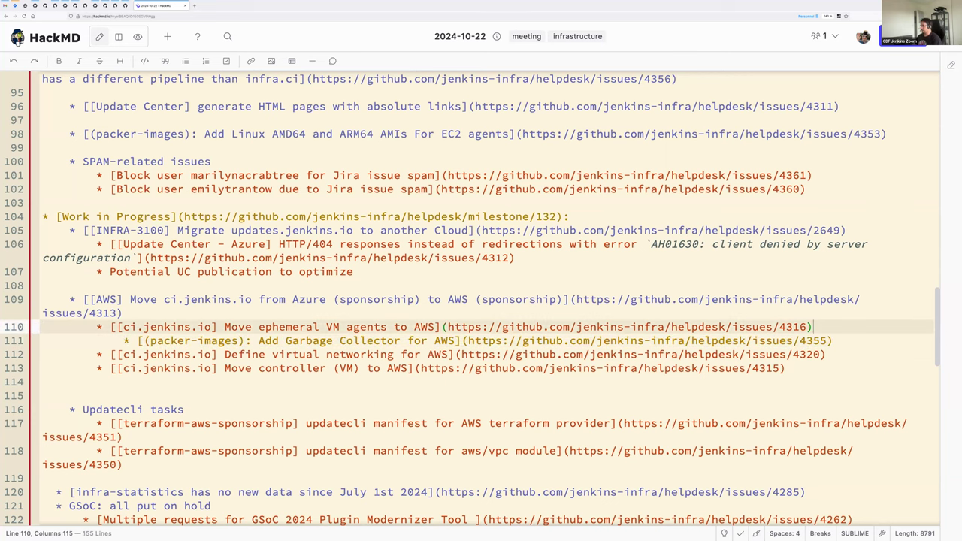
key("enter")
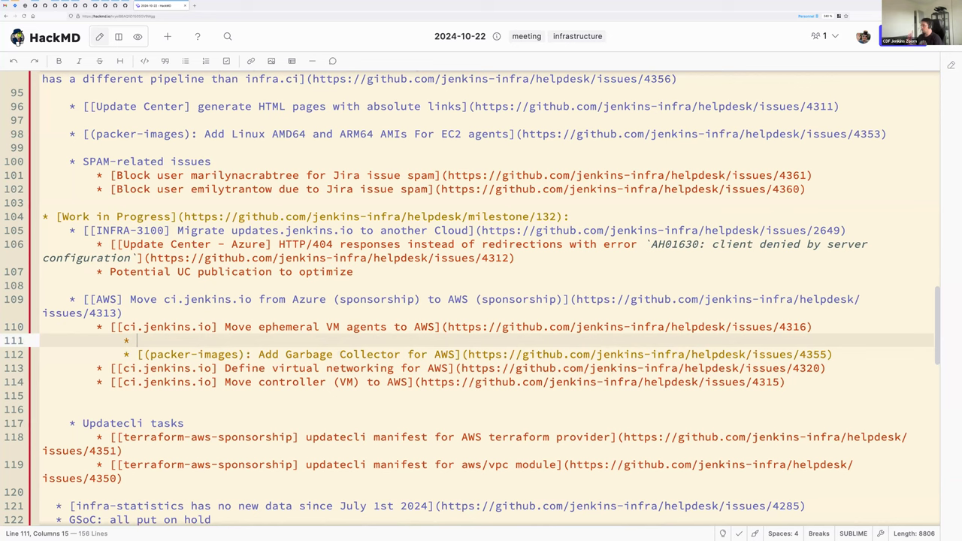
type("ci.jioi IAM u")
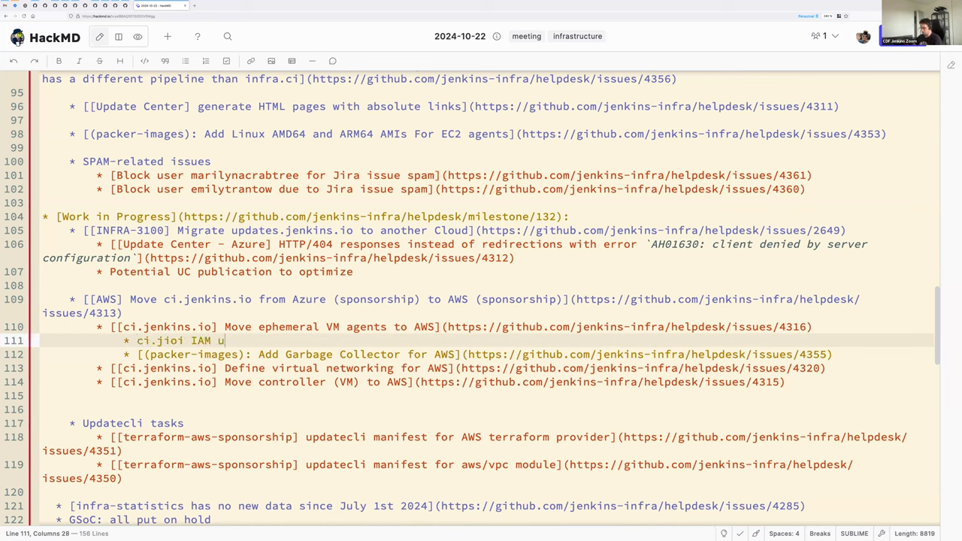
type("ser crreated with pe")
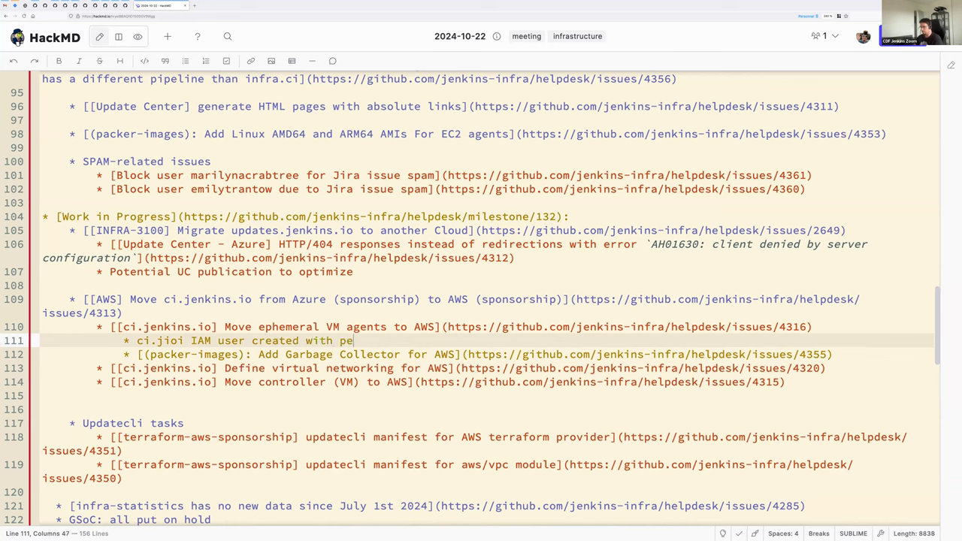
type("rmissions")
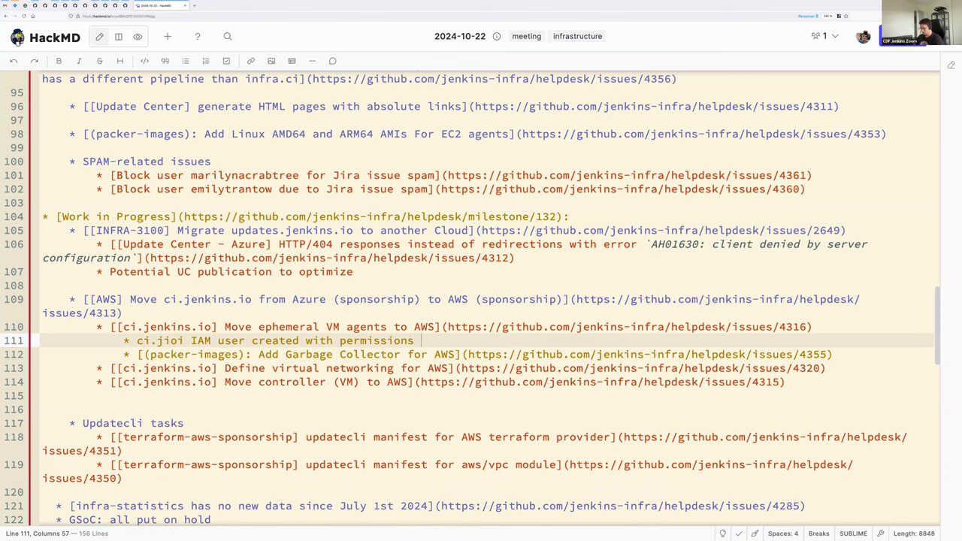
type("=> @jay")
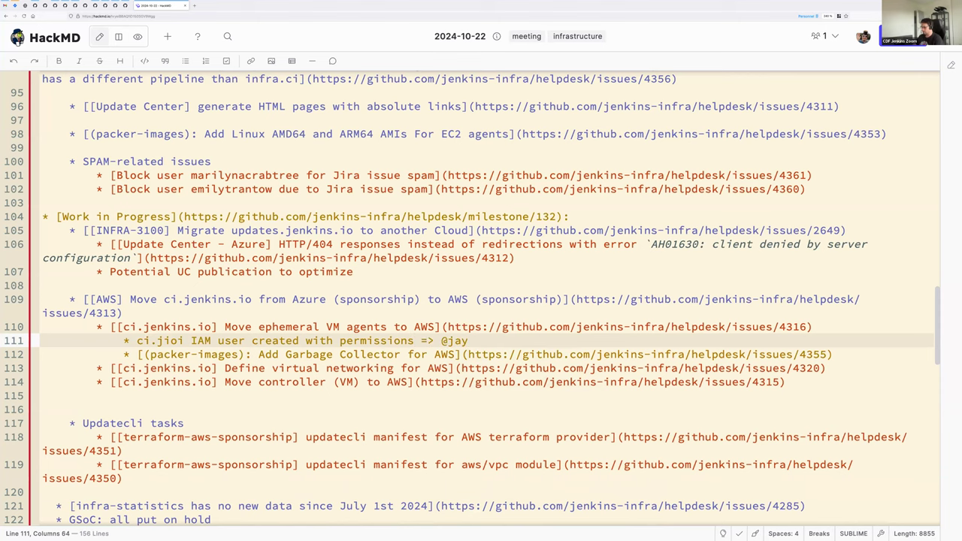
type("ready t")
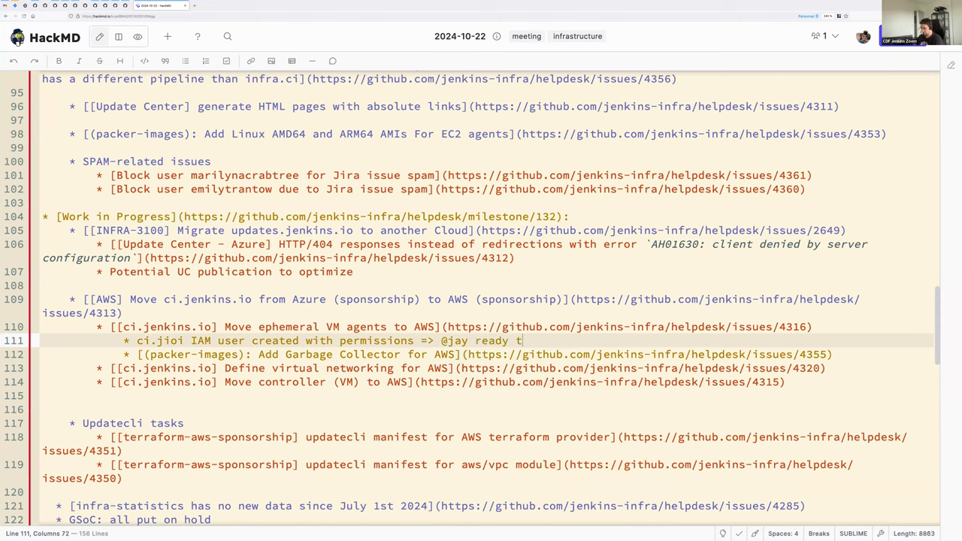
type("o test EC2 plugin locally")
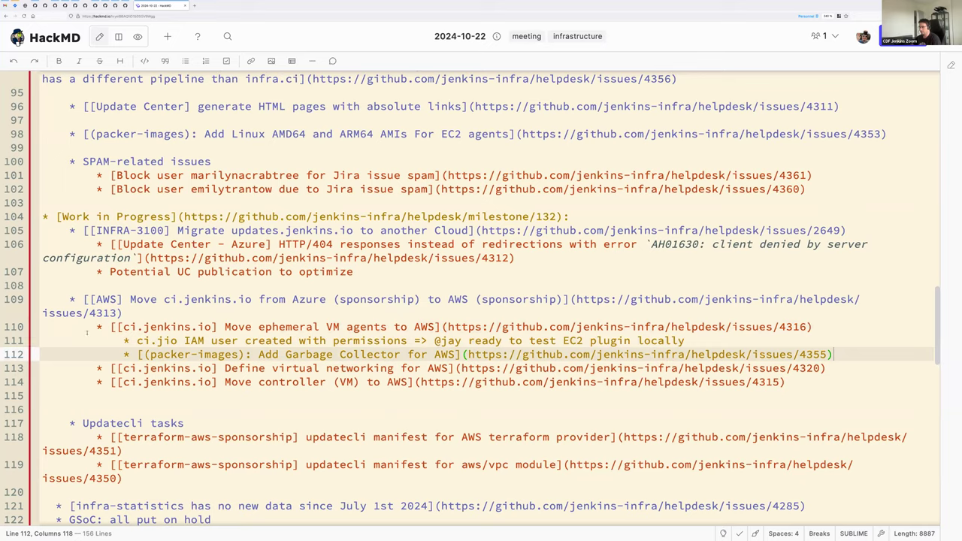
Under the Windows AMIs packer item, note 'packer IAM user know has the proper permissions'.
scroll("down", 3)
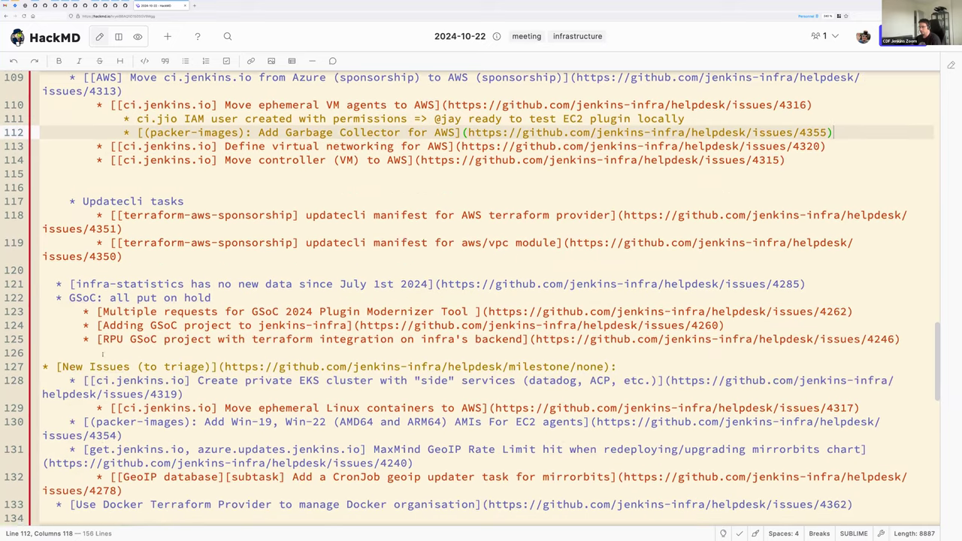
scroll("down", 3)
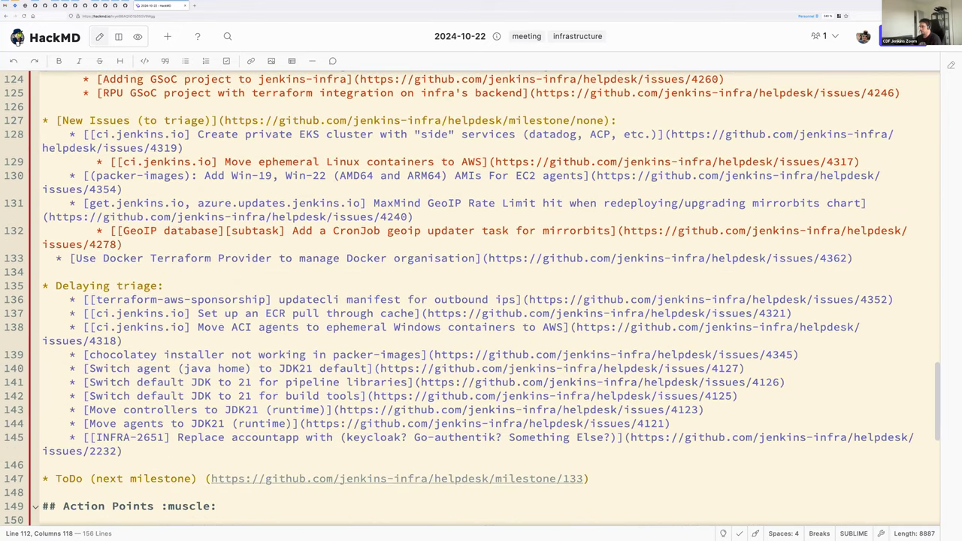
left_click(301, 328)
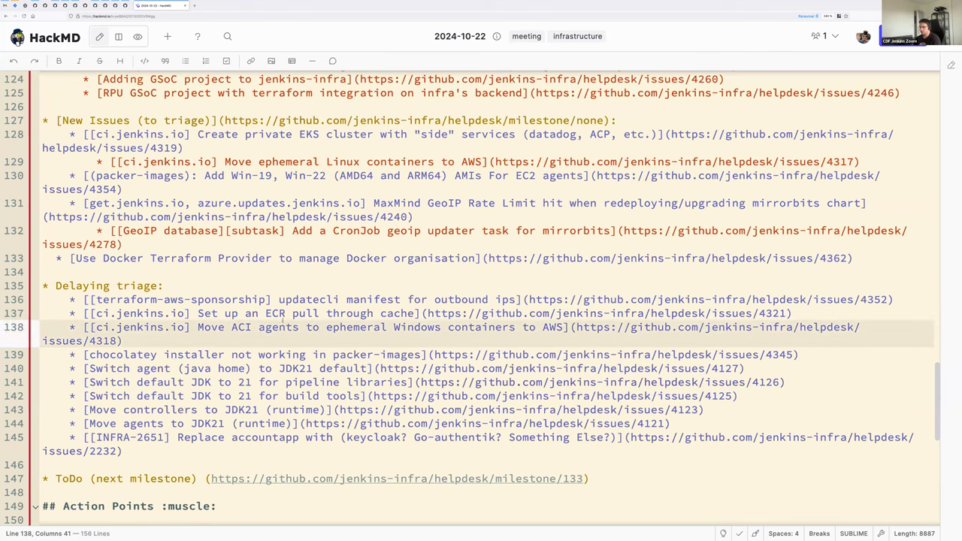
scroll("down", 3)
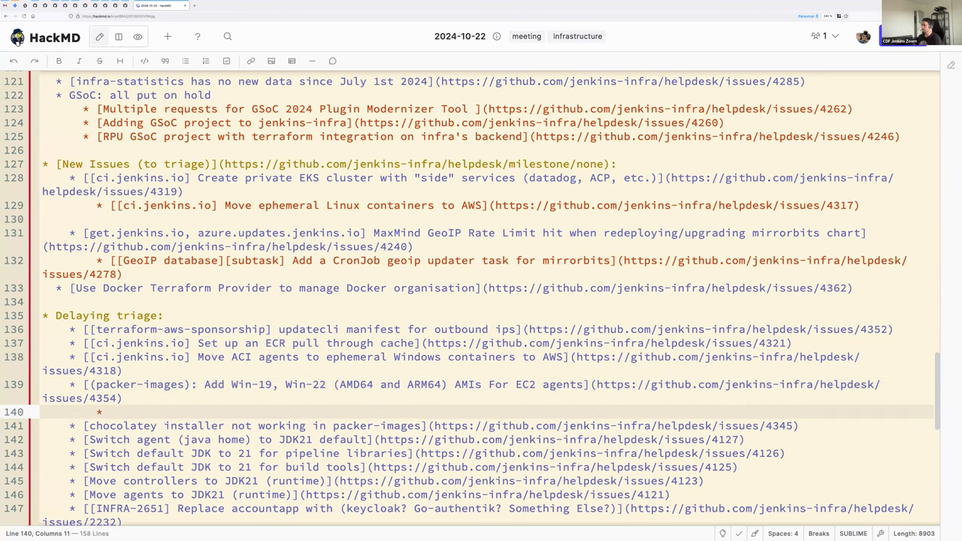
type("packer")
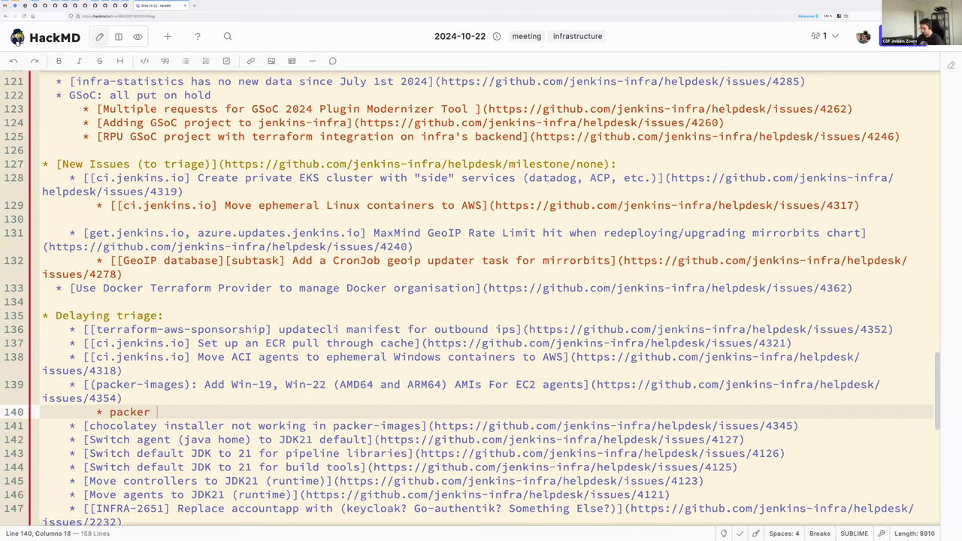
type("IAM user k")
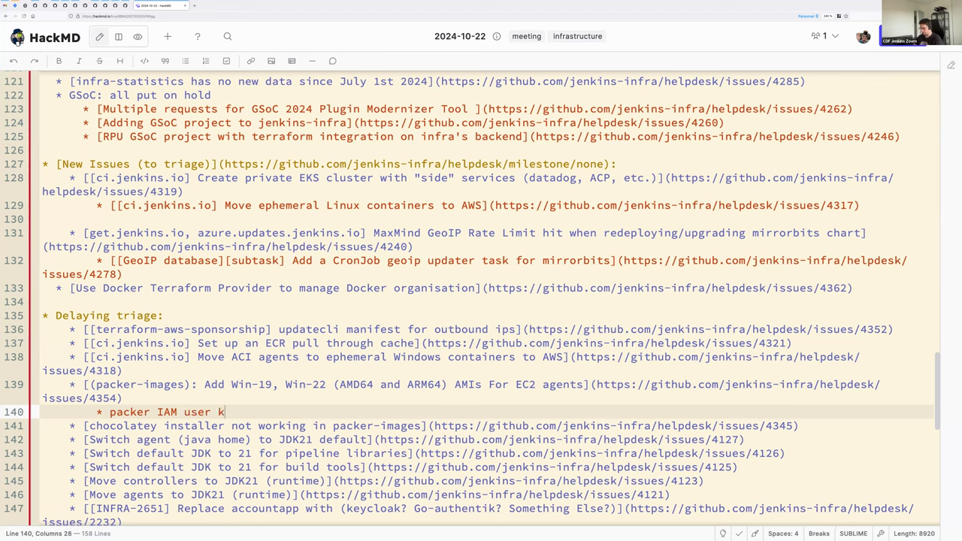
type("now has the p")
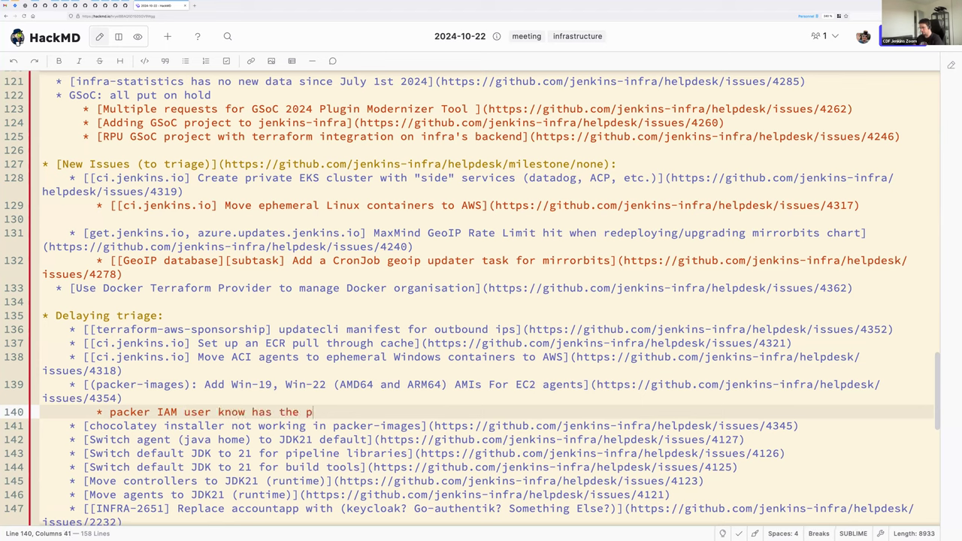
type("roper permission")
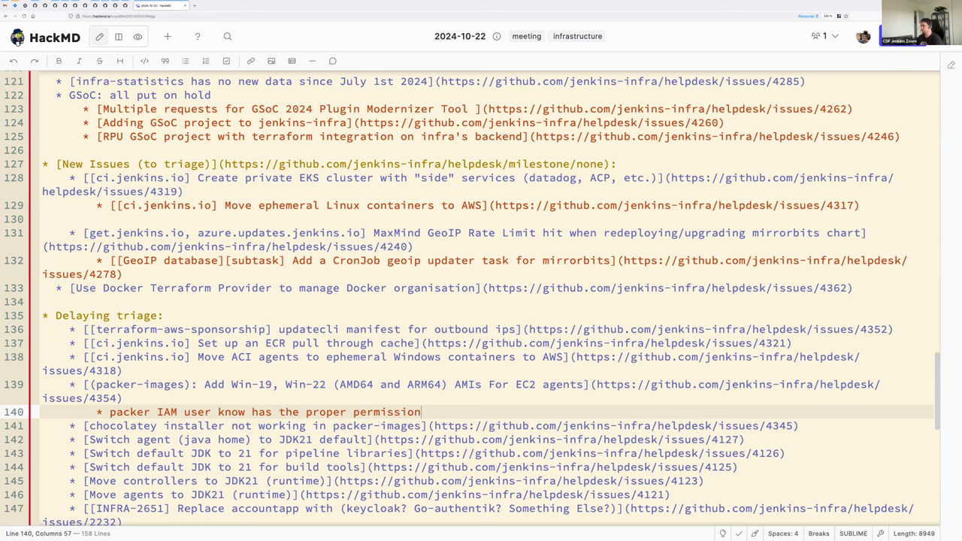
type("s")
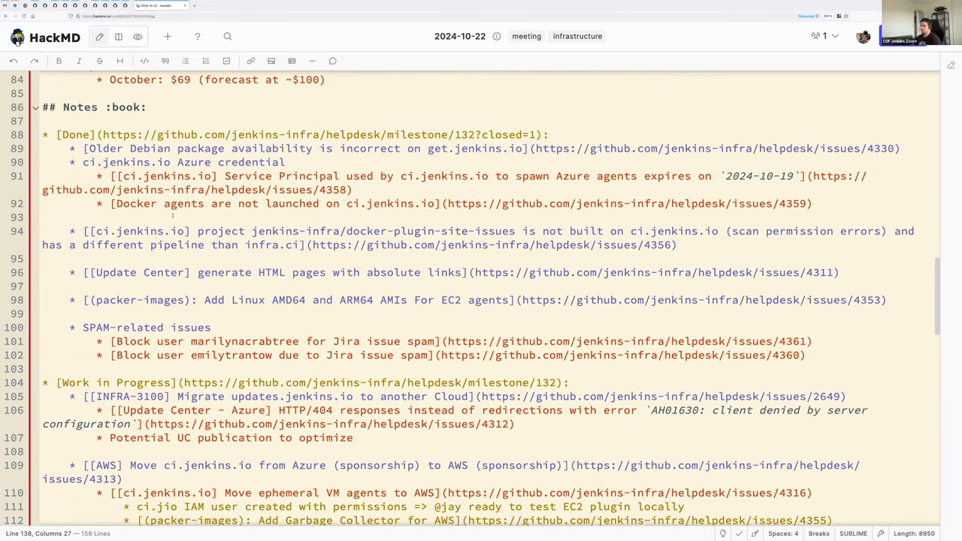
scroll("down", 3)
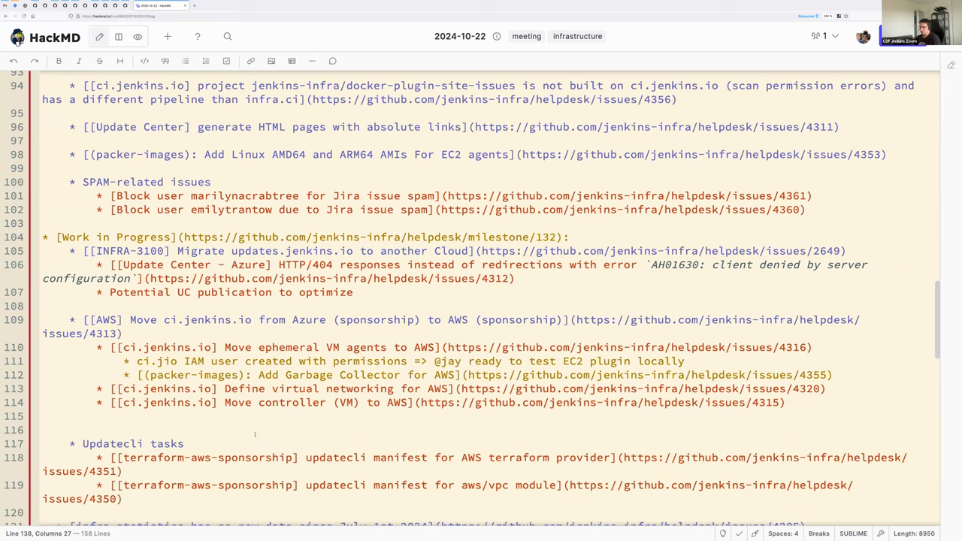
Scroll down through the notes toward the New Issues section.
scroll("down", 3)
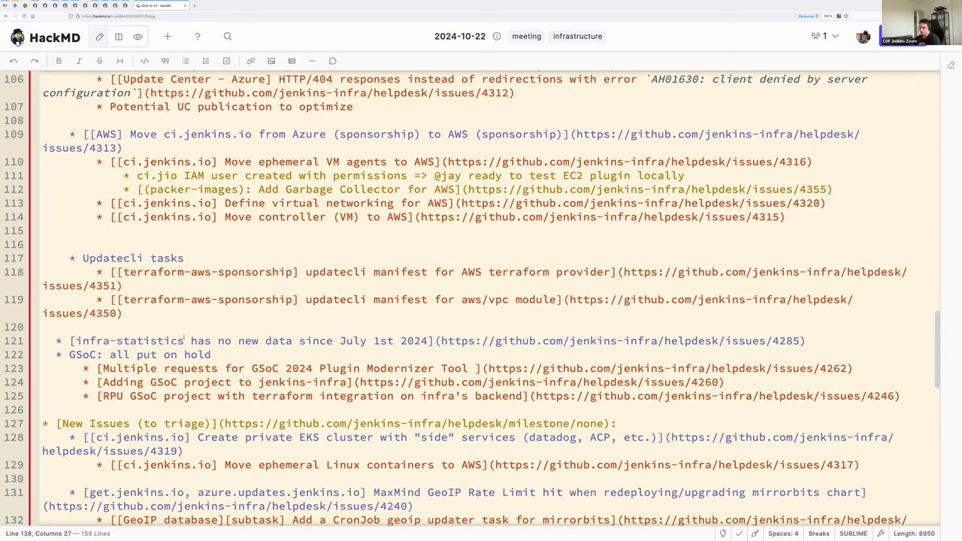
scroll("down", 3)
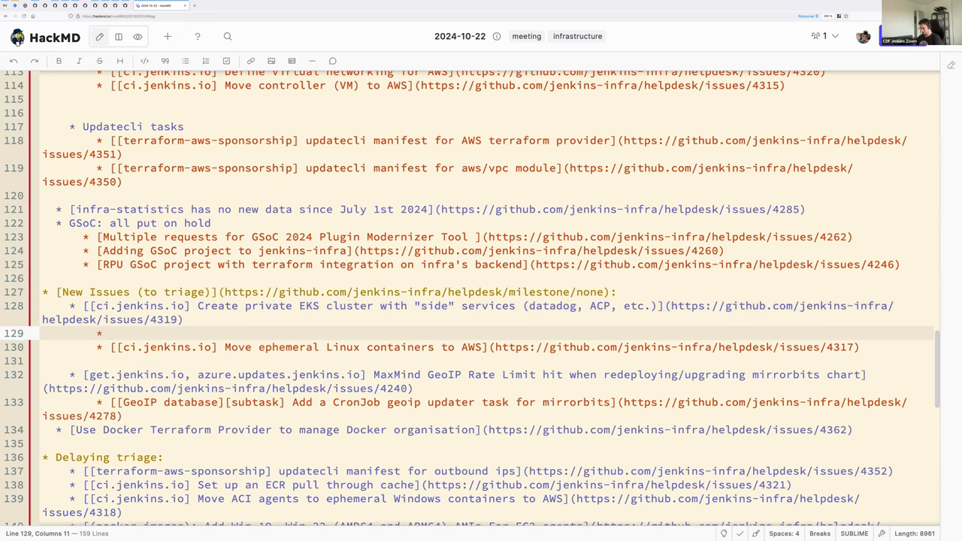
Write 'Drafting the permissions and RBAC needs' under the private EKS cluster item.
type("Drafting the permissiosn and")
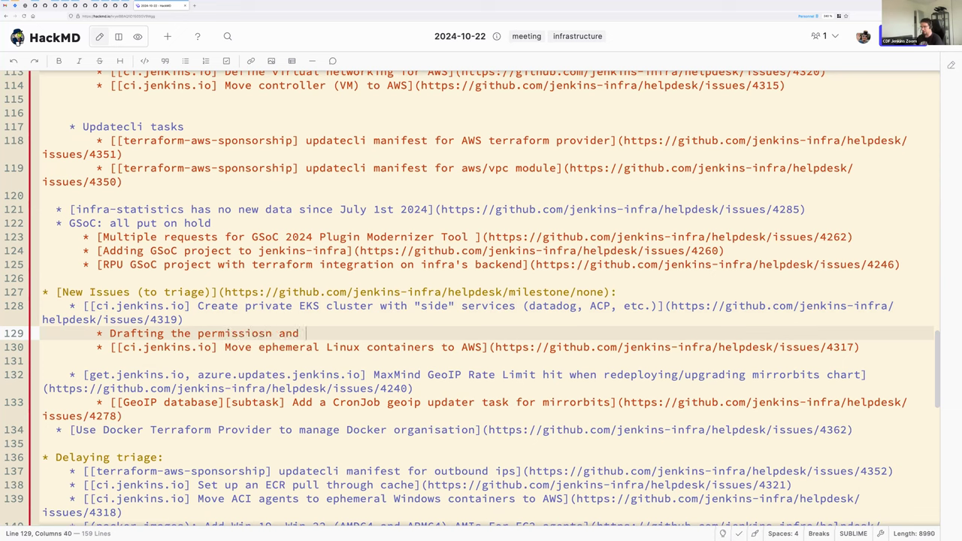
type("RBAC ne")
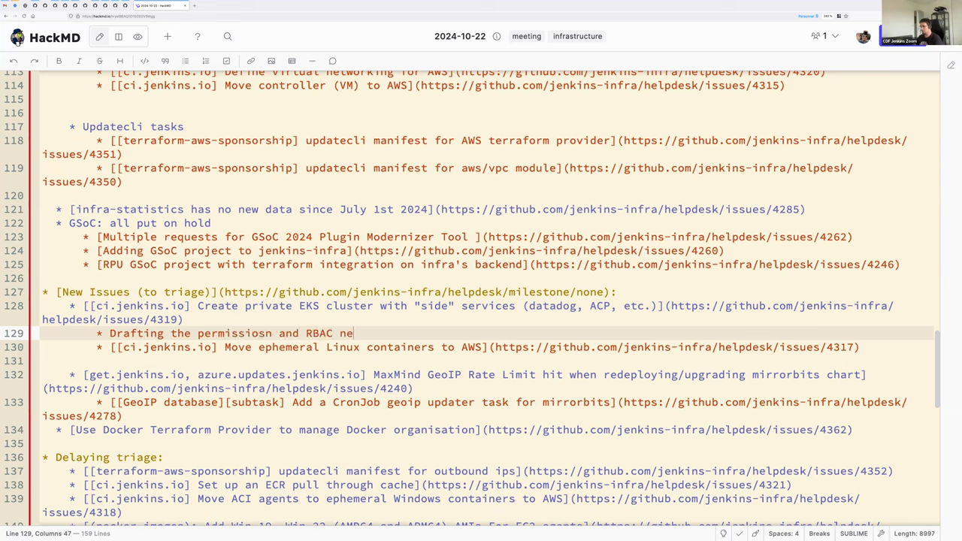
type("eds")
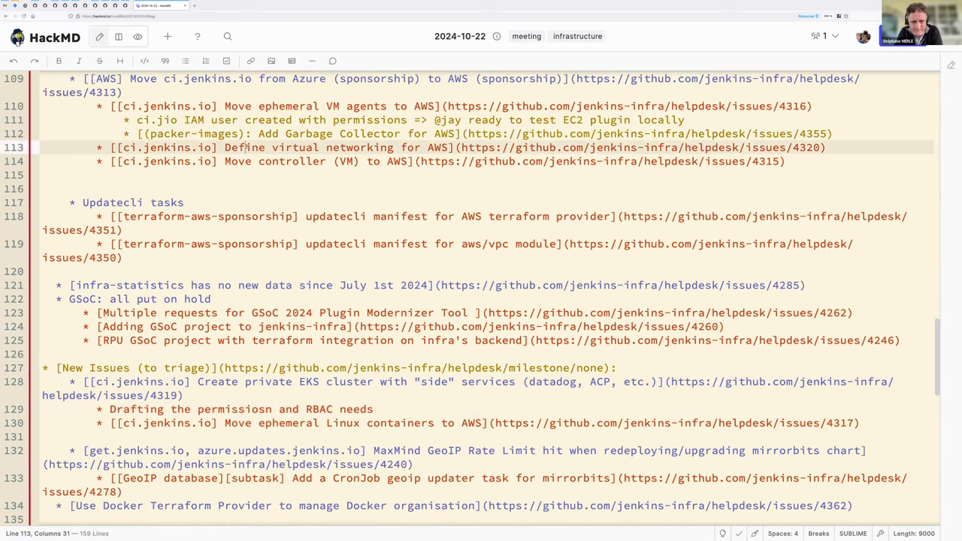
Add a sub-bullet 'On hold (missing Security groups at least)' under Define virtual networking for AWS.
key("enter")
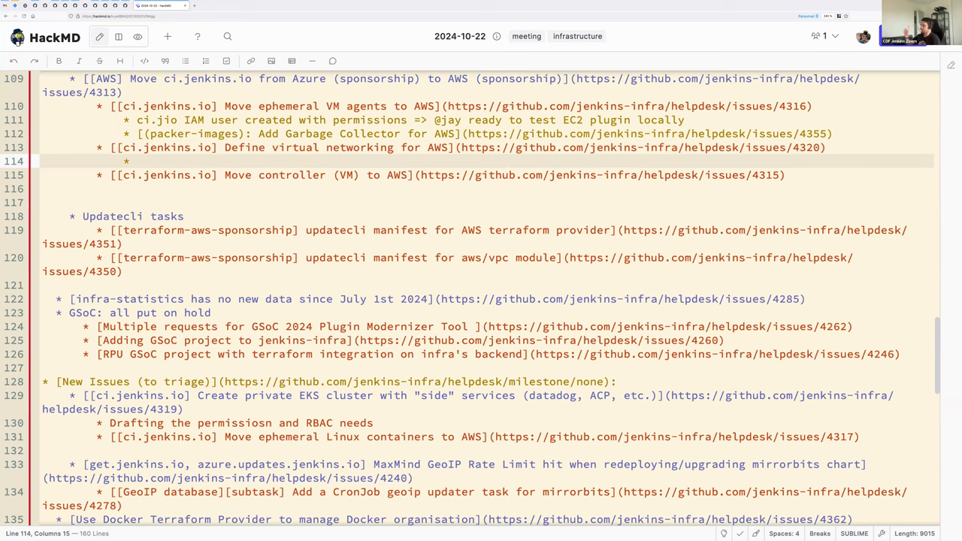
type("o")
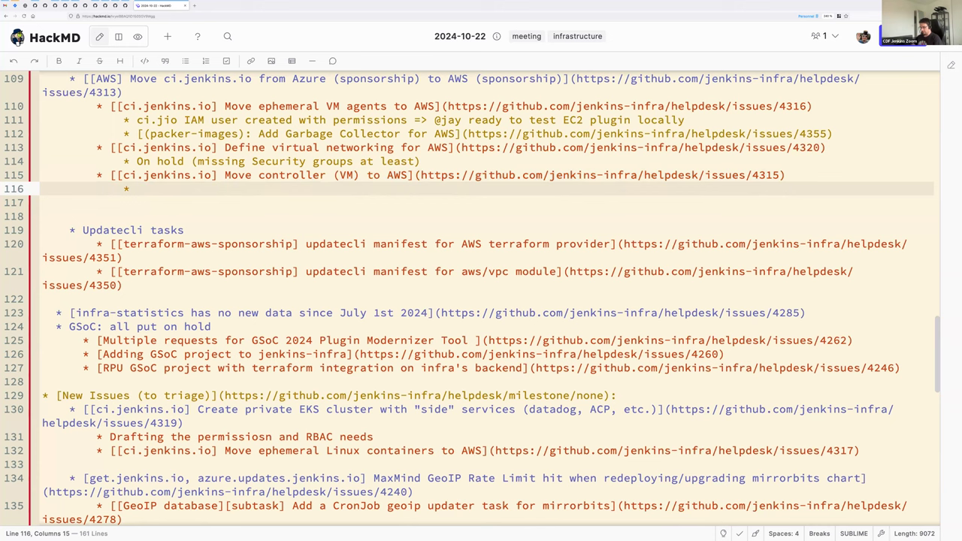
Write 'Started to write a Terraform module' under the Move controller (VM) to AWS item.
type("Started to")
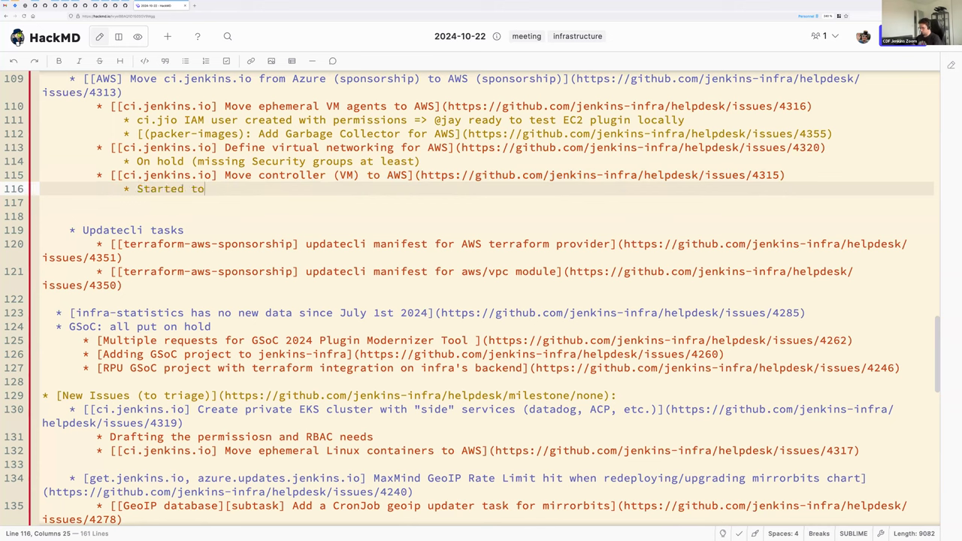
type("write a T")
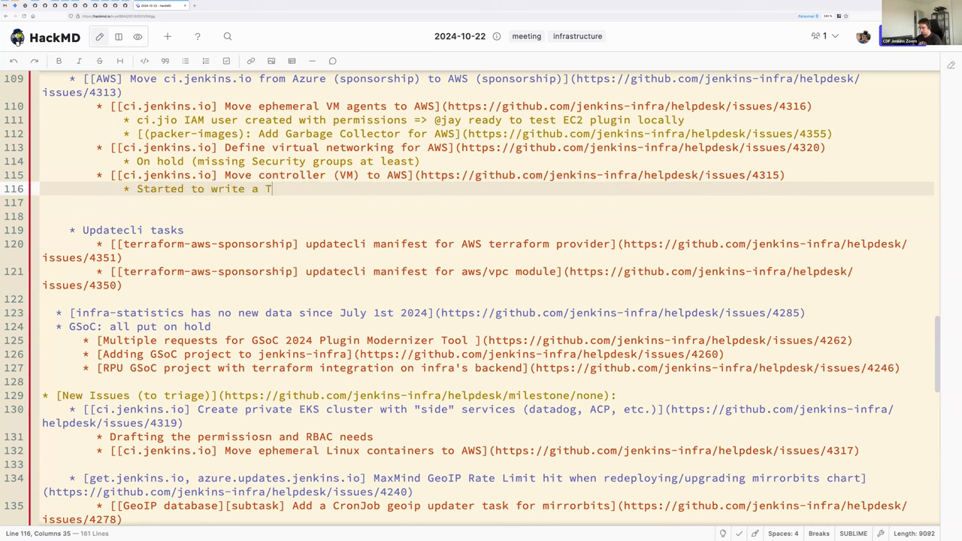
type("erraform module,")
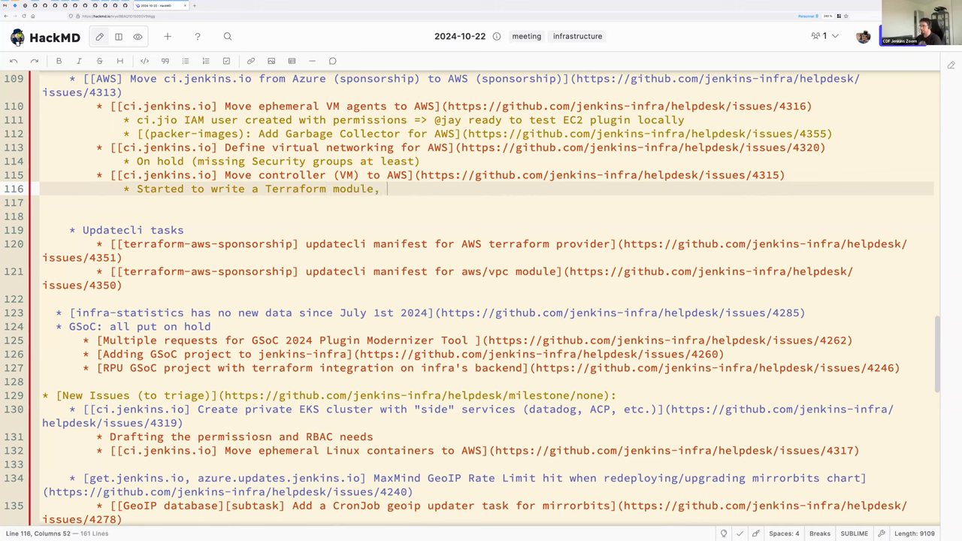
type("this")
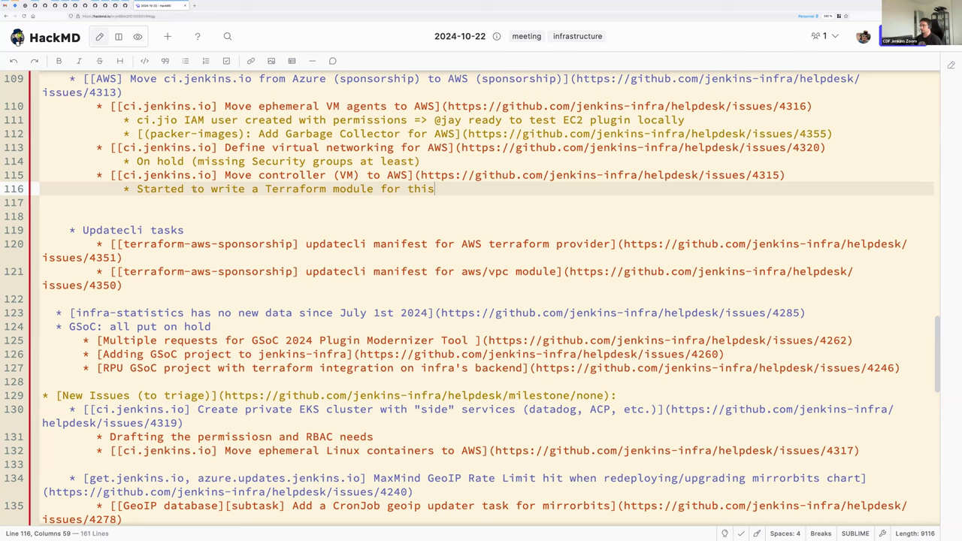
mouse_move(153, 219)
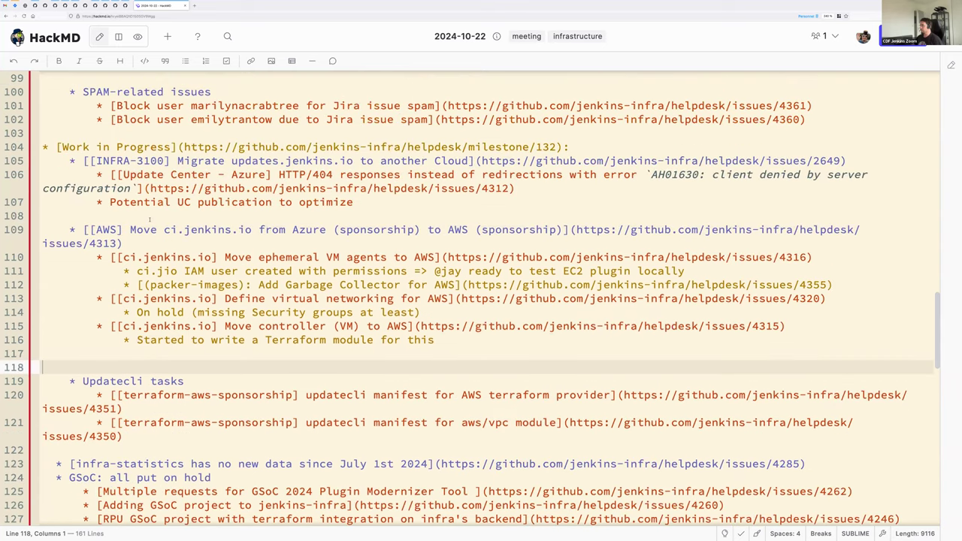
Complete the Terraform module note with 'for this' and tidy the blank line before the Updatecli tasks.
scroll("down", 3)
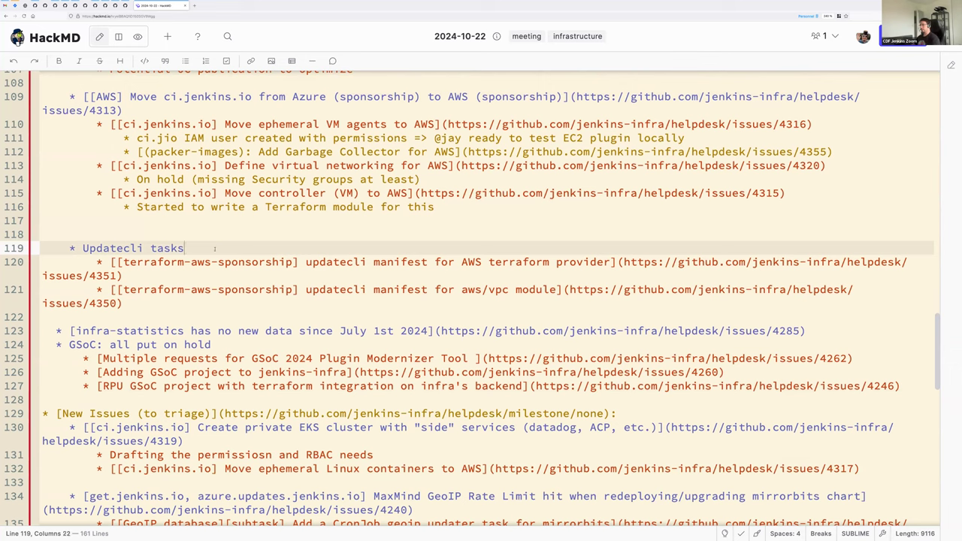
type("()")
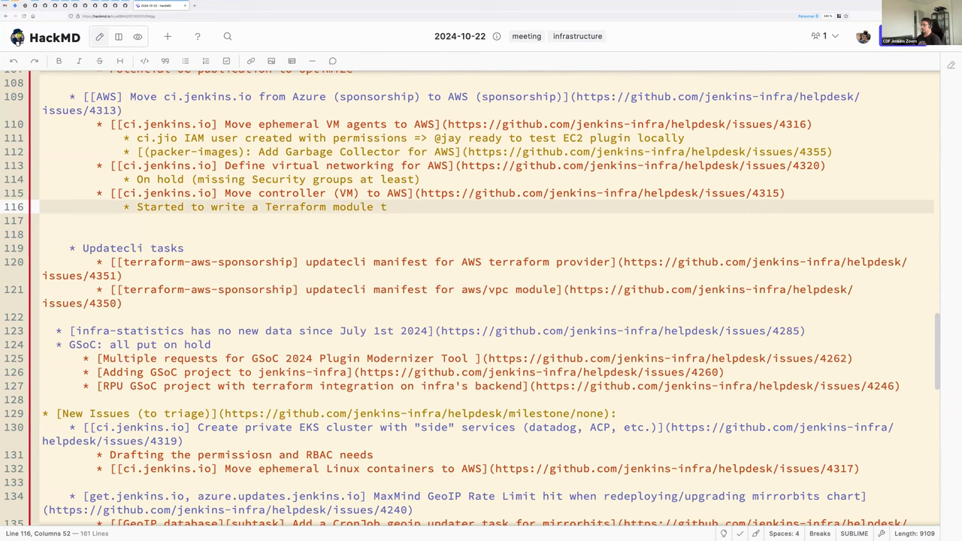
type("for this")
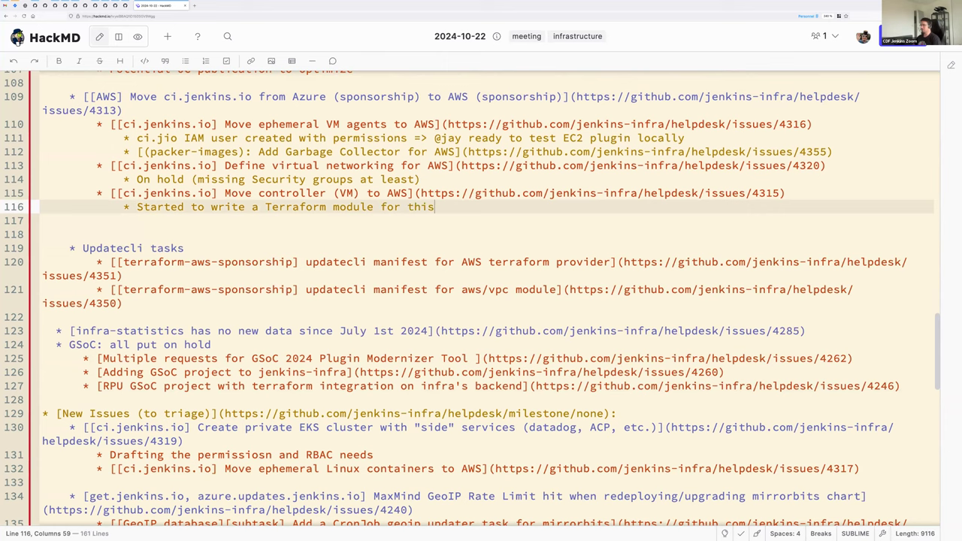
key("enter")
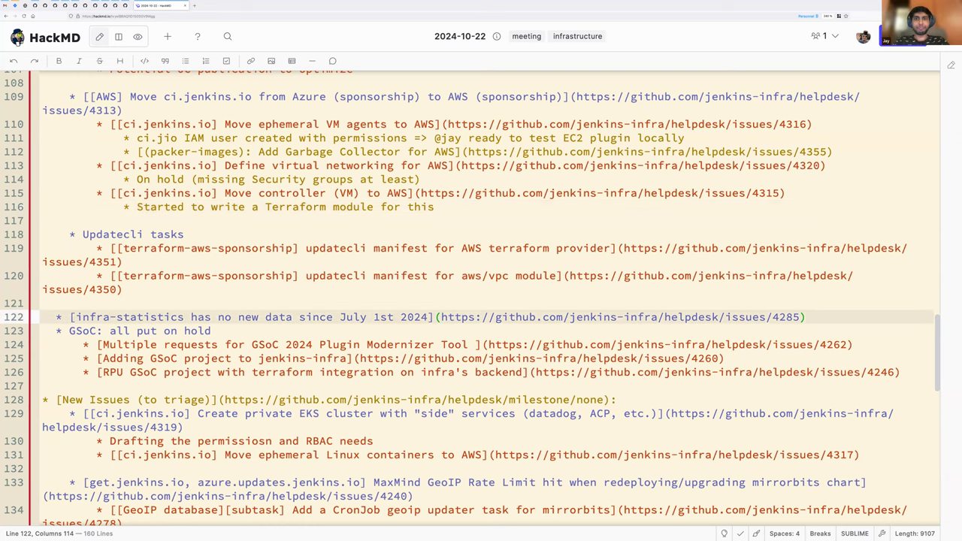
Note under infra-statistics that KK and Andrew are updating stats, then move to the GeoIP cronjob task.
type("KK is")
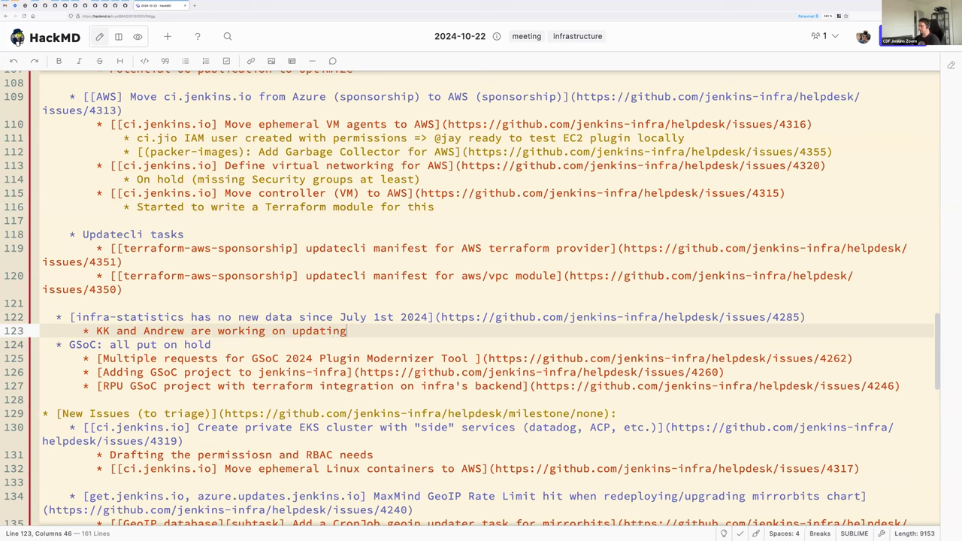
type("stats.")
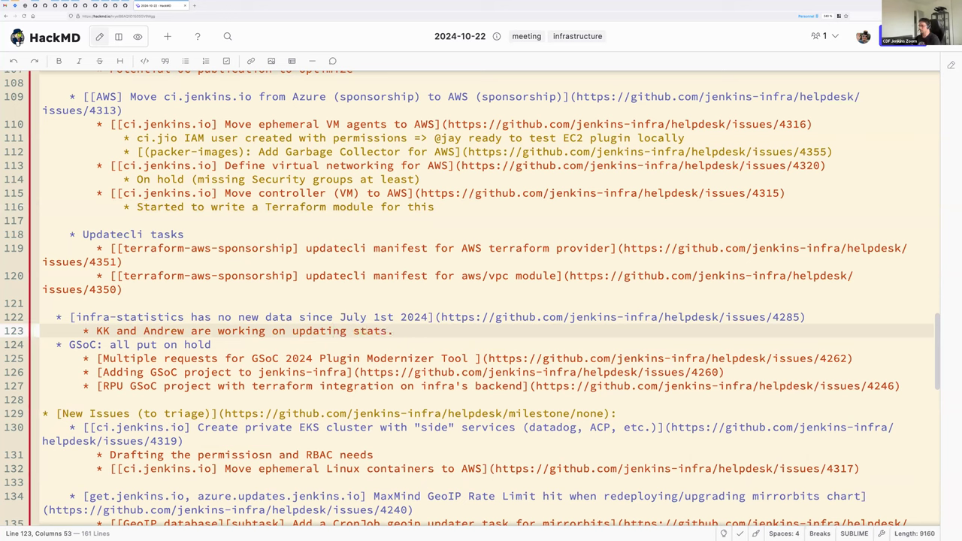
left_click(392, 330)
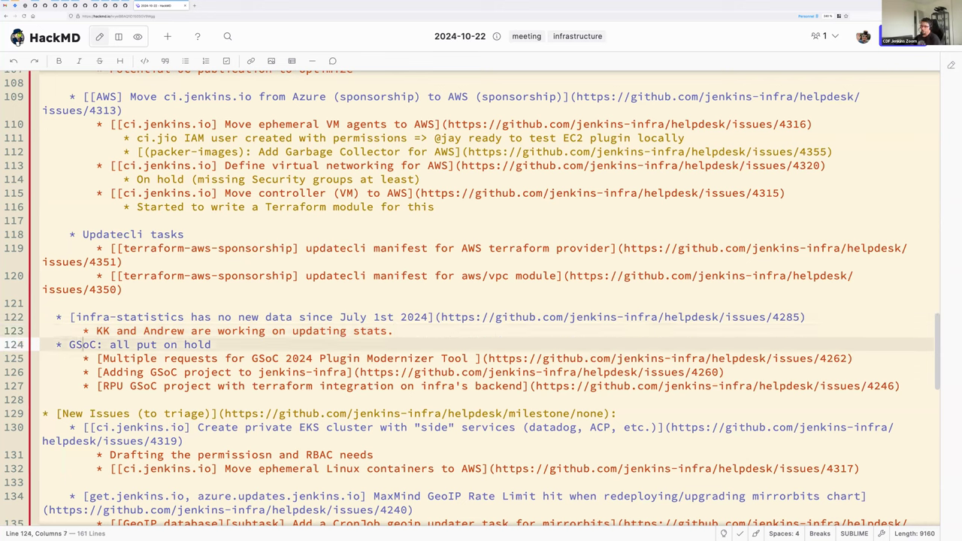
left_click_drag(69, 345, 902, 385)
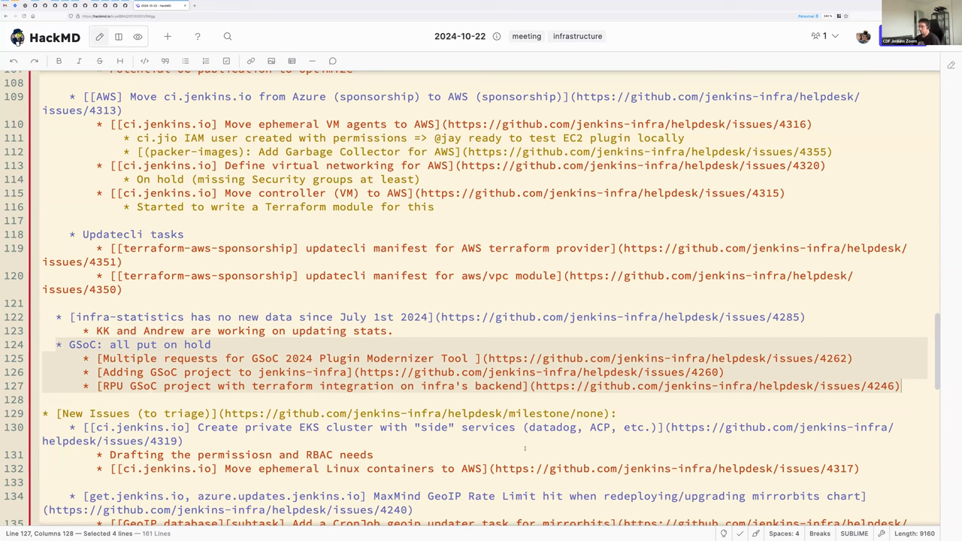
scroll("down", 3)
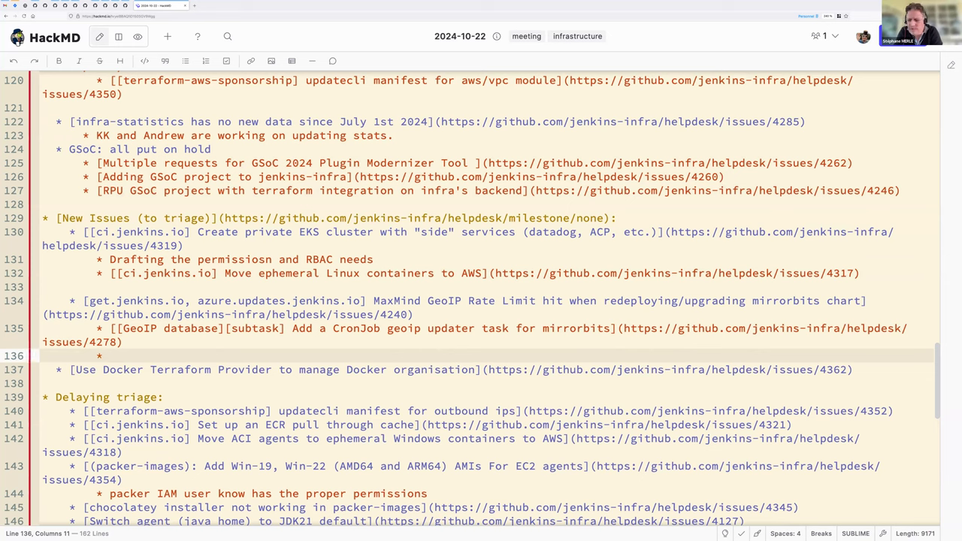
Note the PoC was validated with an Azure technical credential under the GeoIP CronJob item.
type("Val")
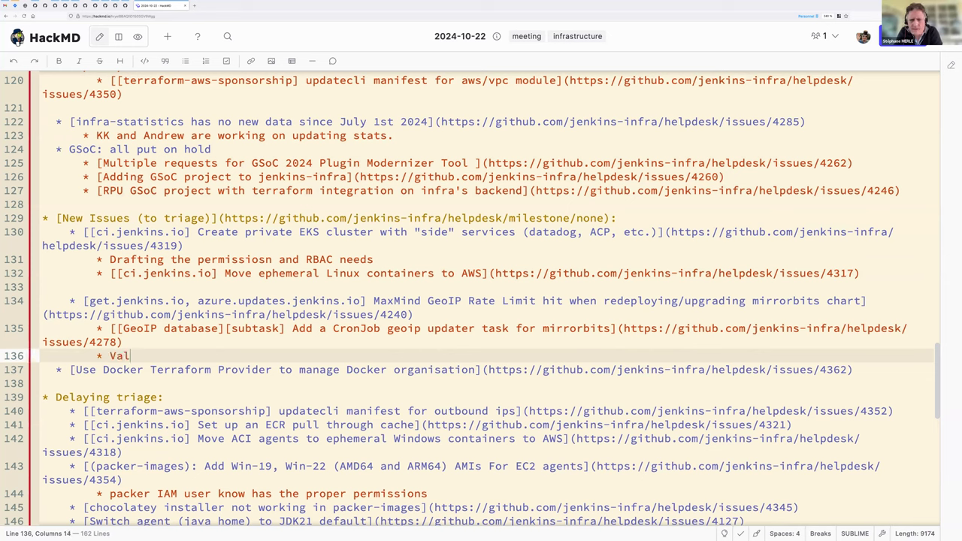
type("iu")
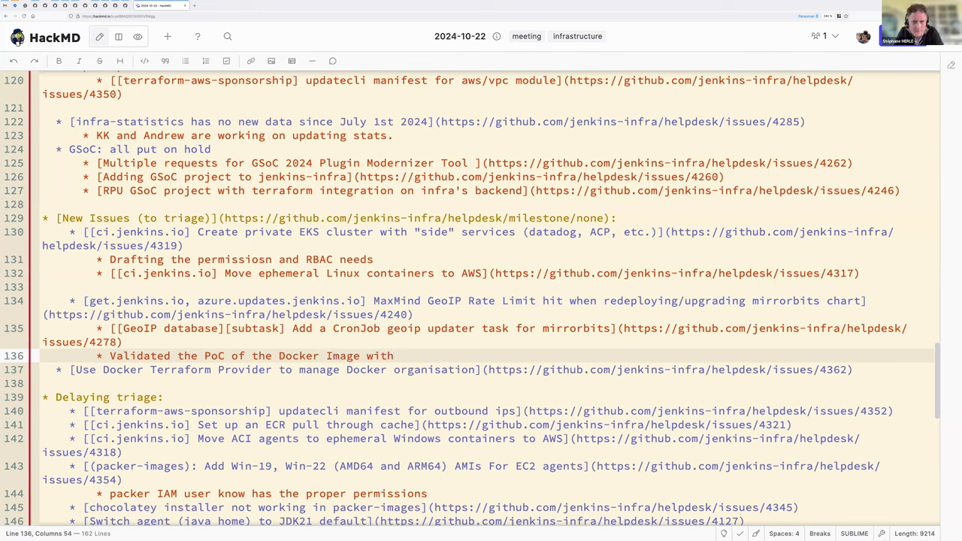
type("Azure")
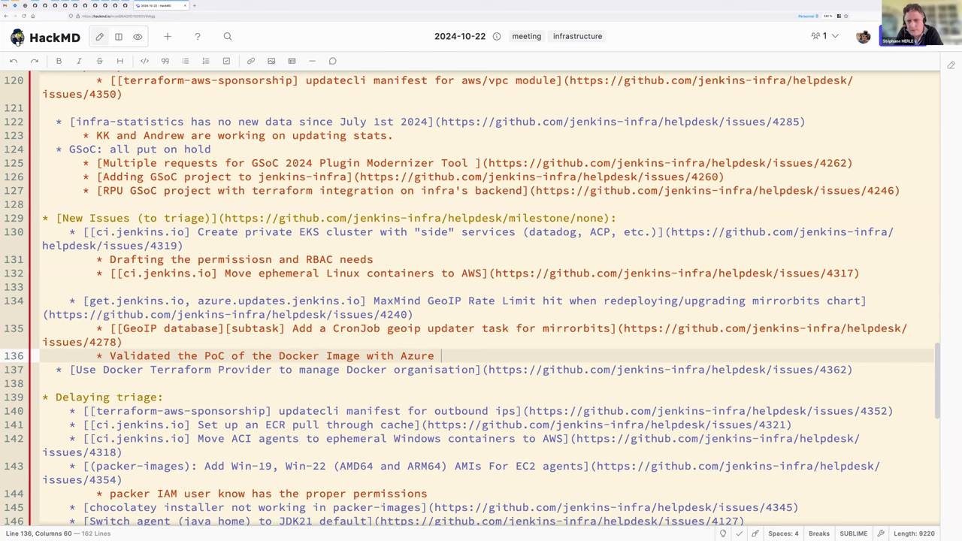
type("technical")
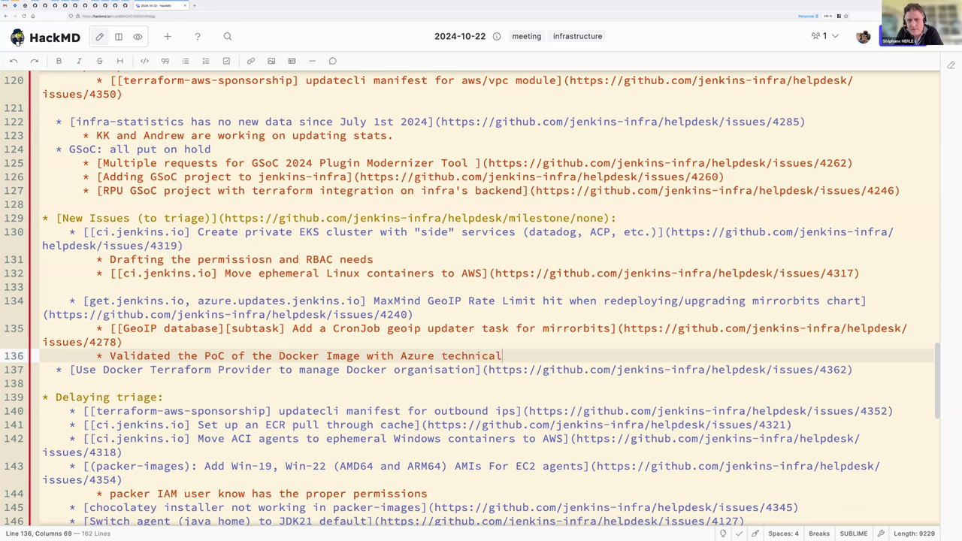
type("credentials")
type("* Publication of D")
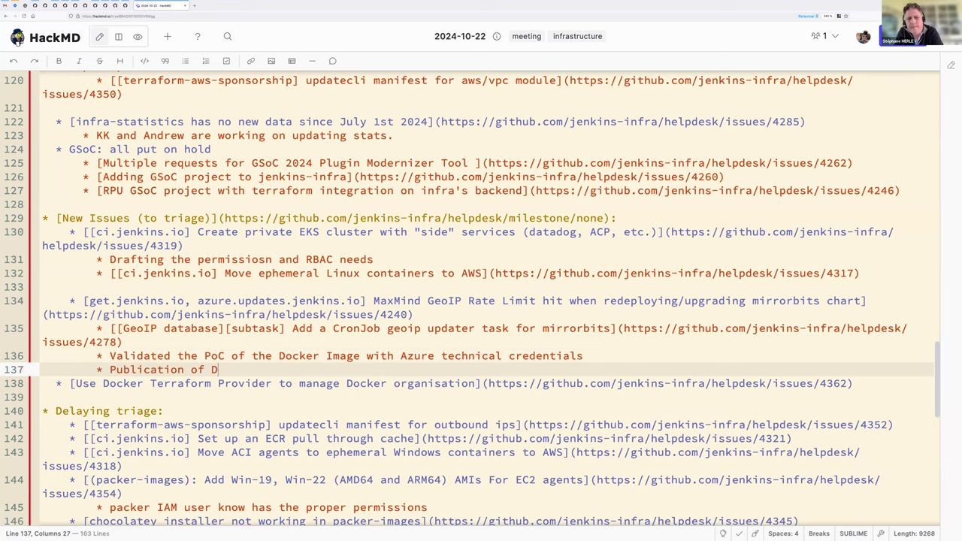
Add 'Publication of Docker image (repo, build, DockerHub)' and 'Next step: helm chart' sub-bullets.
type("ocker image ()")
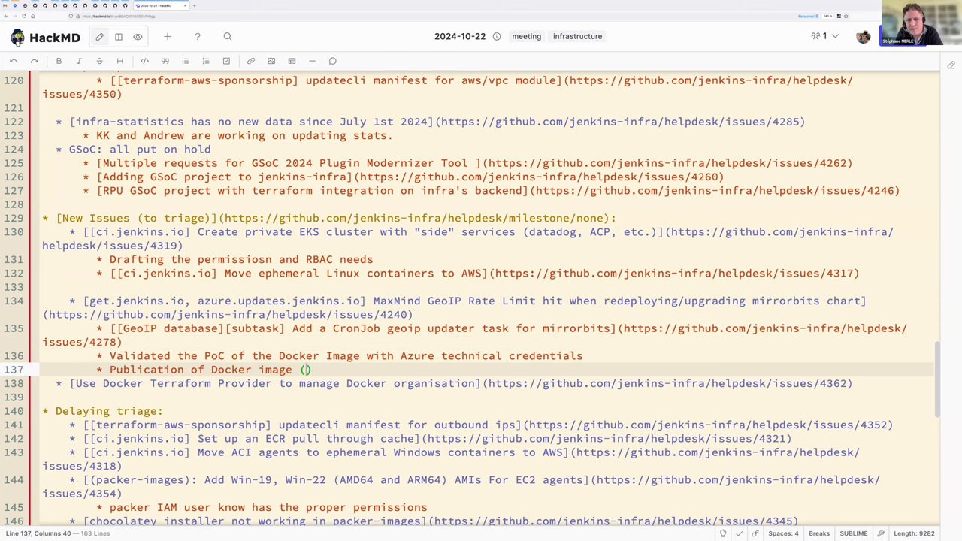
type("repo, build,")
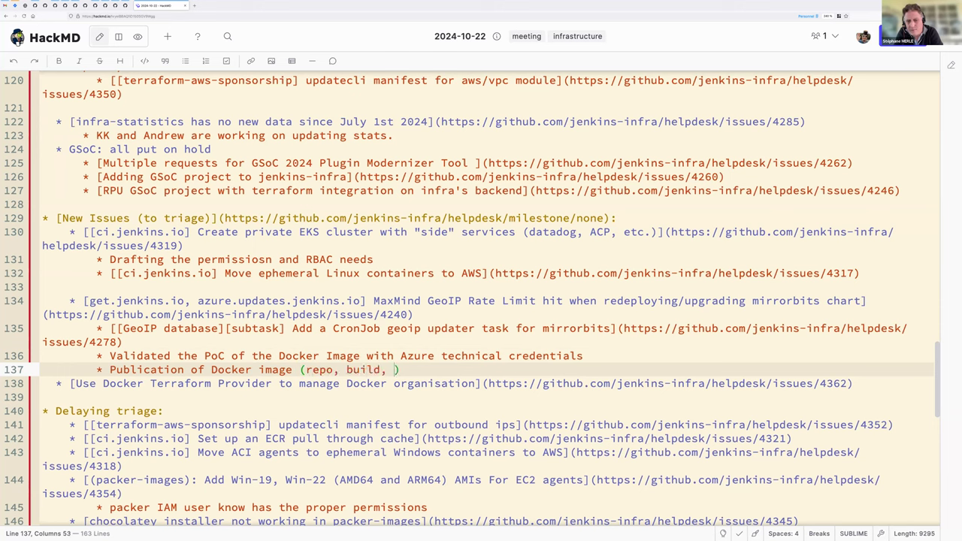
type("DockerHub)")
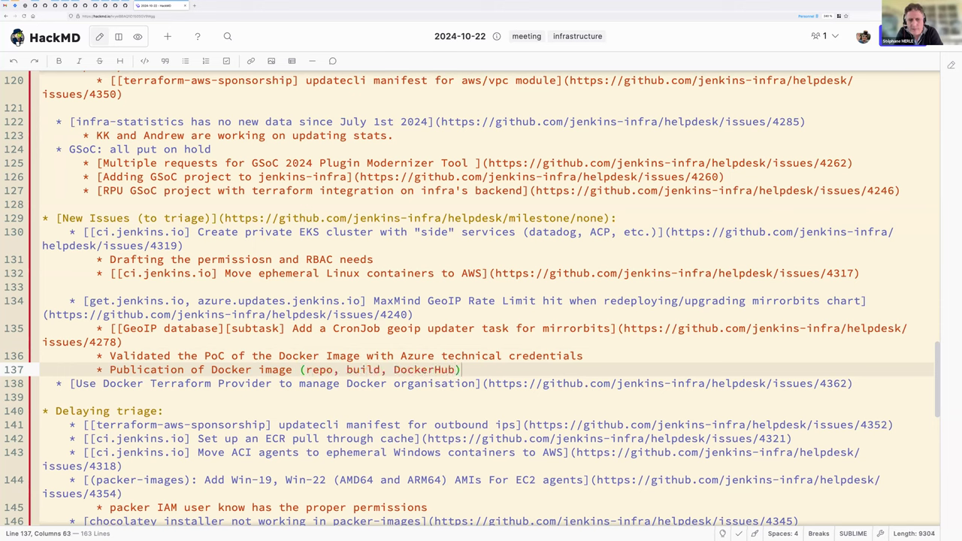
type("BNex")
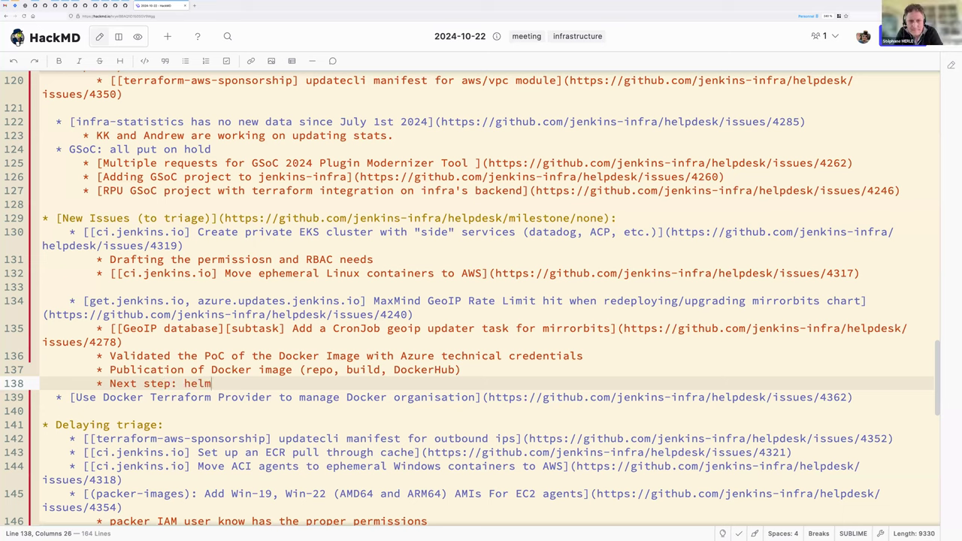
type("chart")
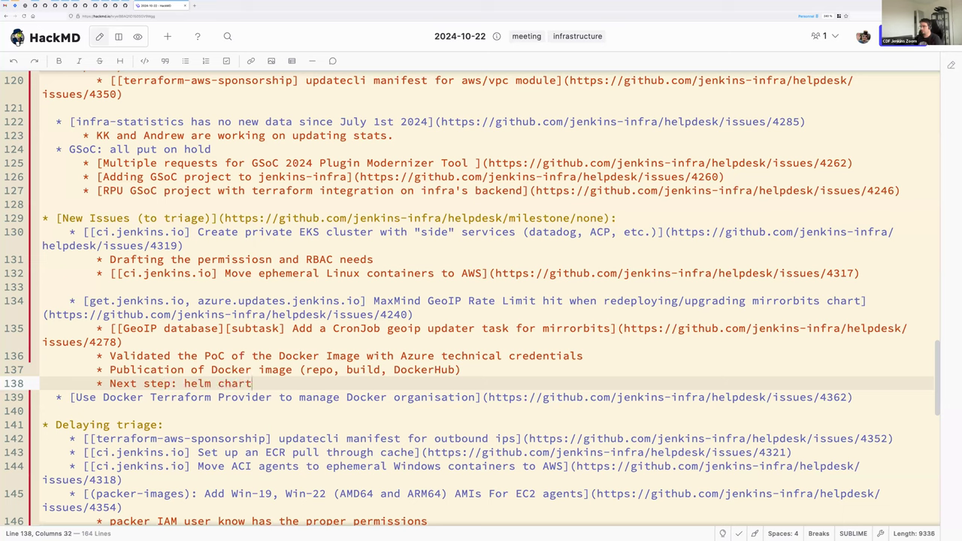
left_click_drag(84, 300, 253, 384)
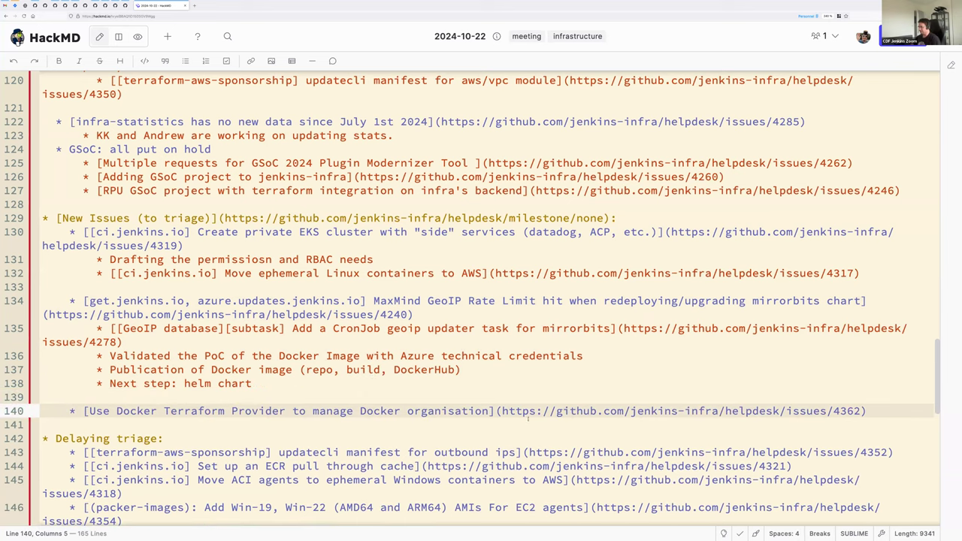
Read through the Docker blog's New Docker Terraform Provider announcement post.
left_click_drag(502, 412, 866, 412)
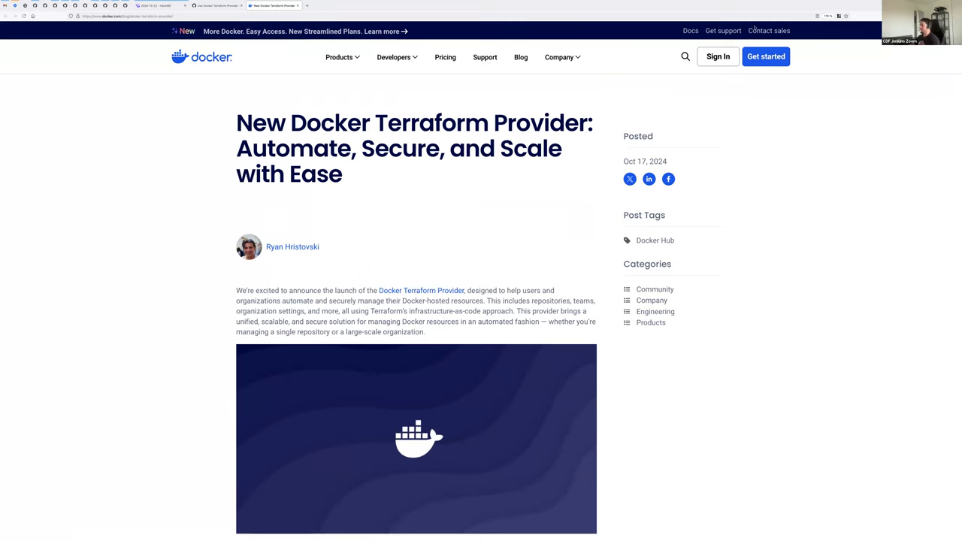
mouse_move(770, 93)
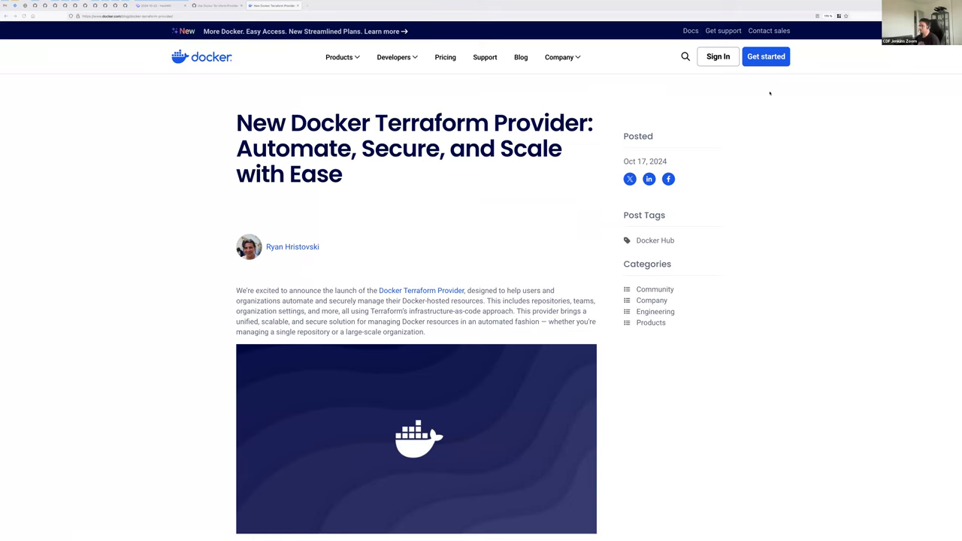
scroll("down", 3)
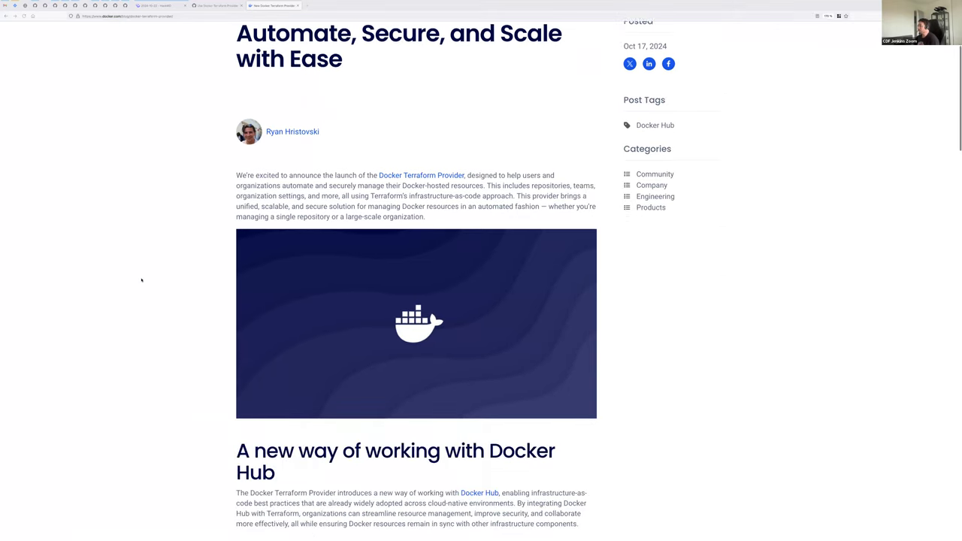
scroll("down", 3)
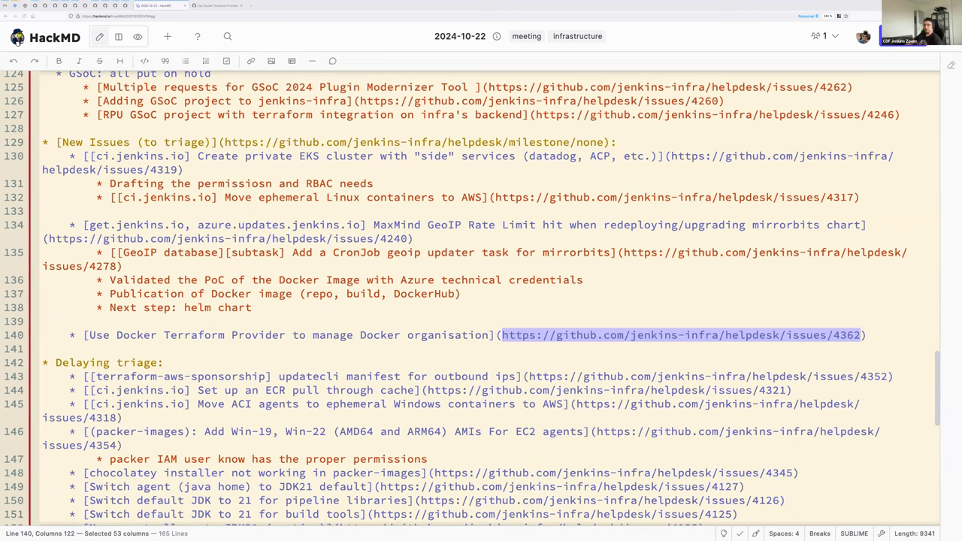
mouse_move(286, 174)
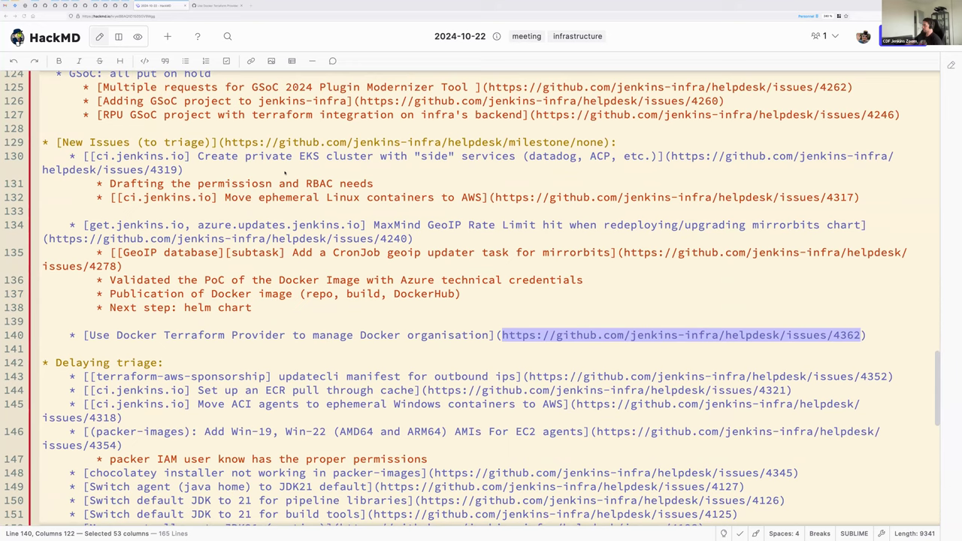
scroll("down", 3)
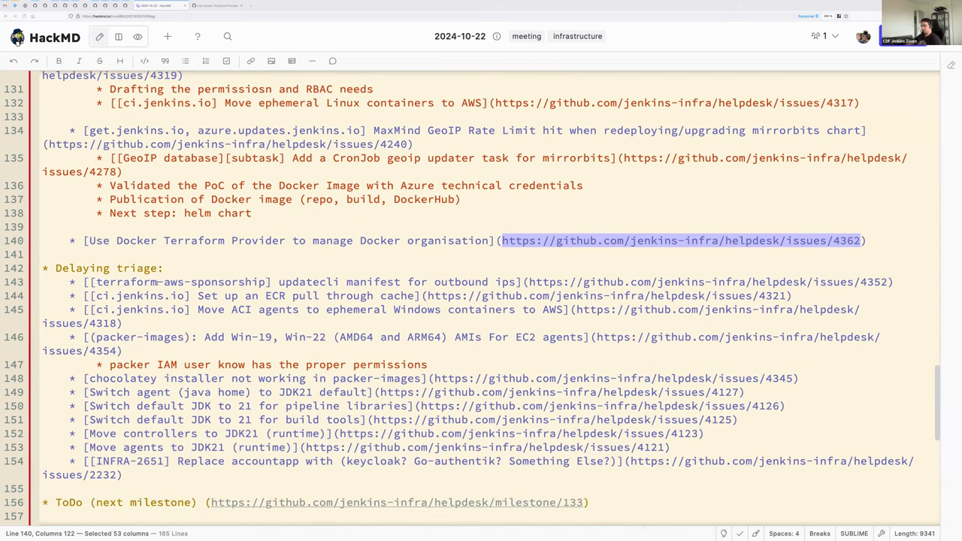
left_click(72, 283)
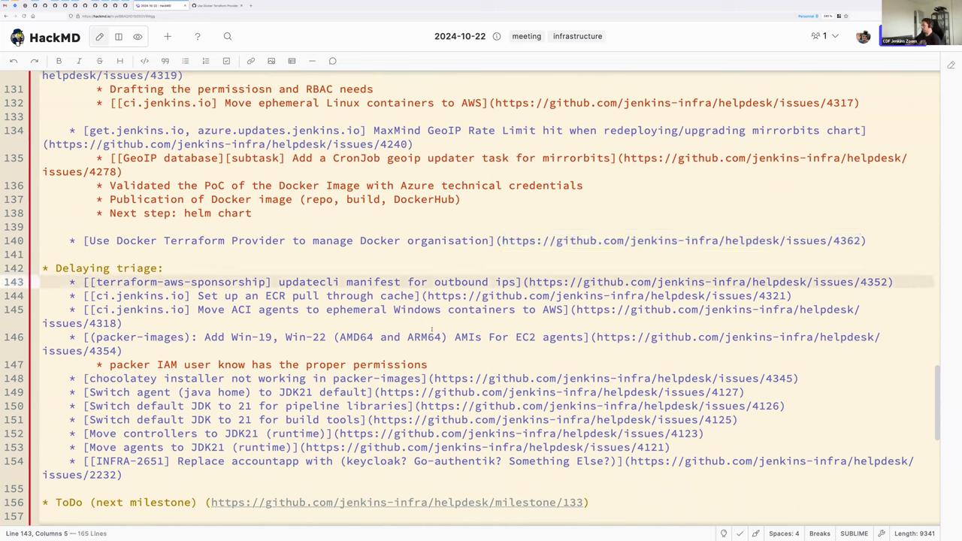
left_click_drag(72, 283, 124, 475)
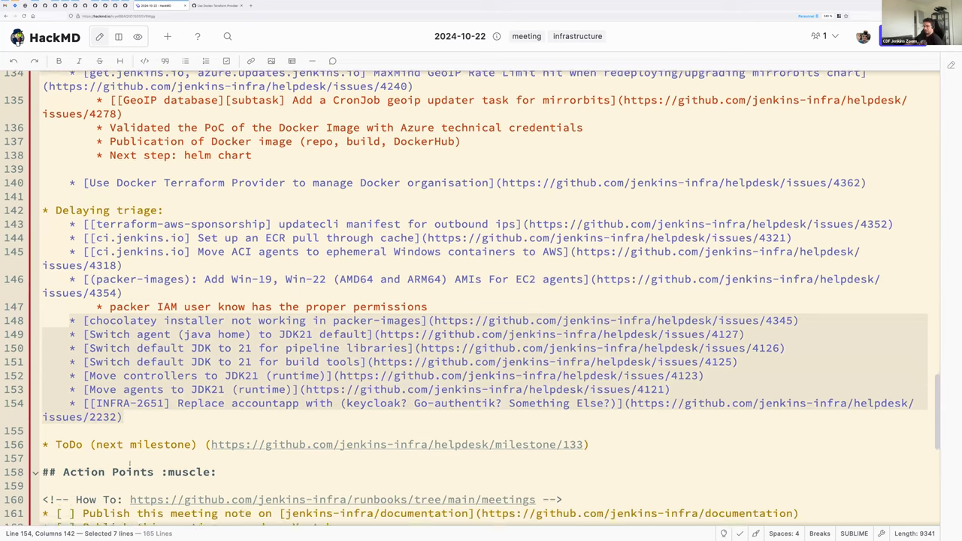
scroll("down", 3)
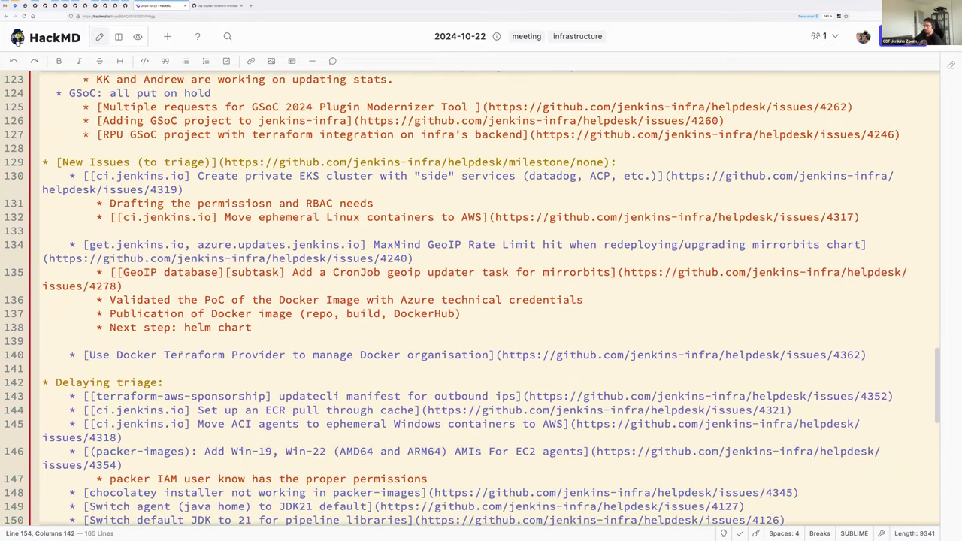
scroll("down", 3)
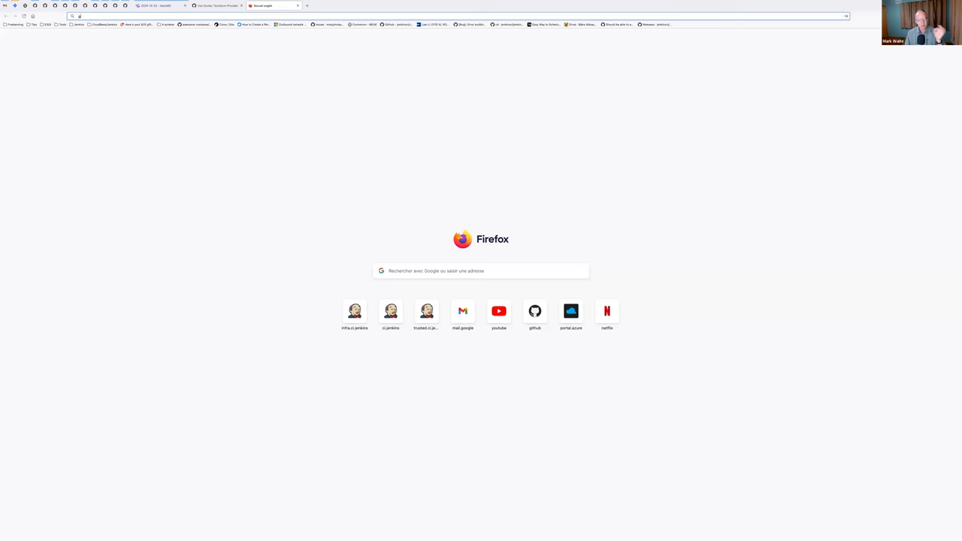
Navigate a new tab to github.com/jenkins-infra to reach the packer-images repository.
type("github.com/jenkins-infra/packer-images")
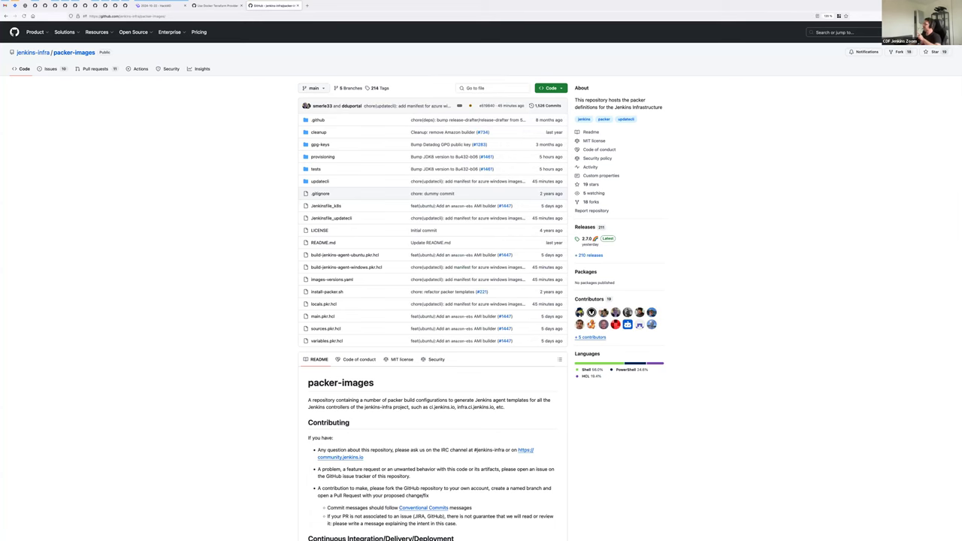
mouse_move(349, 211)
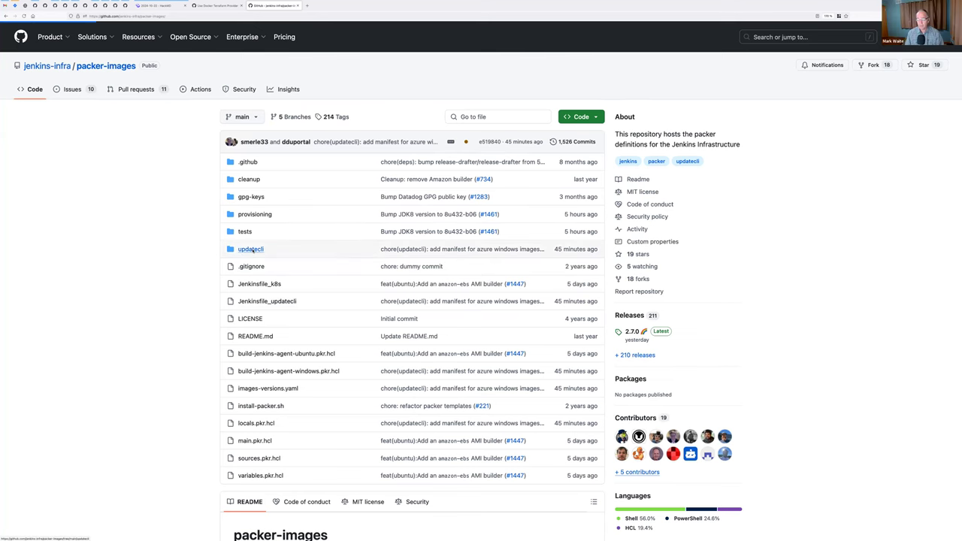
Browse into updatecli/updatecli.d and view the jdk8.yml updatecli manifest.
left_click(250, 249)
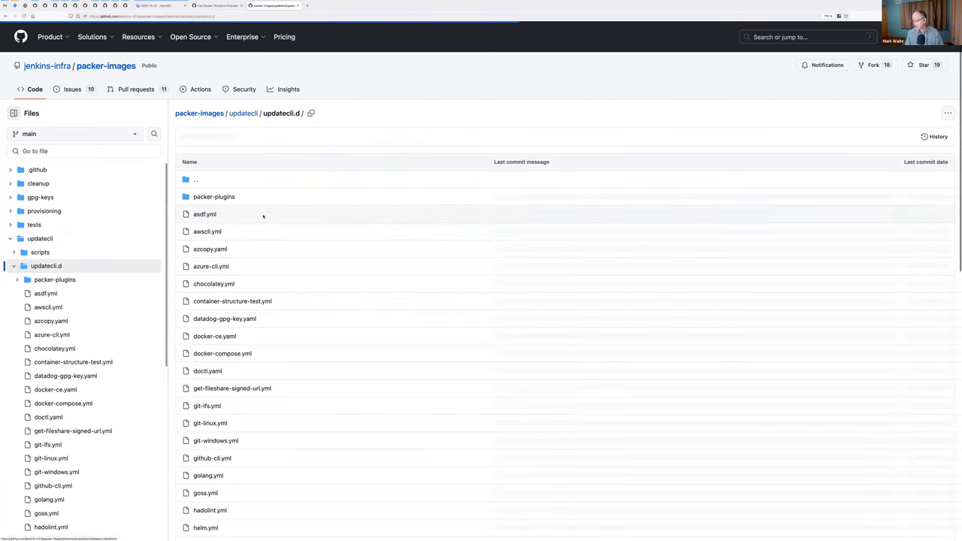
scroll("down", 3)
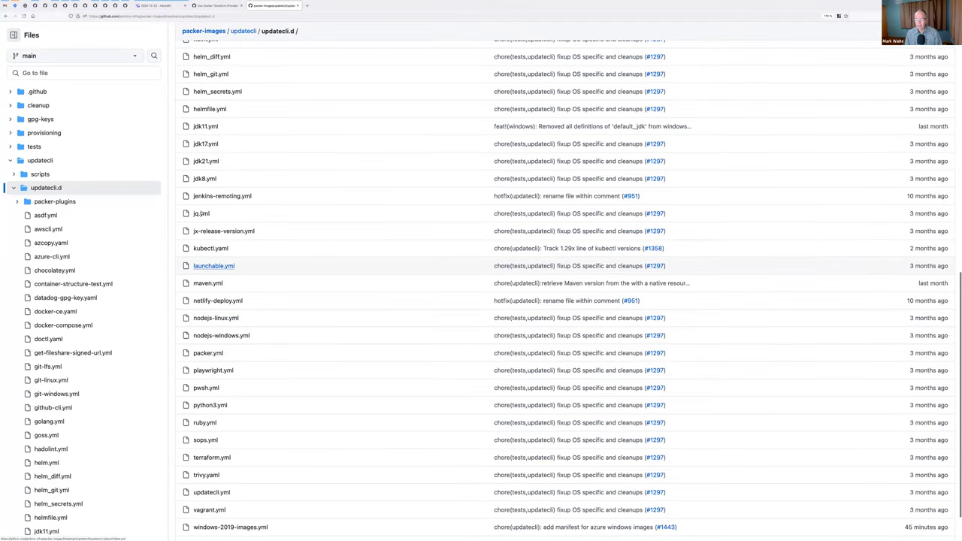
left_click(205, 177)
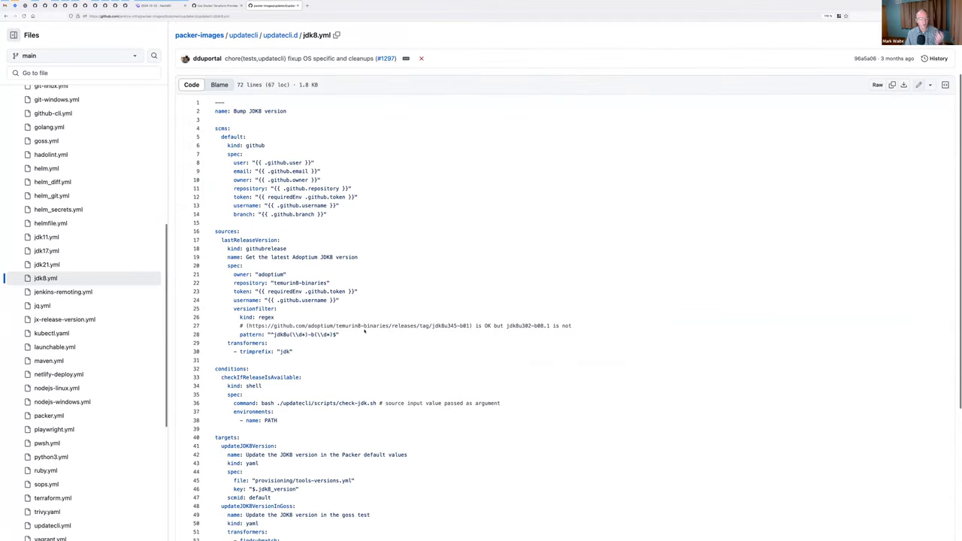
scroll("down", 3)
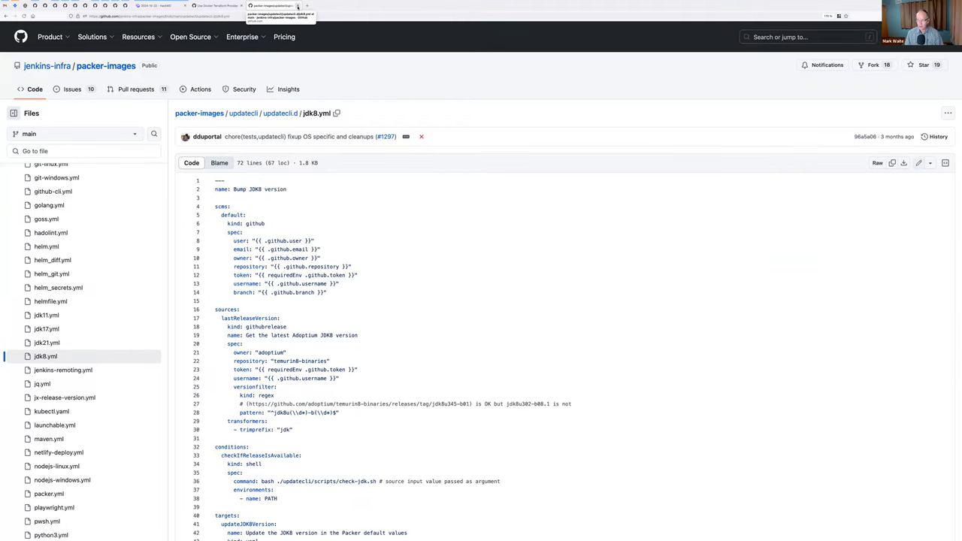
Back in the meeting notes, start a 'TODO: create issue' sub-bullet under Docker Terraform Provider.
left_click(162, 7)
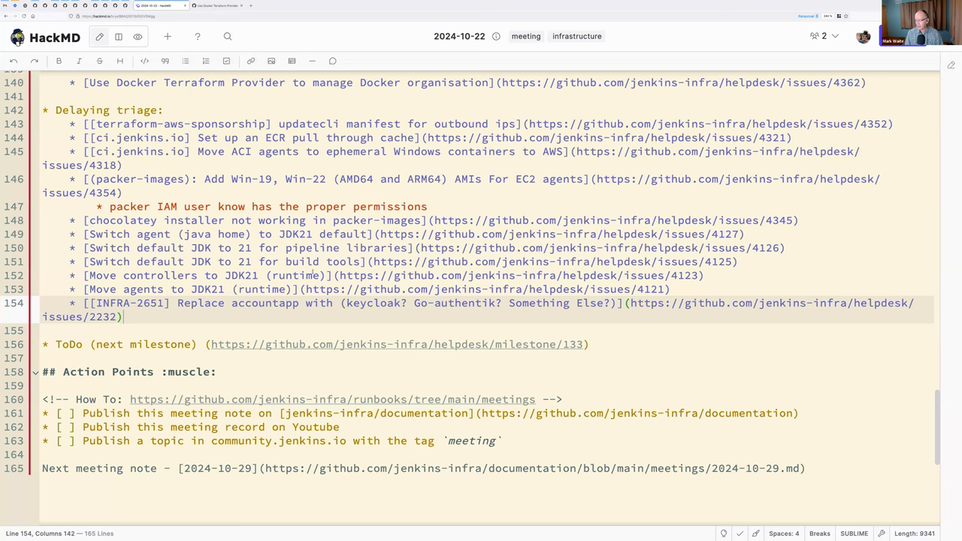
scroll("up", 3)
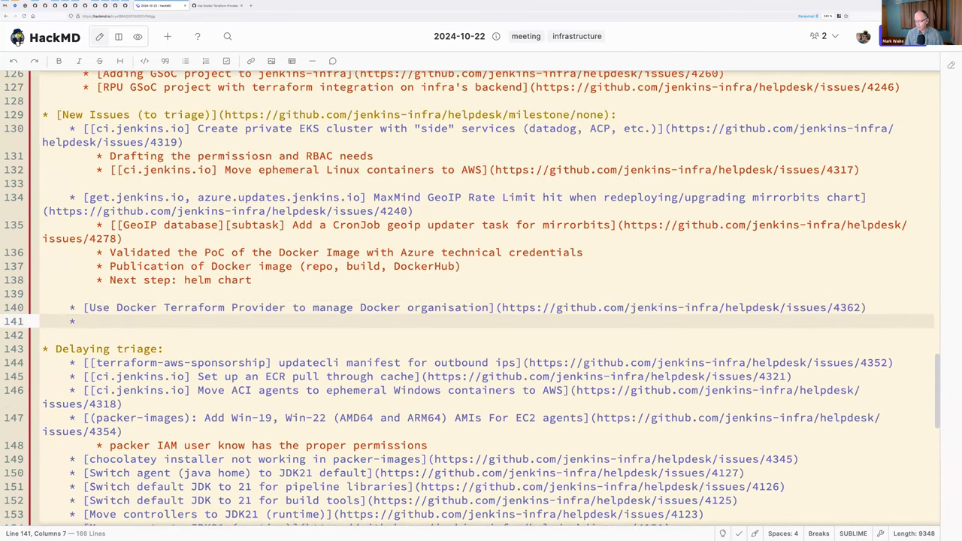
type("TODO:")
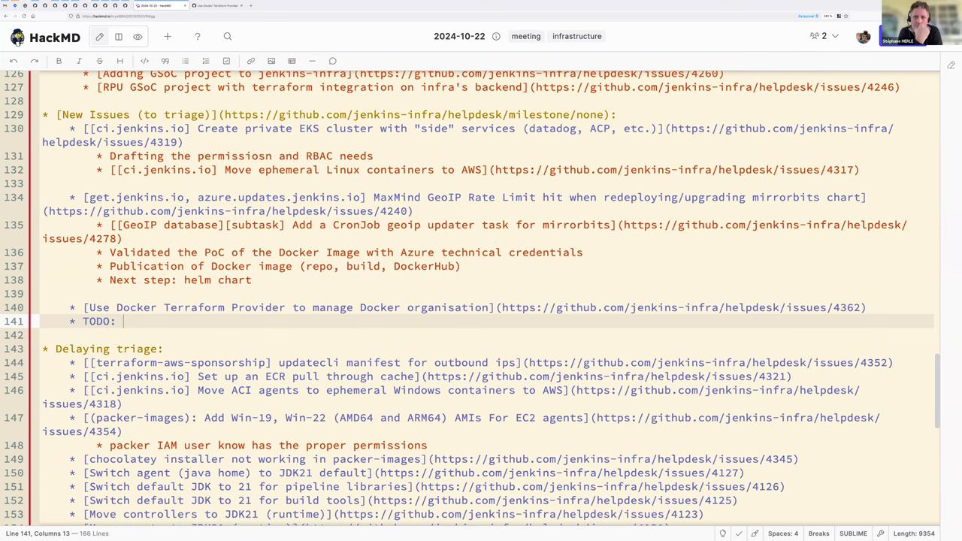
type("create issue for OCtob")
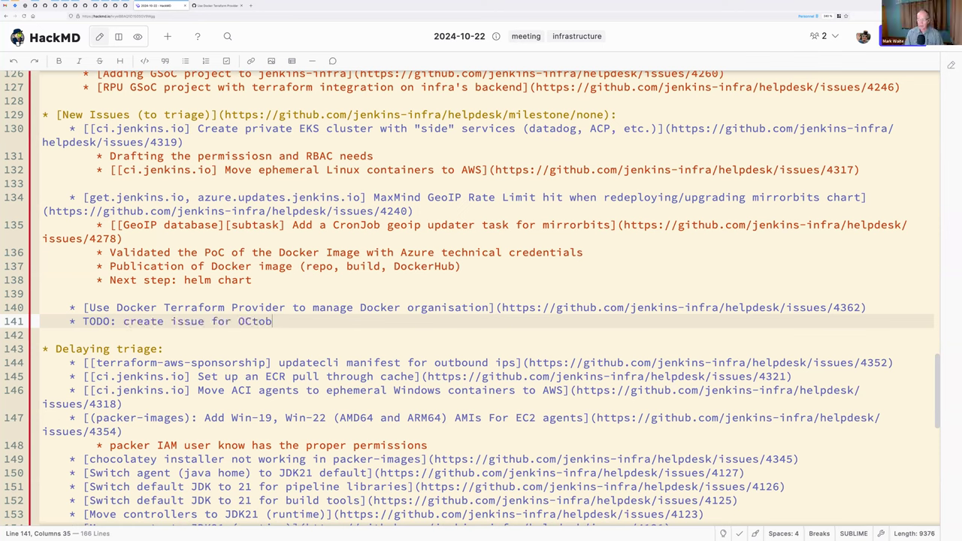
type("e")
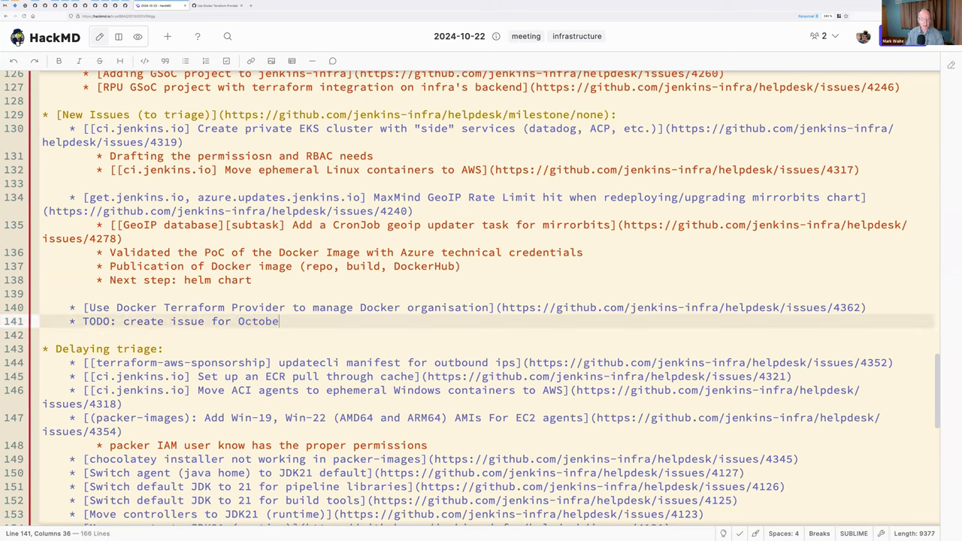